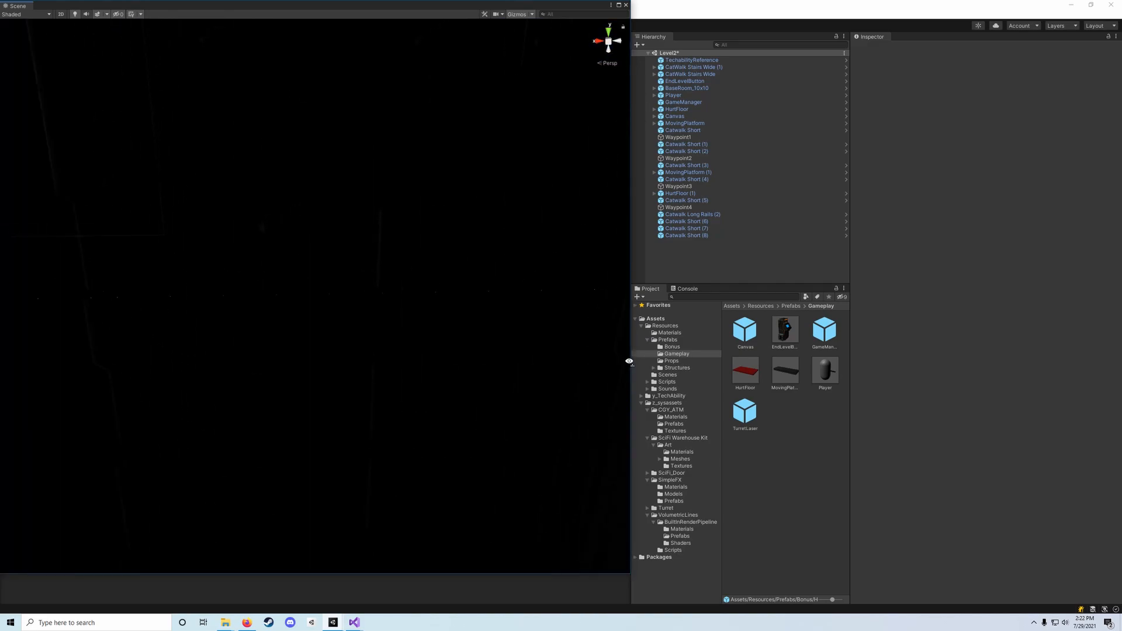
Open the HurtFloor prefab from Prefabs/Gameplay and browse to the Bonus prefabs folder
click(744, 370)
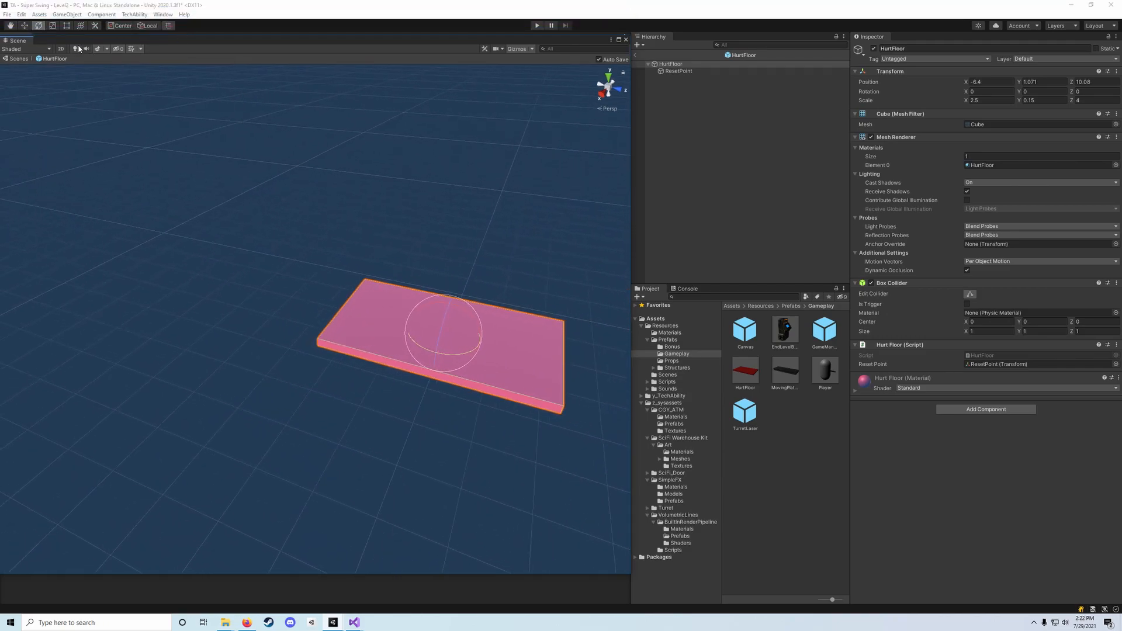
click(14, 37)
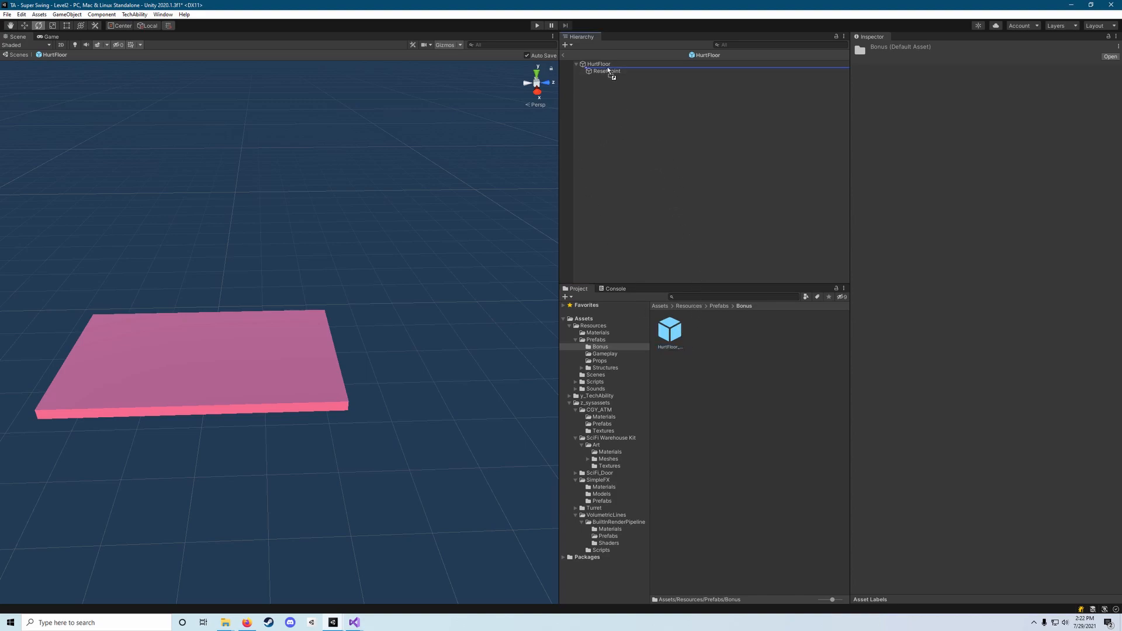
Drop HurtFloor_Particle under HurtFloor and place it at position 0, 0, 0
click(615, 77)
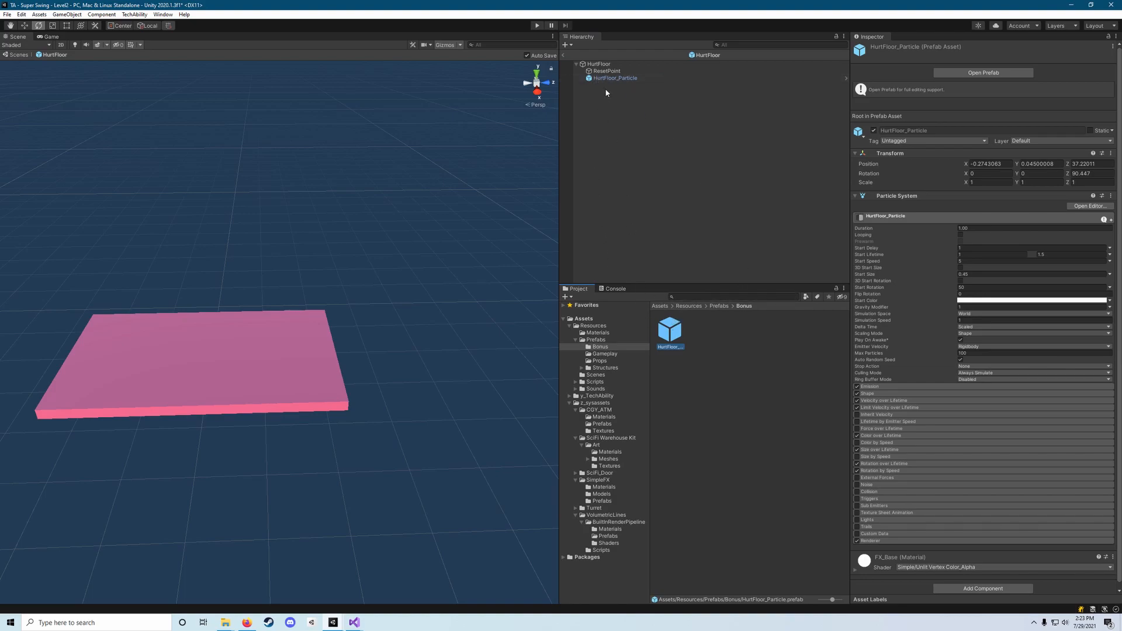
click(614, 78)
text(0)
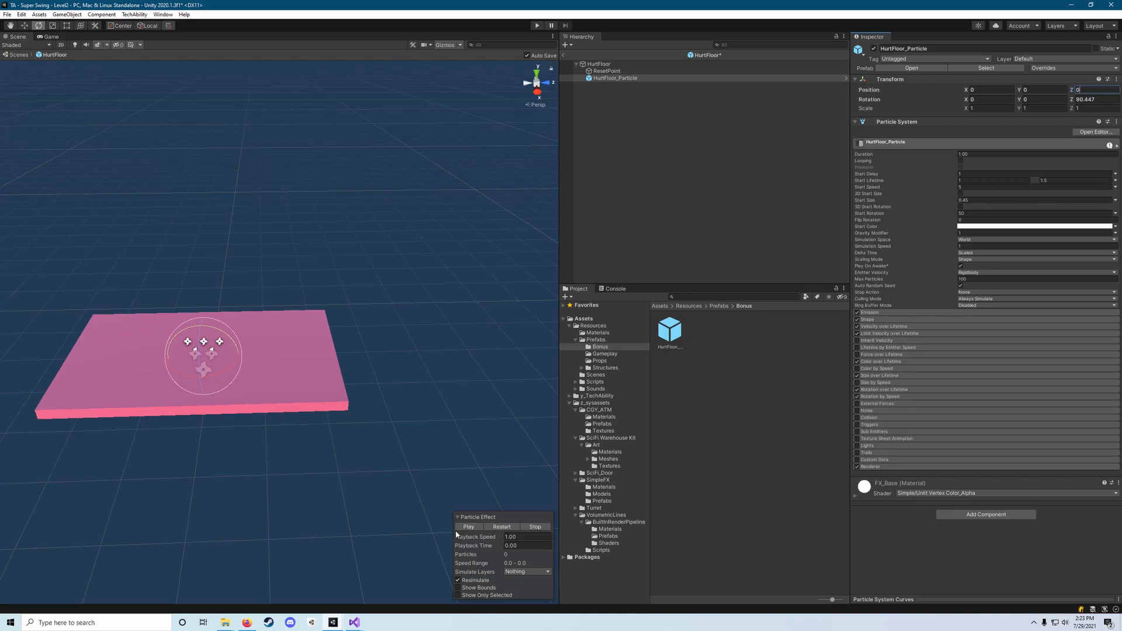
click(468, 526)
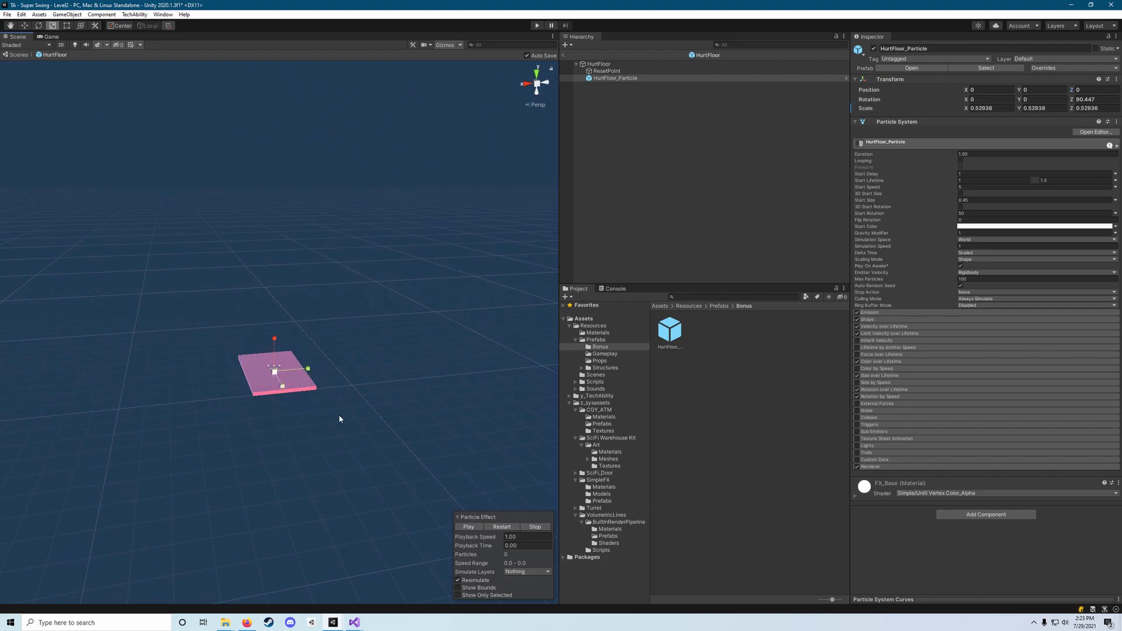
Give HurtFloor_Particle a Rotation Z of 90 and Scale 1, 1, 1
click(468, 526)
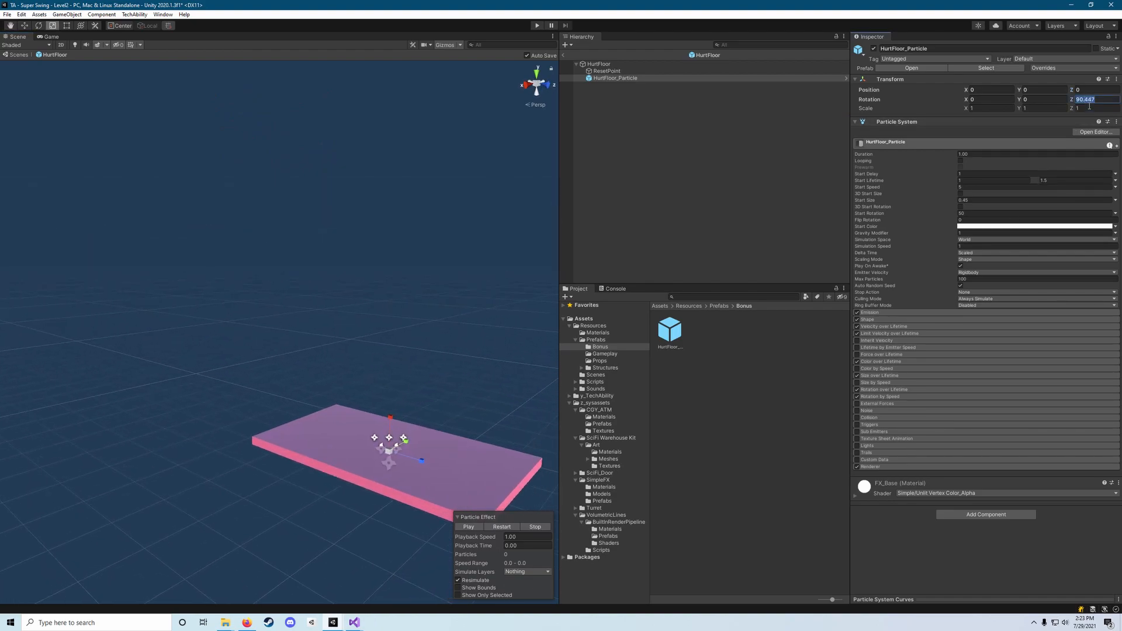
text(90)
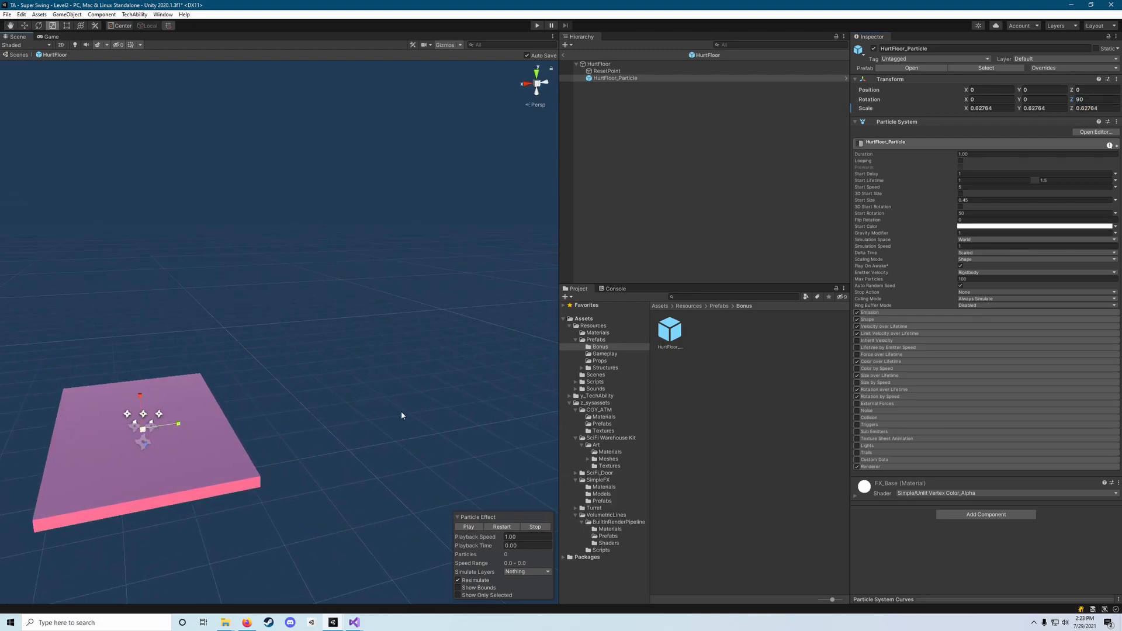
click(468, 527)
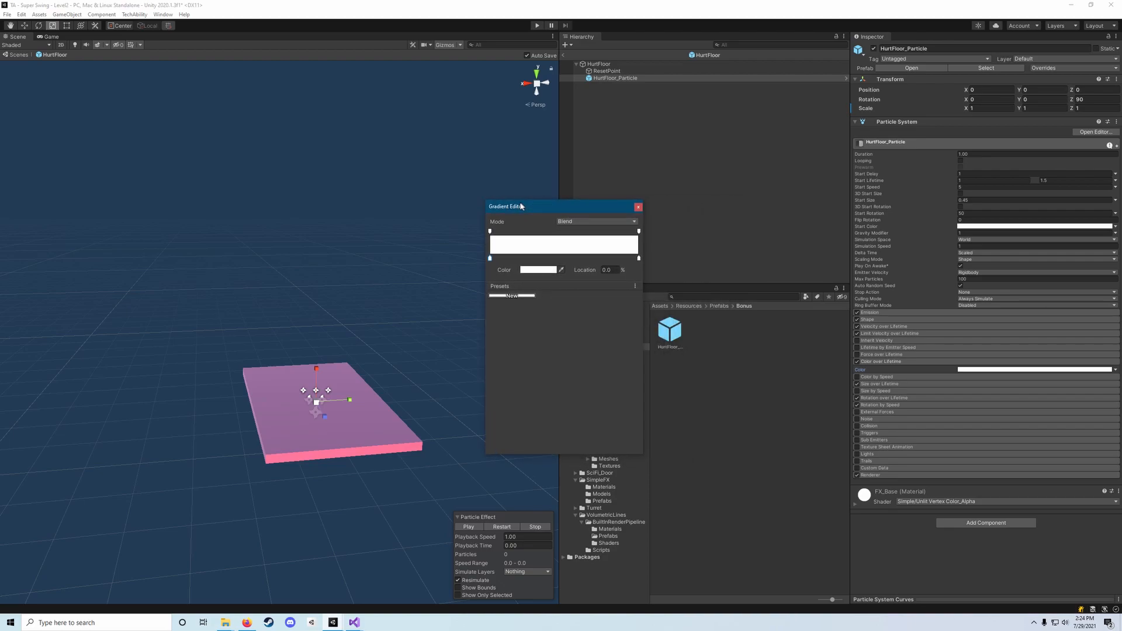
drag(522, 206, 501, 203)
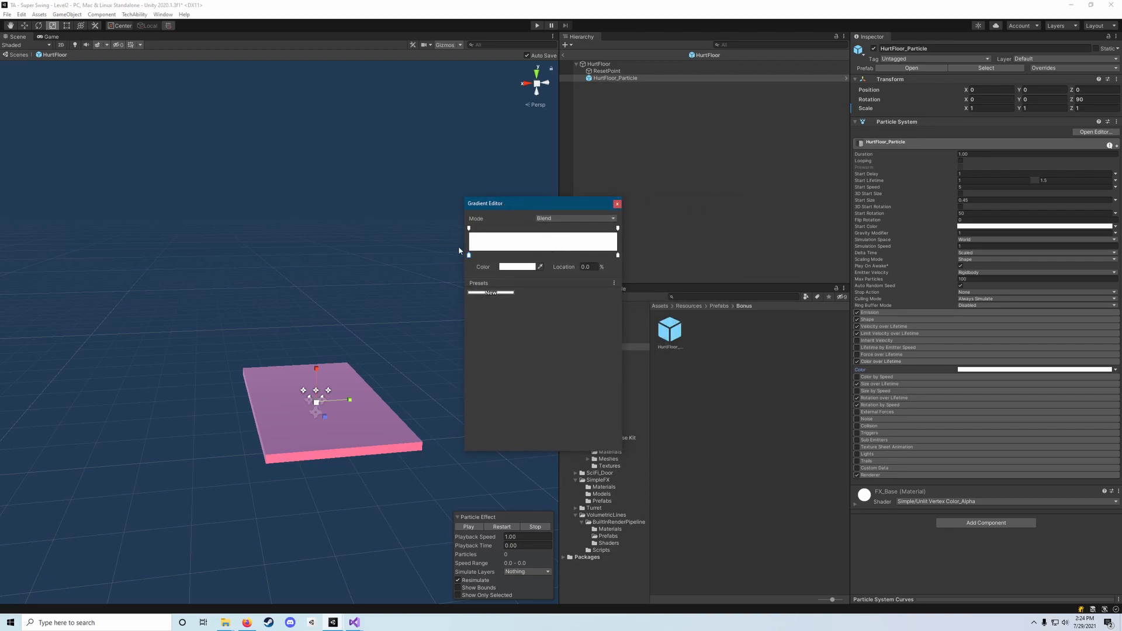
mouse_move(469, 257)
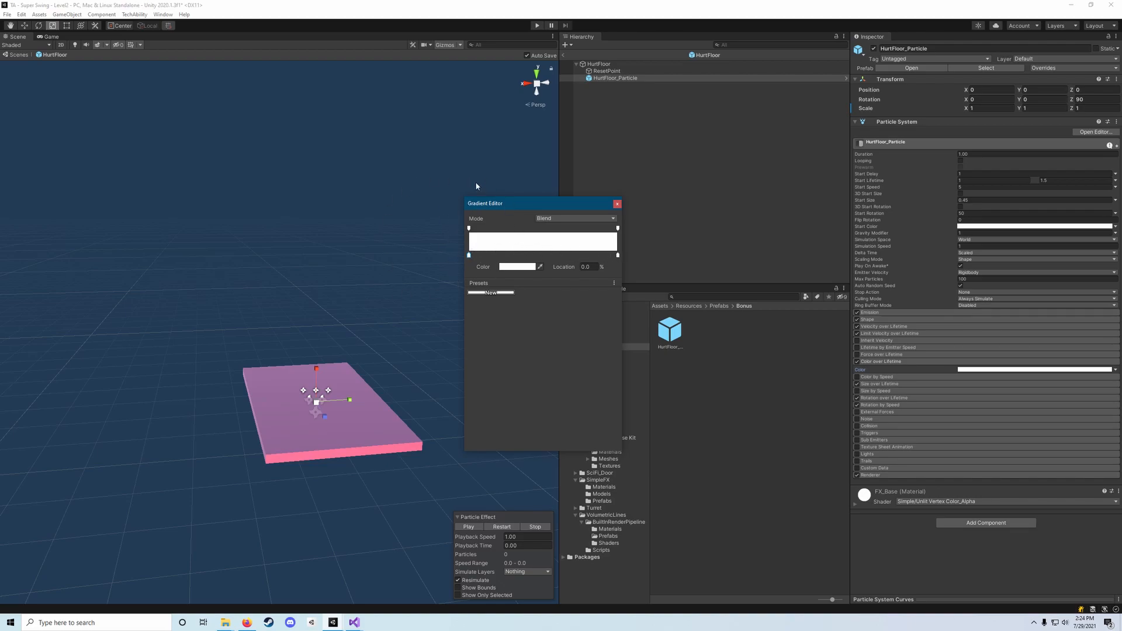
mouse_move(573, 242)
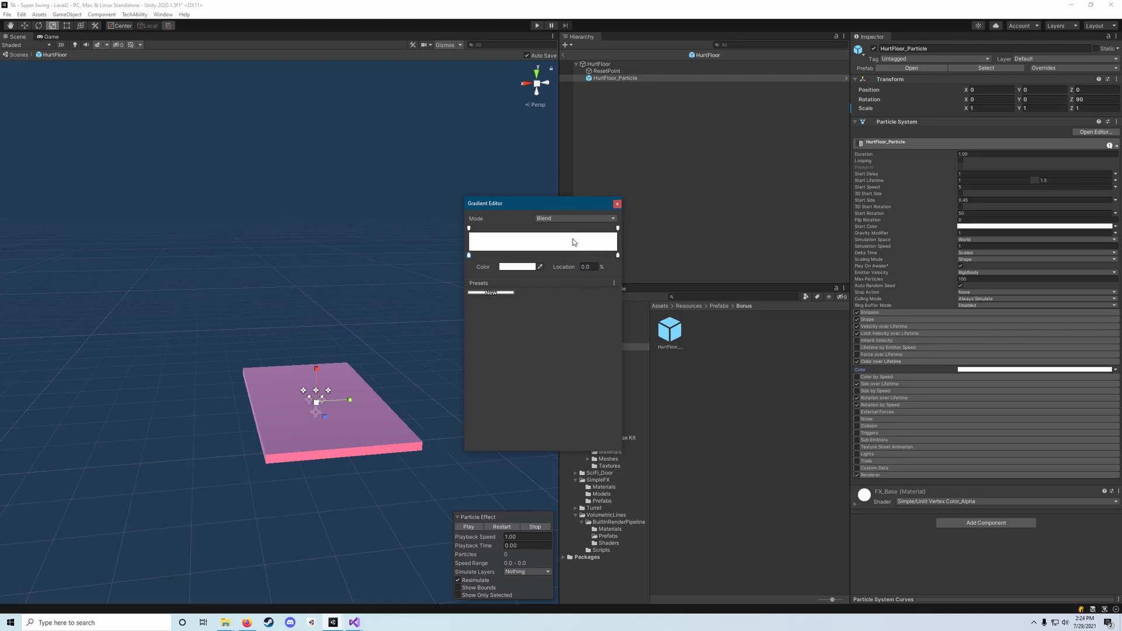
drag(542, 204, 462, 184)
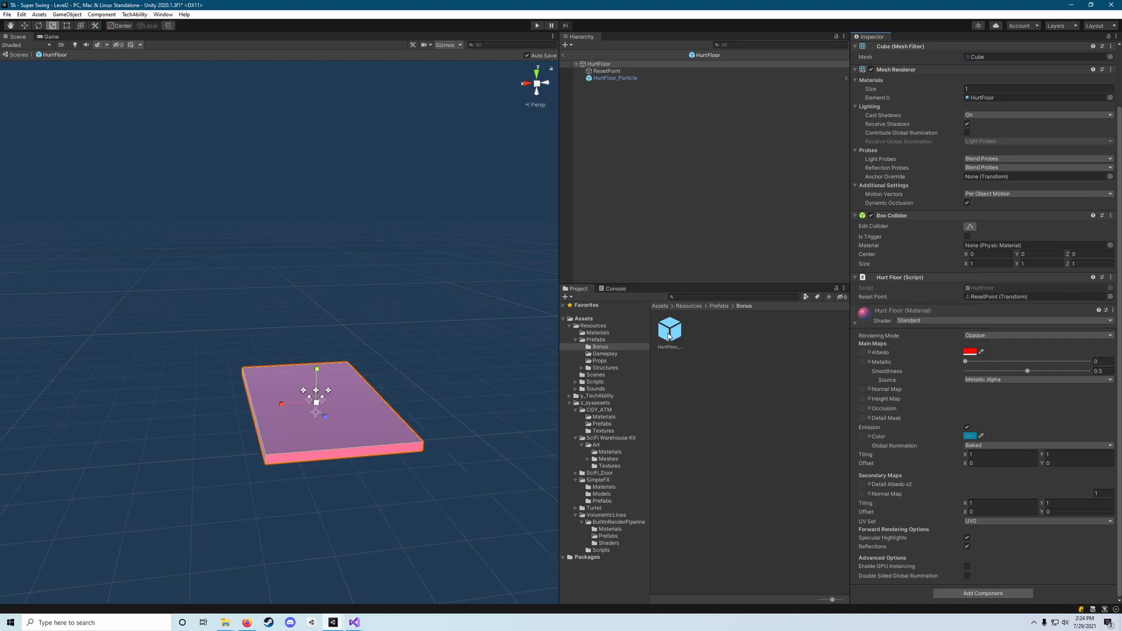
mouse_move(935, 415)
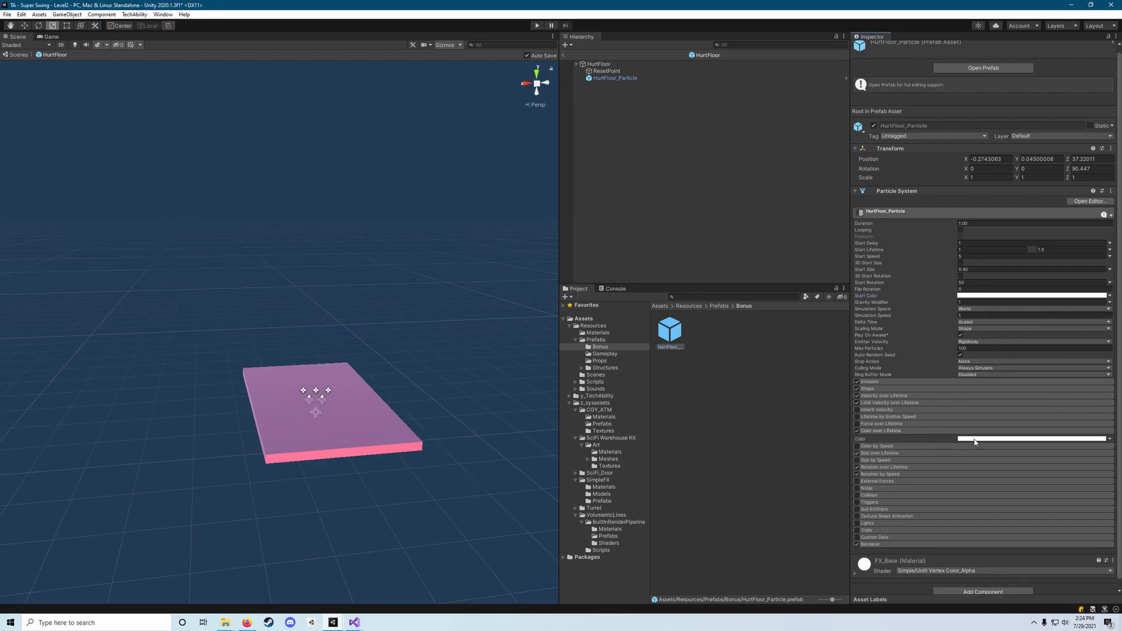
Open the Color over Lifetime gradient and the start key's colour picker
click(1030, 439)
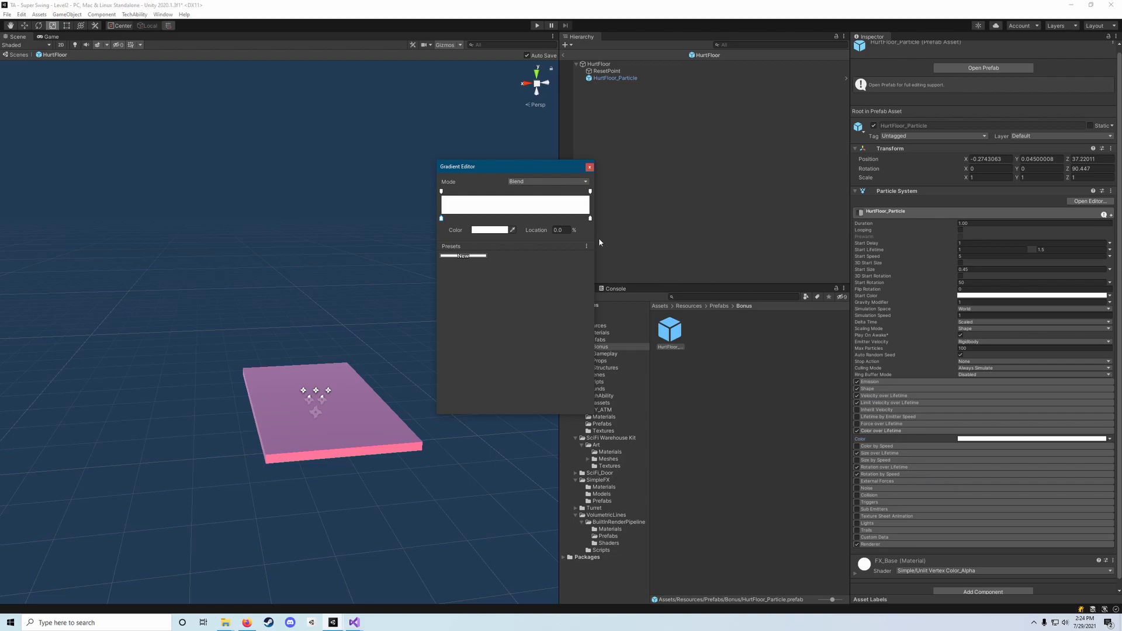
click(590, 166)
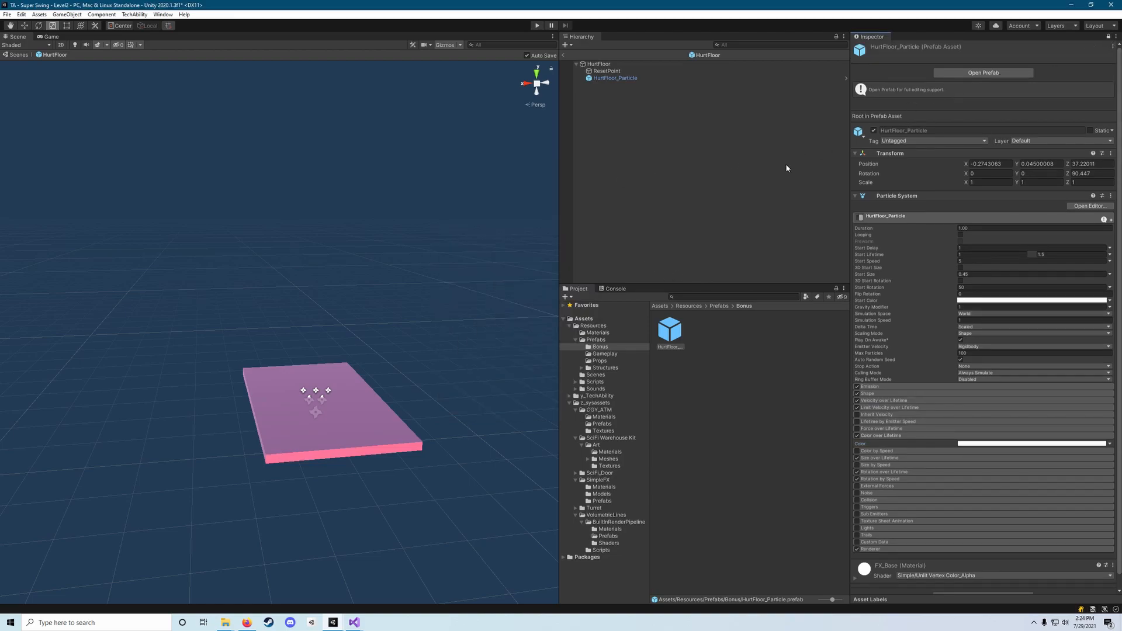
mouse_move(317, 589)
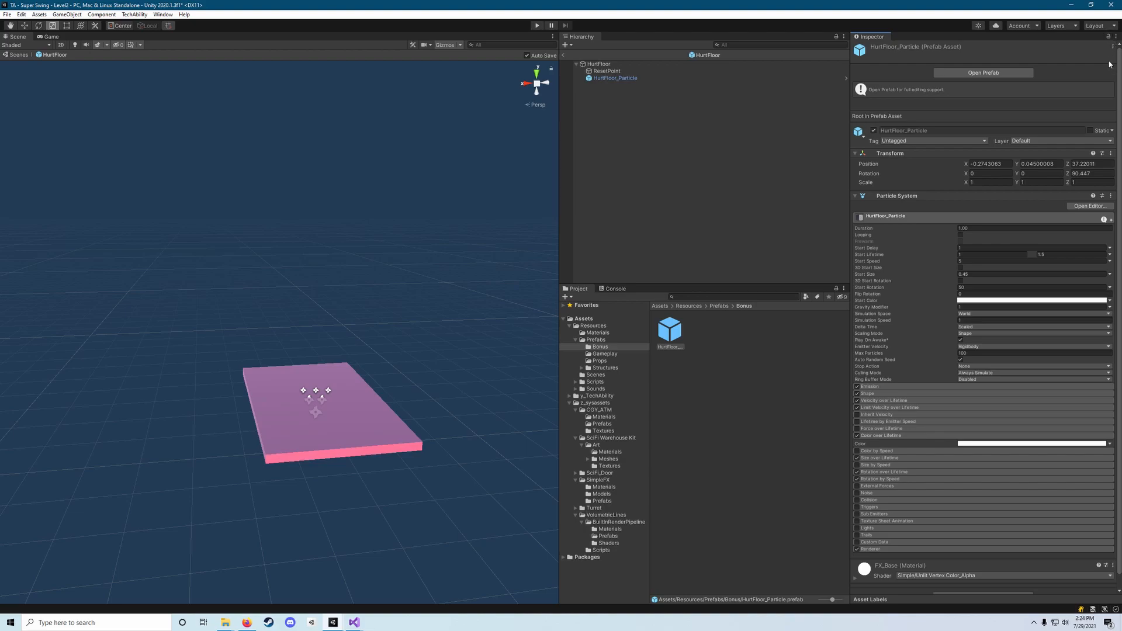
click(1030, 443)
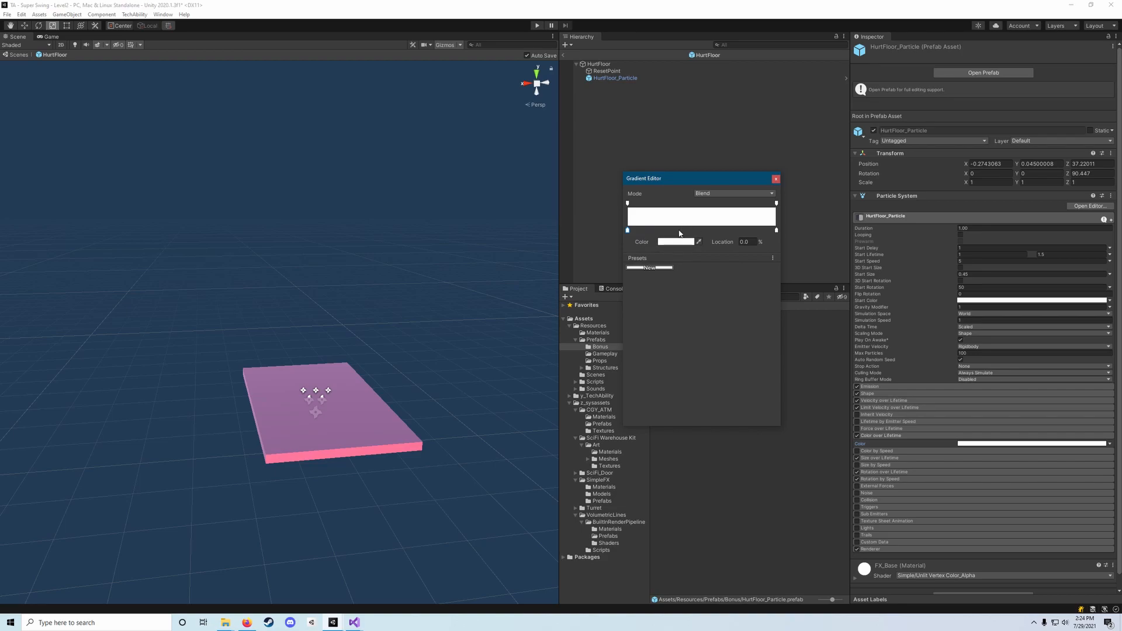
mouse_move(635, 243)
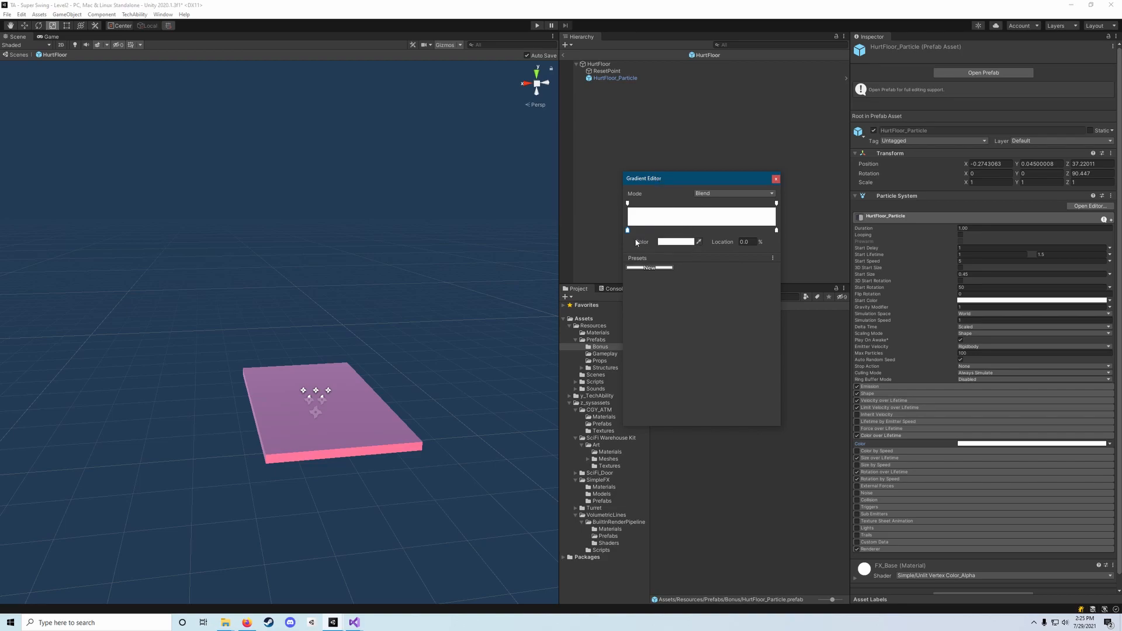
click(675, 241)
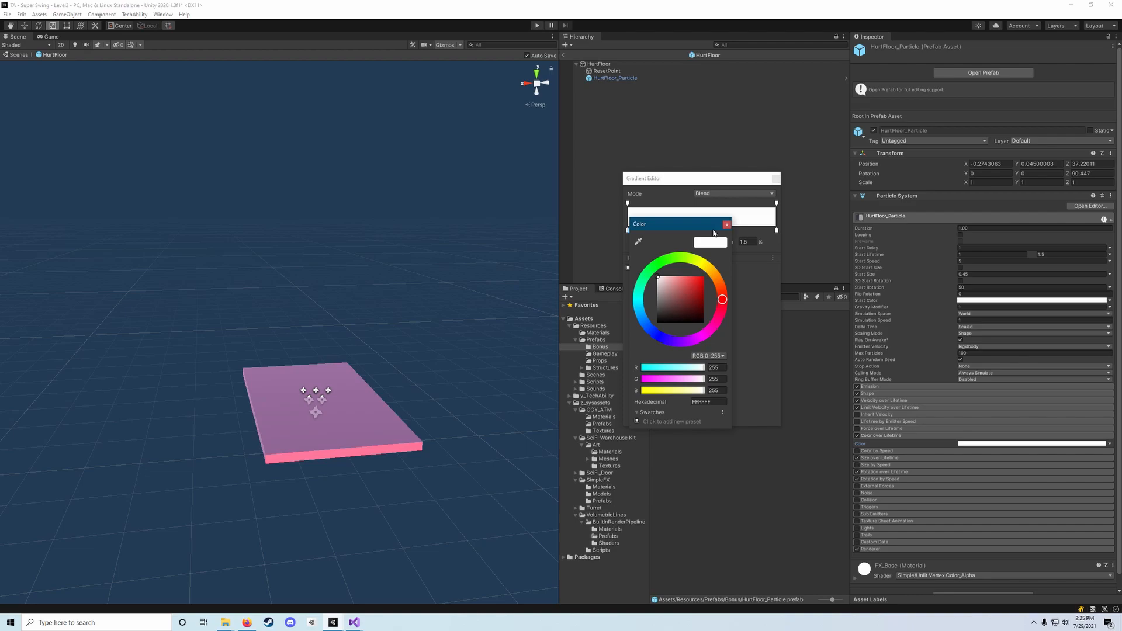
click(726, 224)
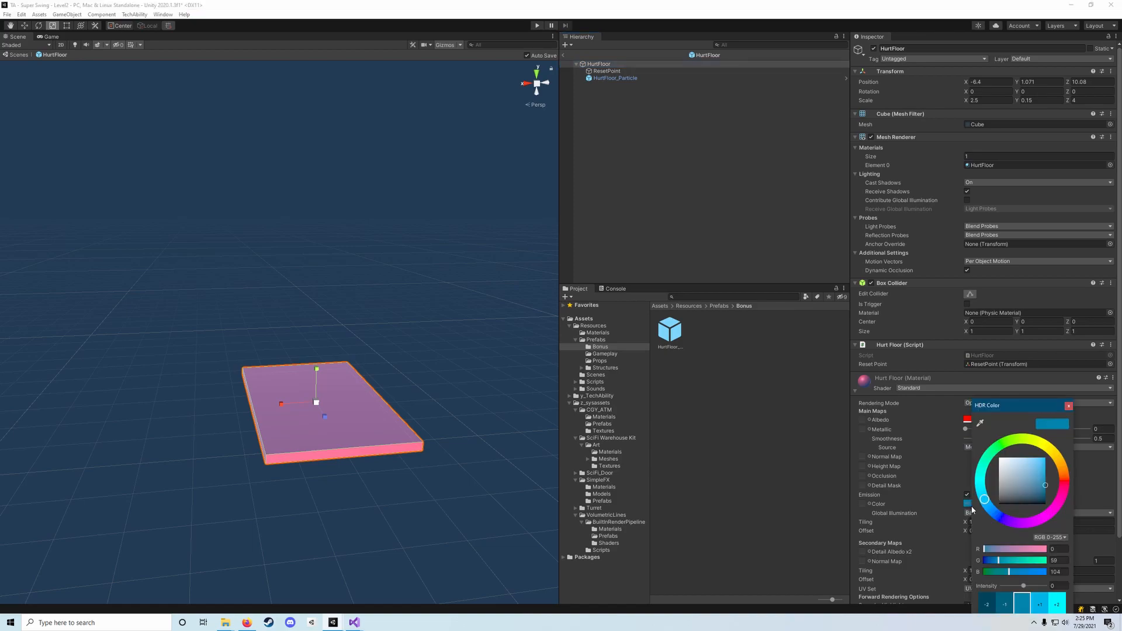
drag(986, 405, 829, 210)
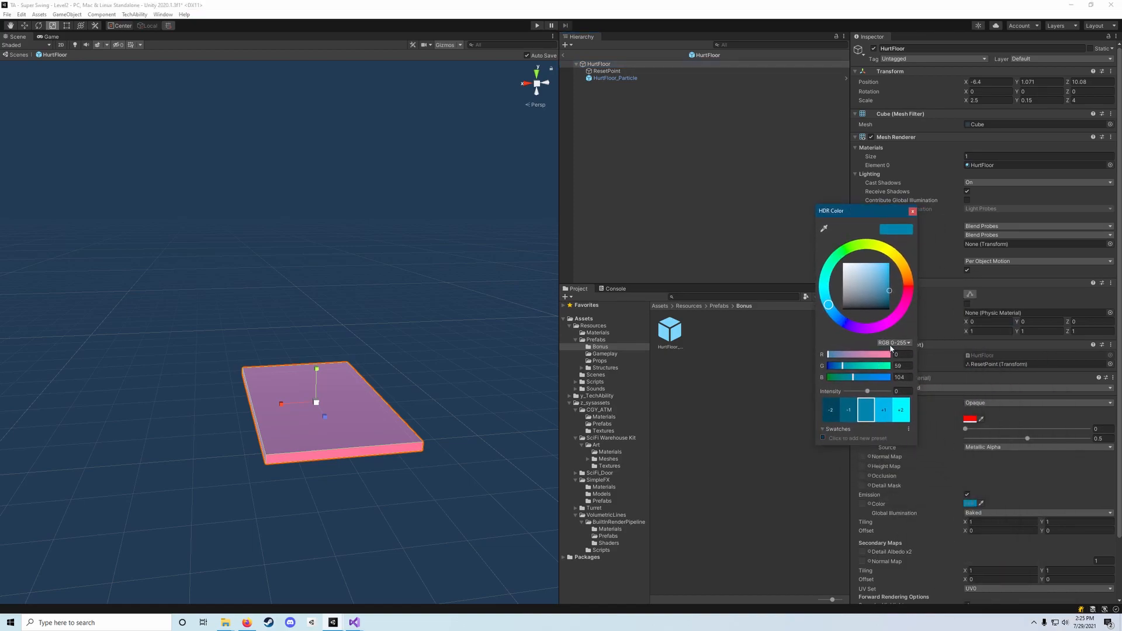
click(893, 342)
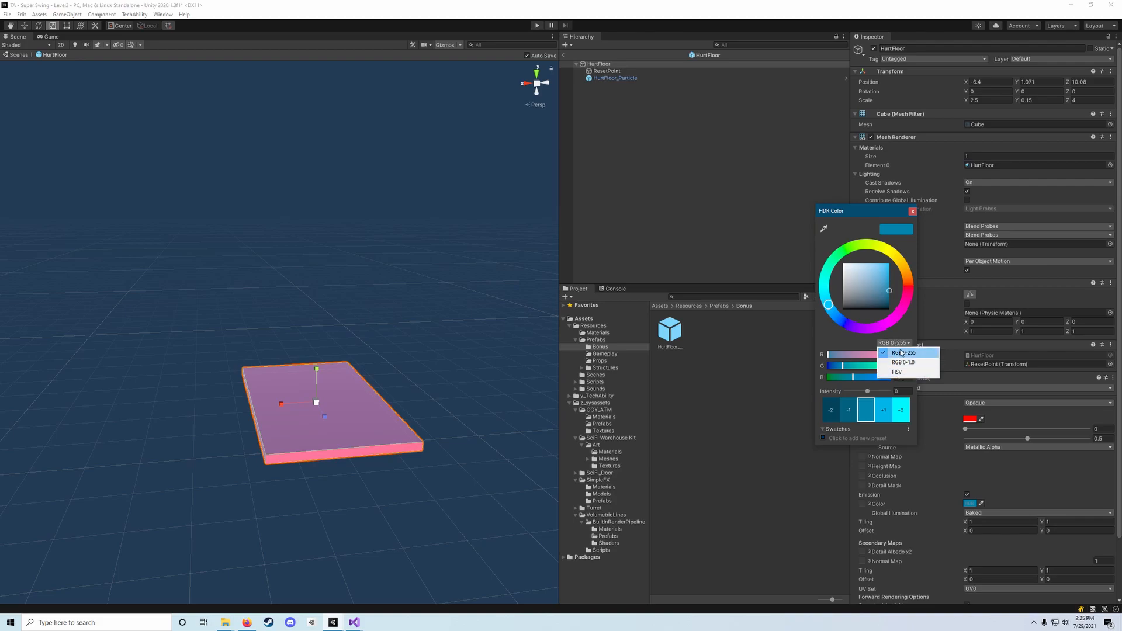
click(904, 351)
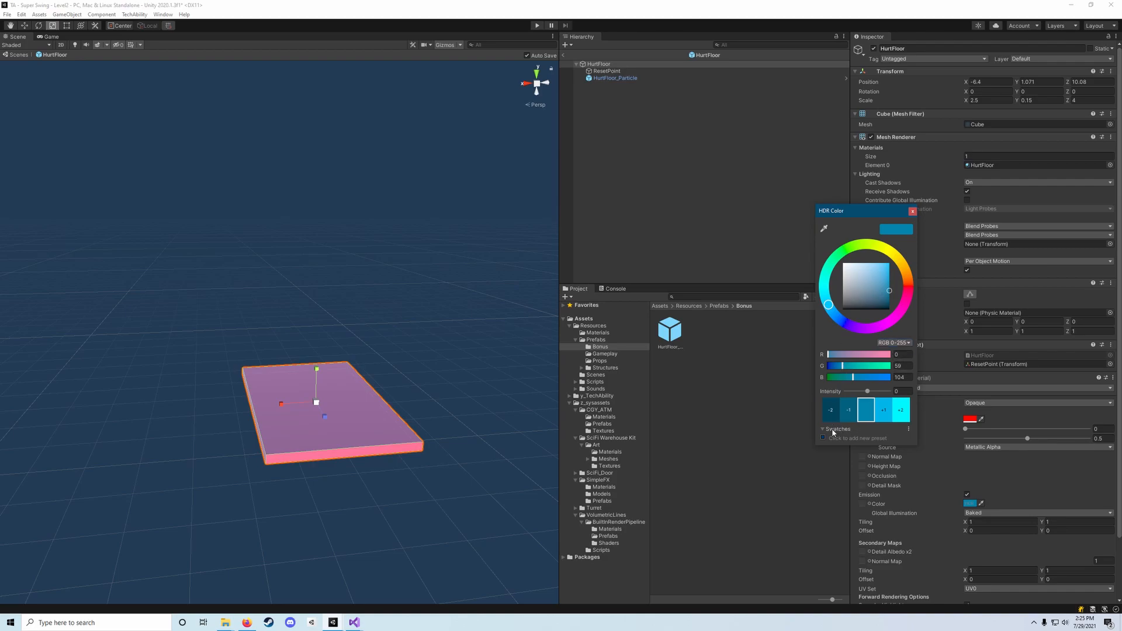
click(898, 355)
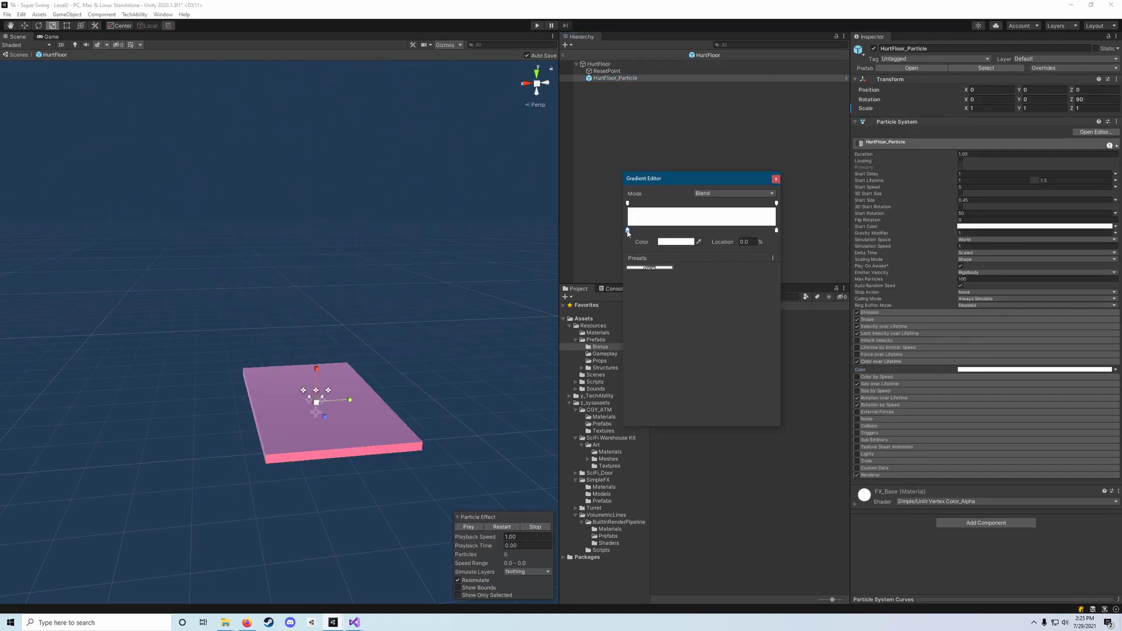
Set the gradient's white end colour key to red, fading from dark blue
click(675, 241)
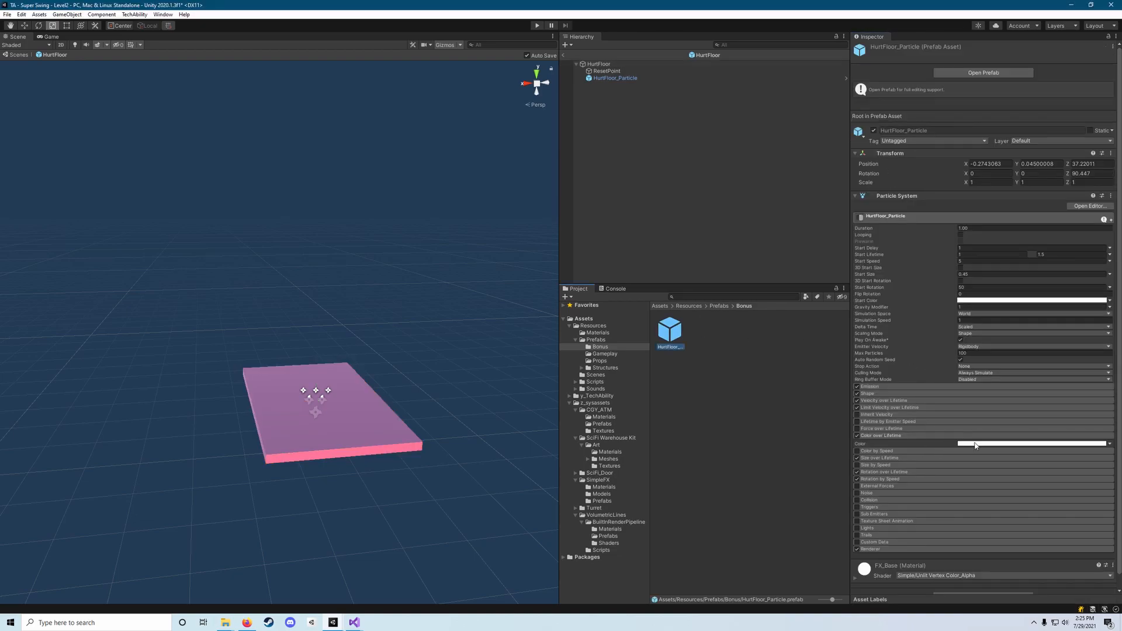
click(1034, 444)
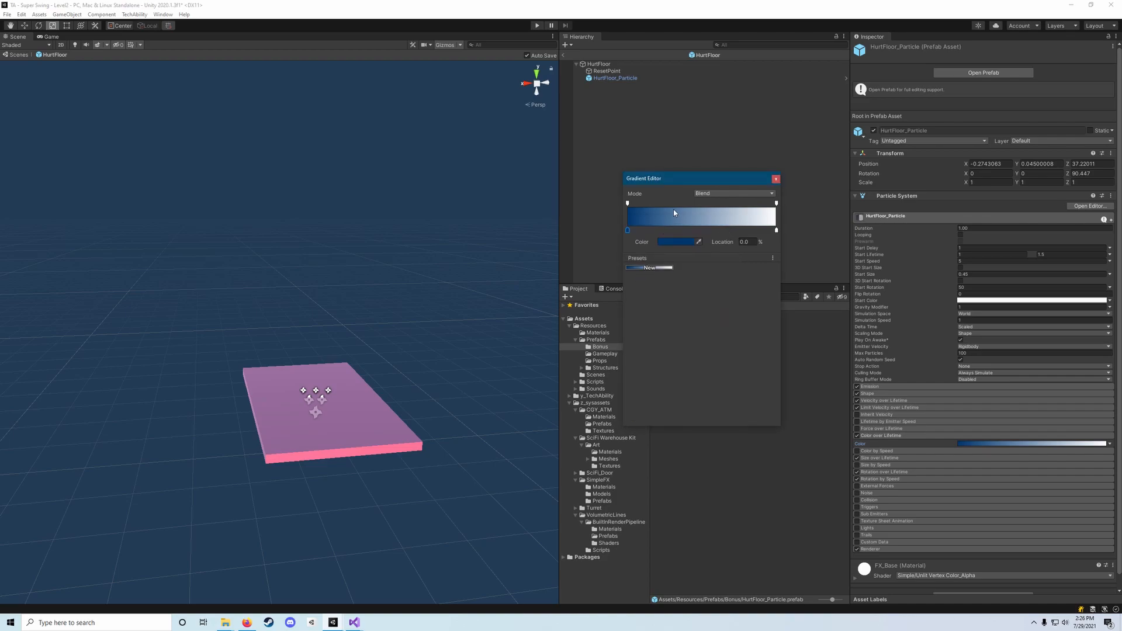
mouse_move(683, 181)
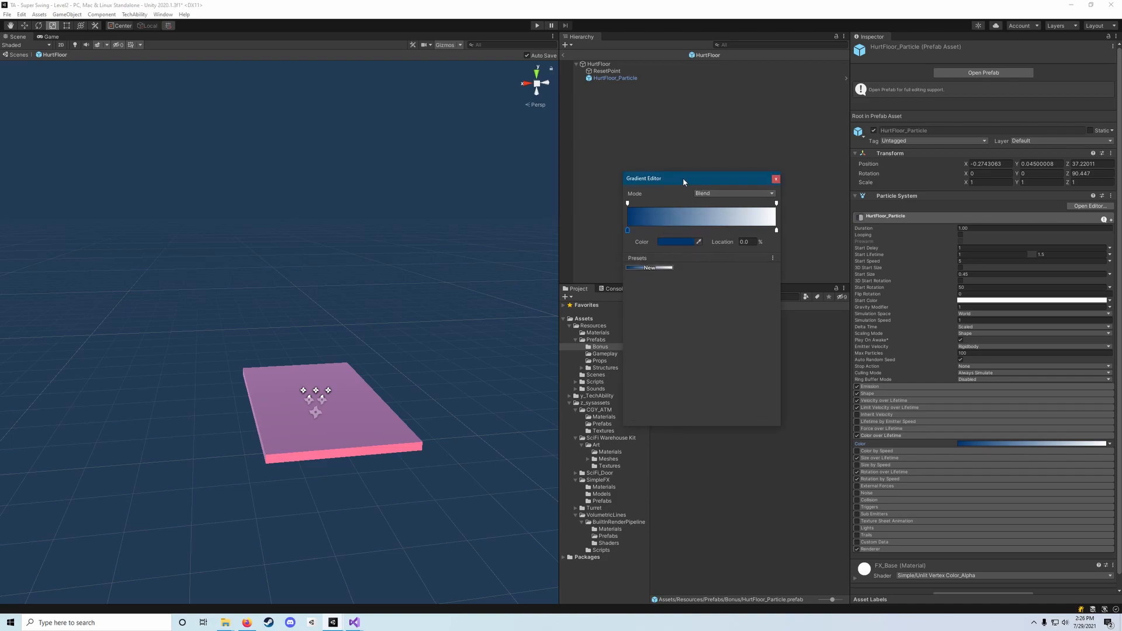
drag(683, 178, 740, 163)
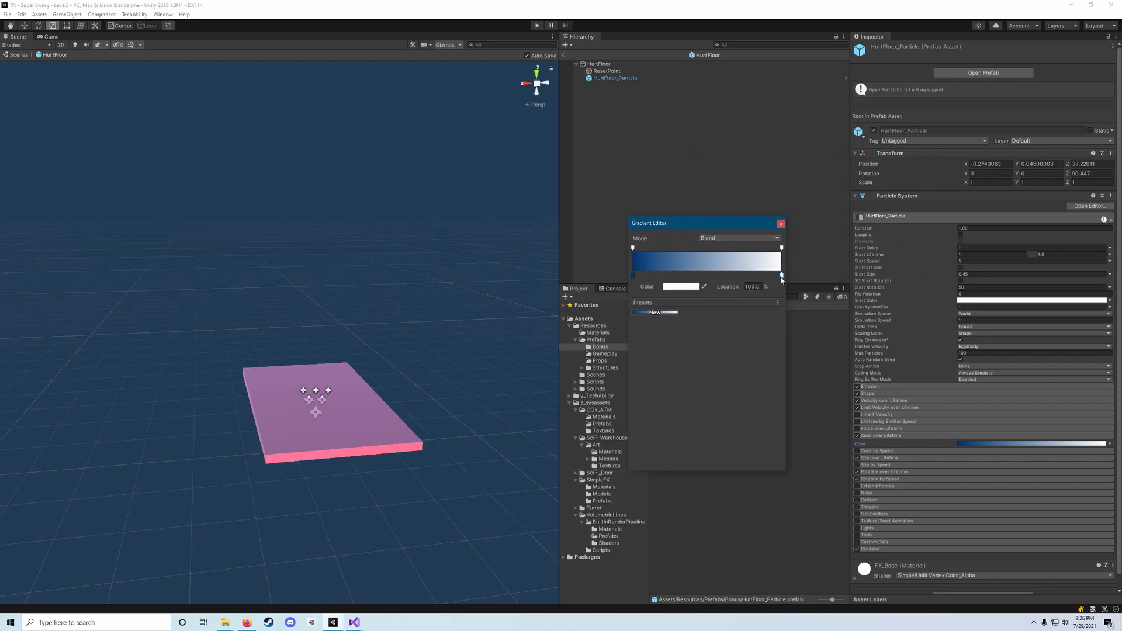
click(681, 287)
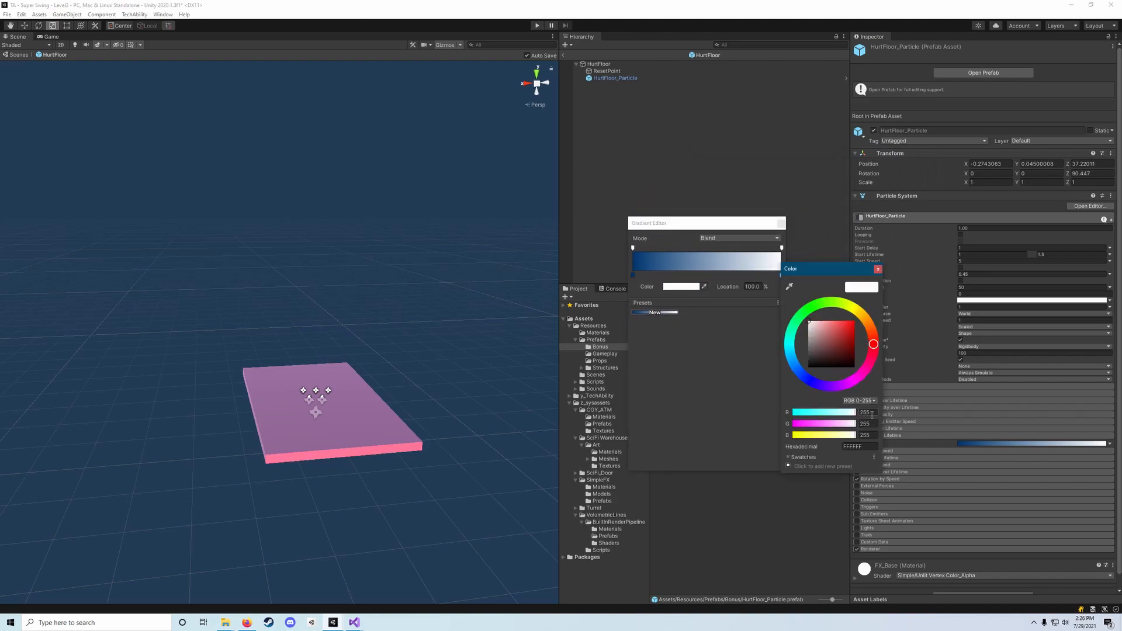
click(854, 380)
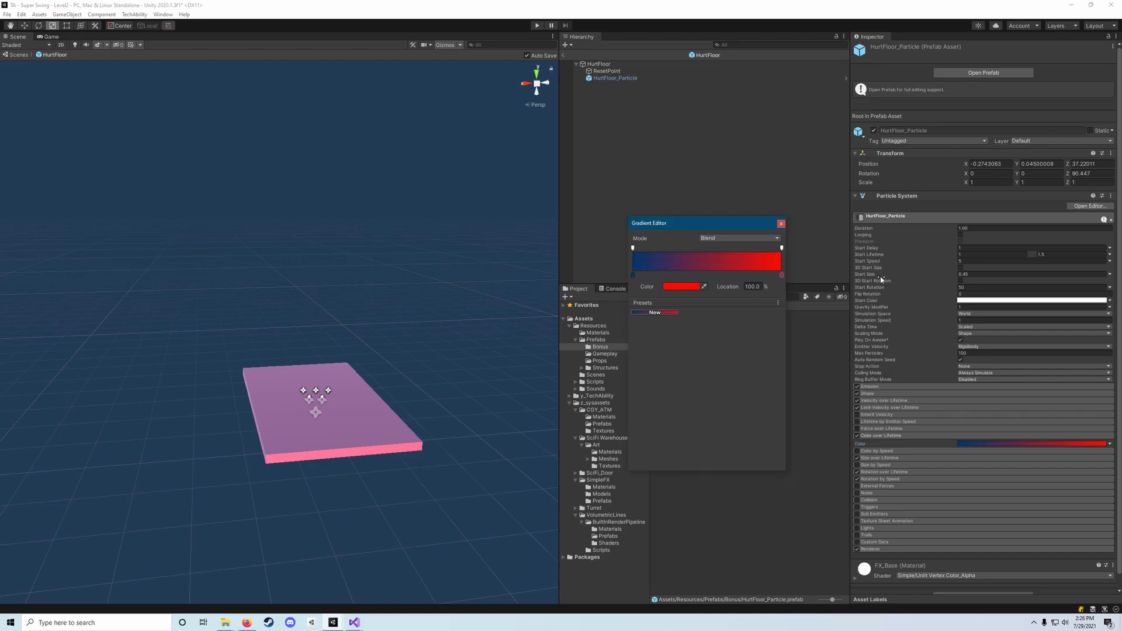
drag(666, 222, 744, 228)
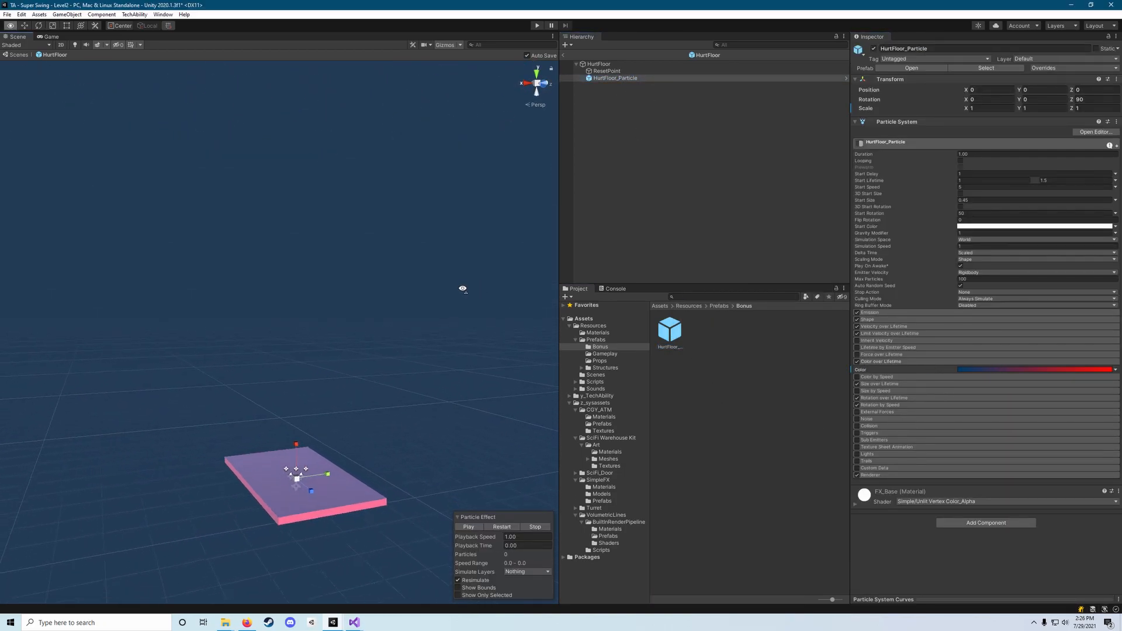
Preview the red particle burst at 0.25 playback speed, then stop it
click(468, 526)
text(0.25)
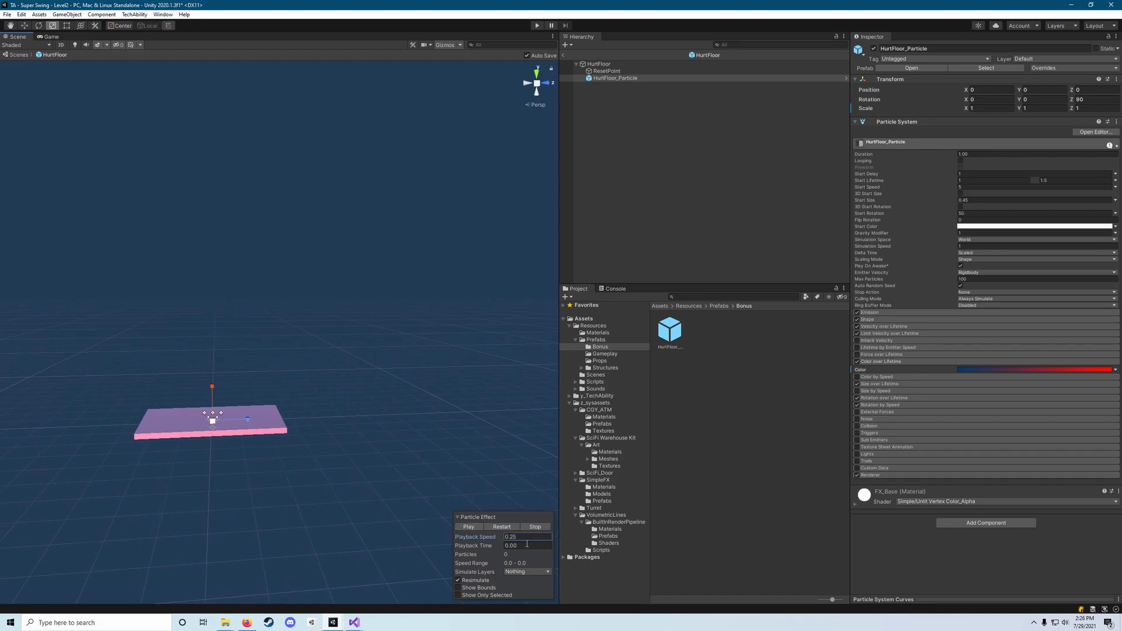
click(468, 526)
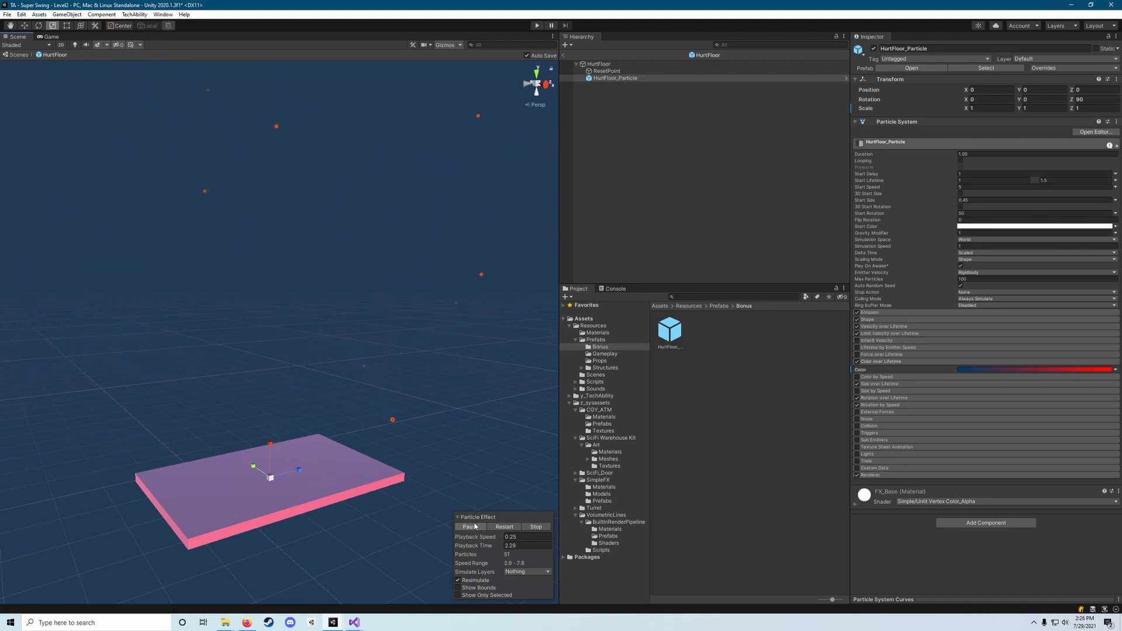
click(469, 527)
text(1)
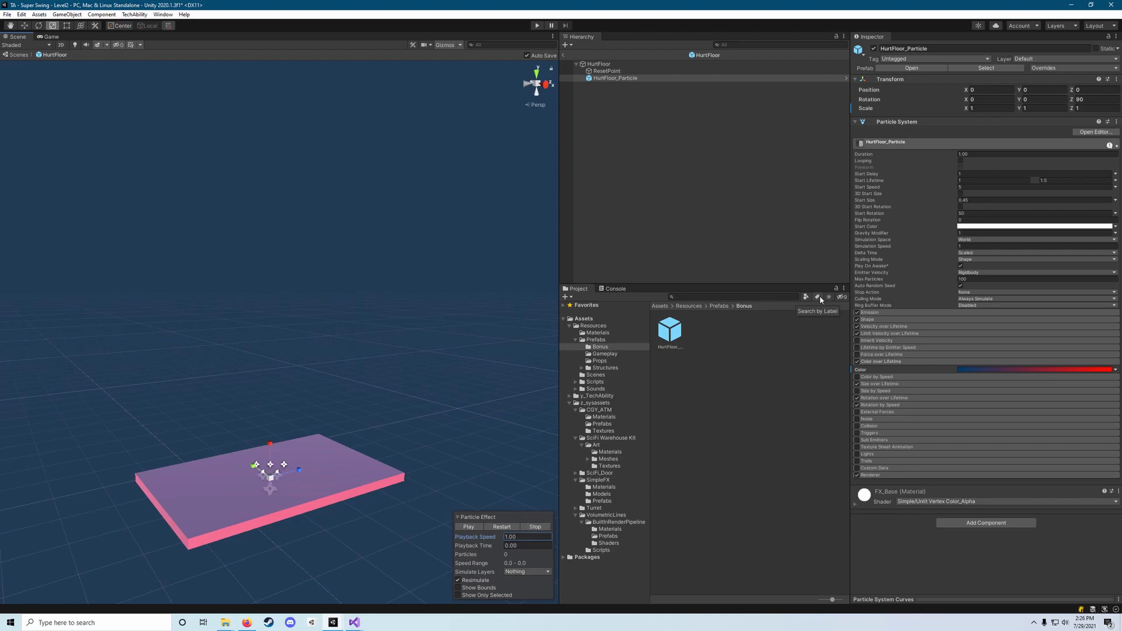
mouse_move(718, 220)
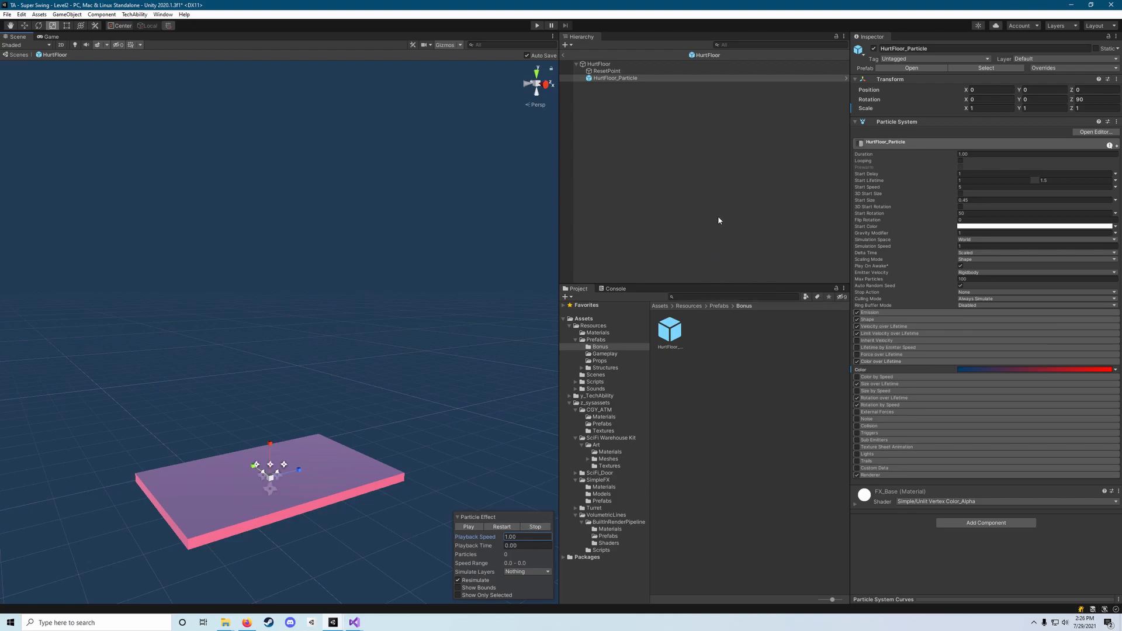
mouse_move(334, 269)
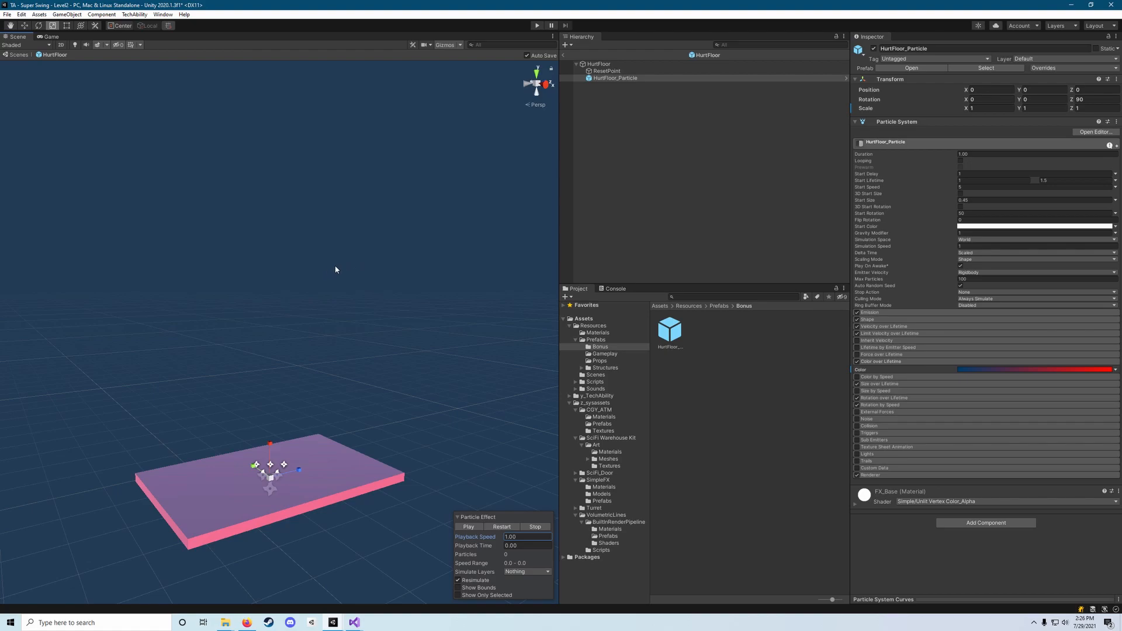
mouse_move(350, 266)
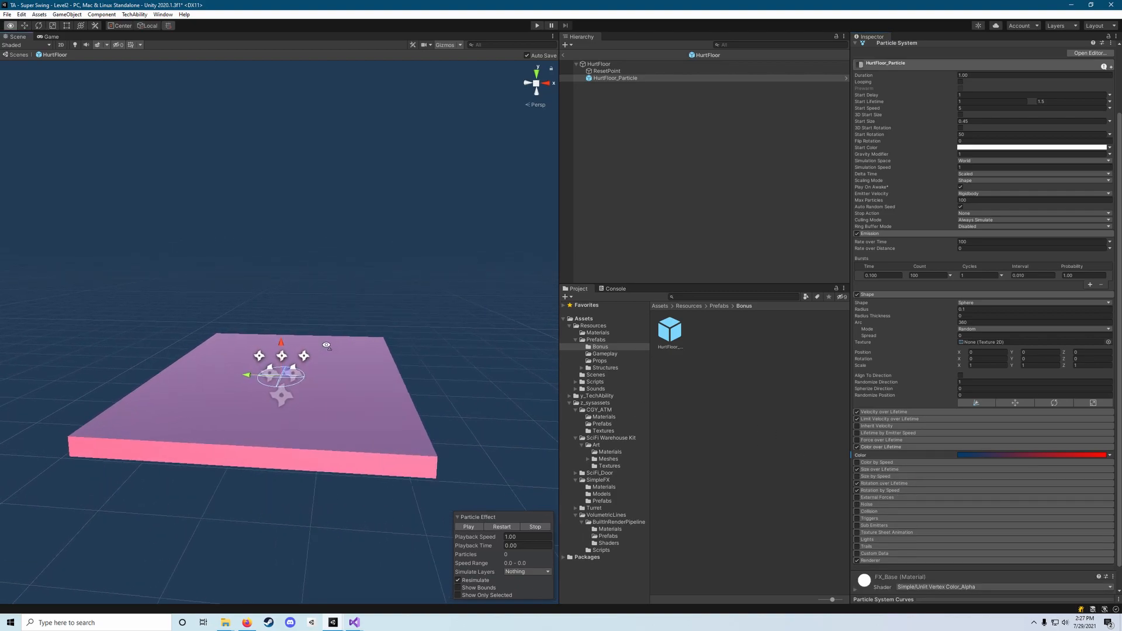
click(468, 526)
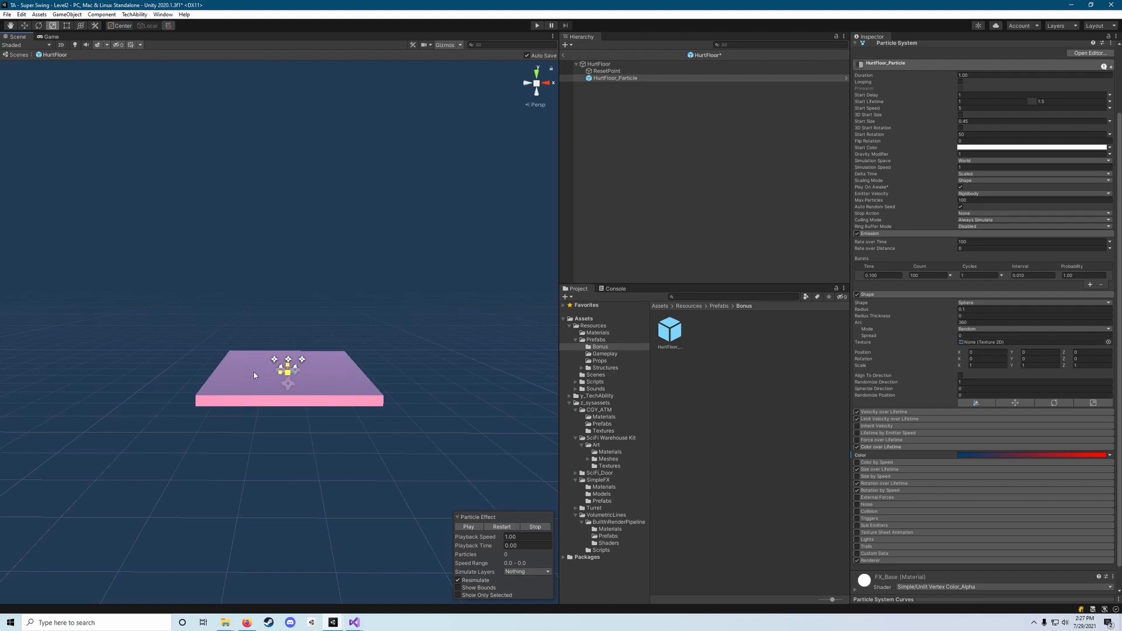
click(468, 527)
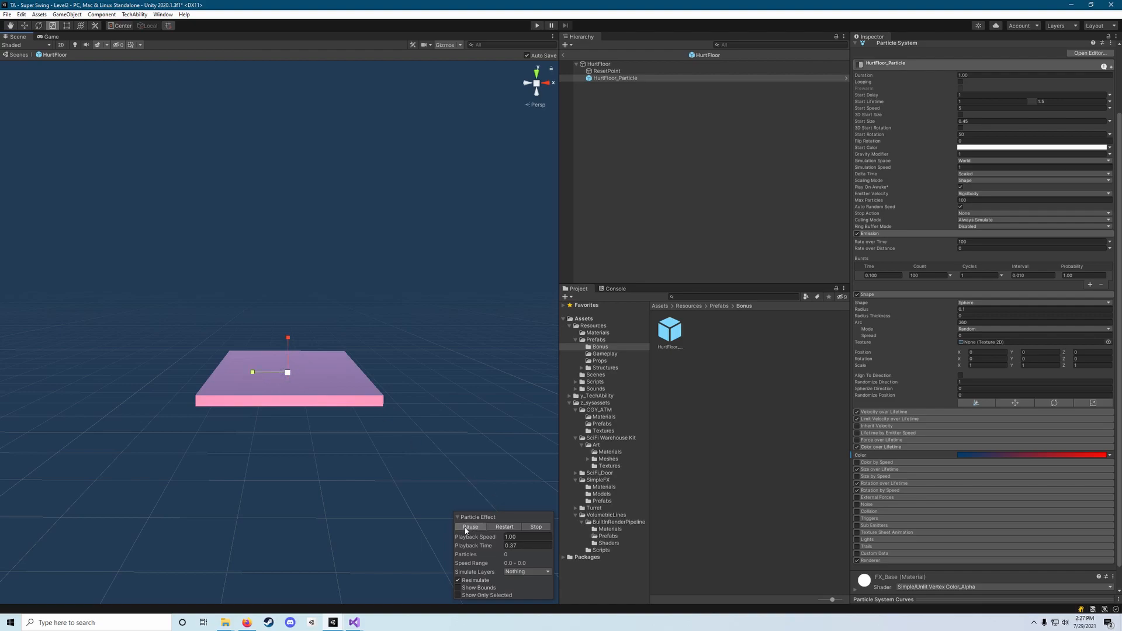
click(471, 527)
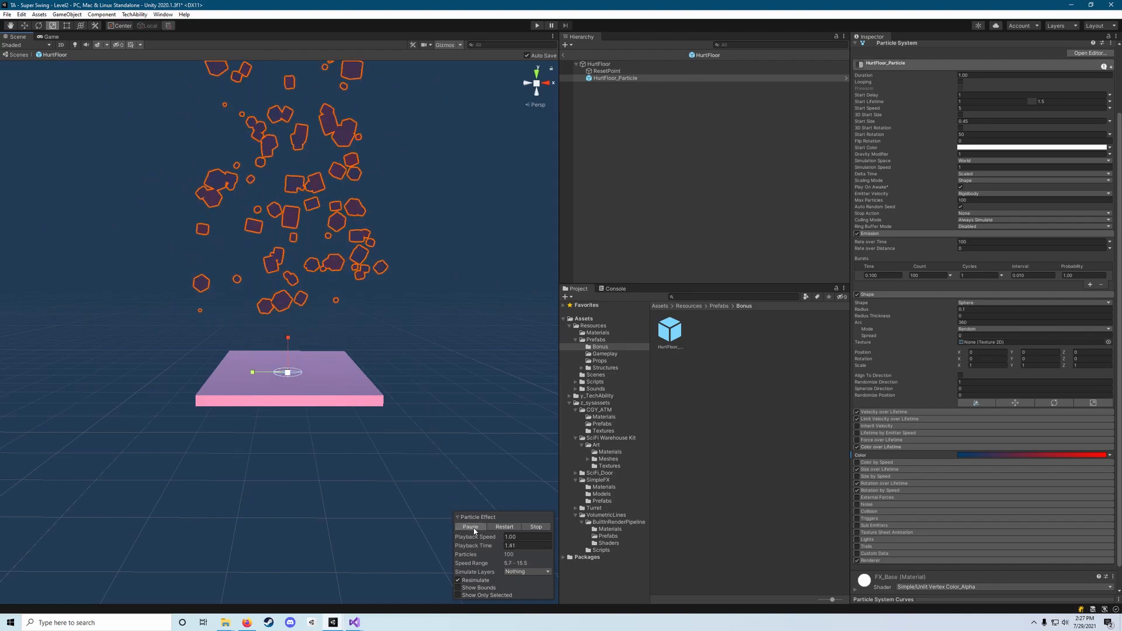
click(536, 526)
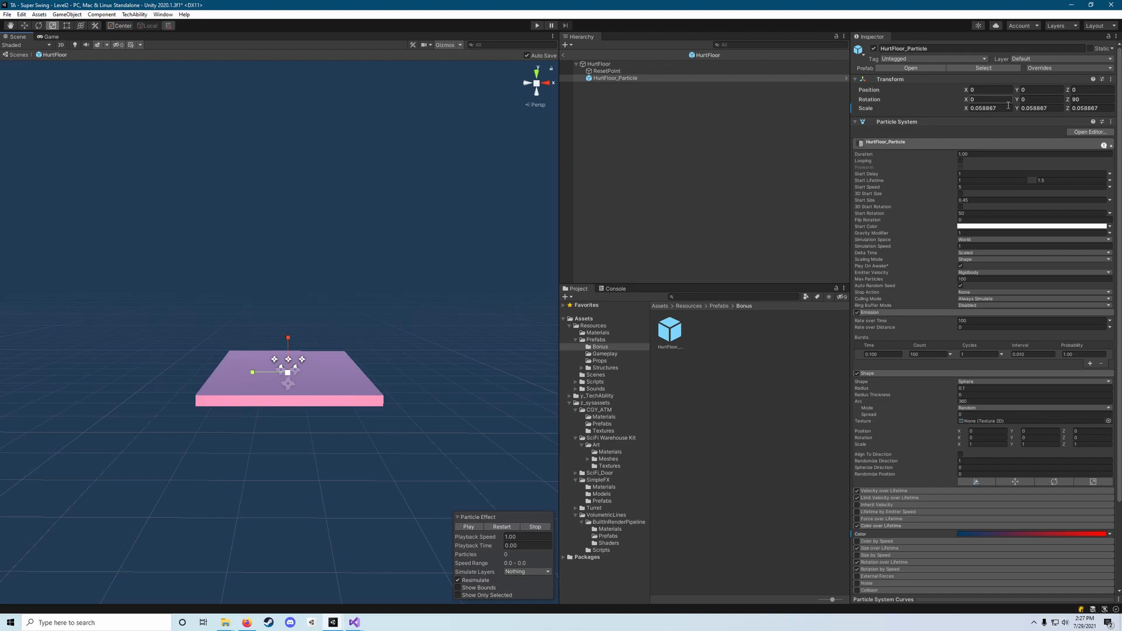
click(468, 527)
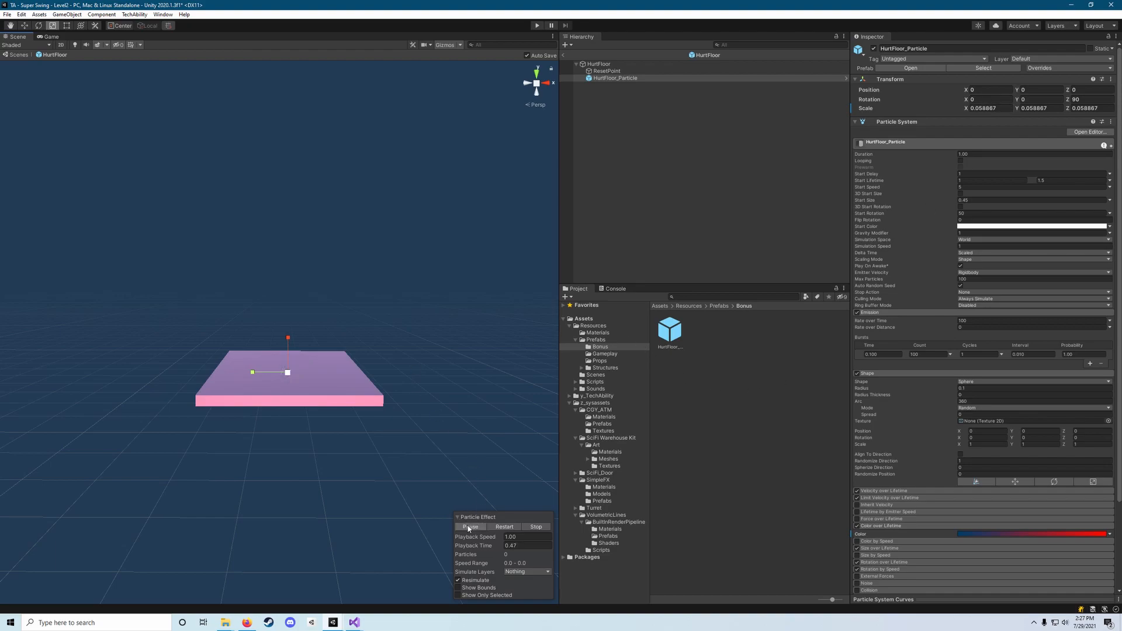
click(470, 527)
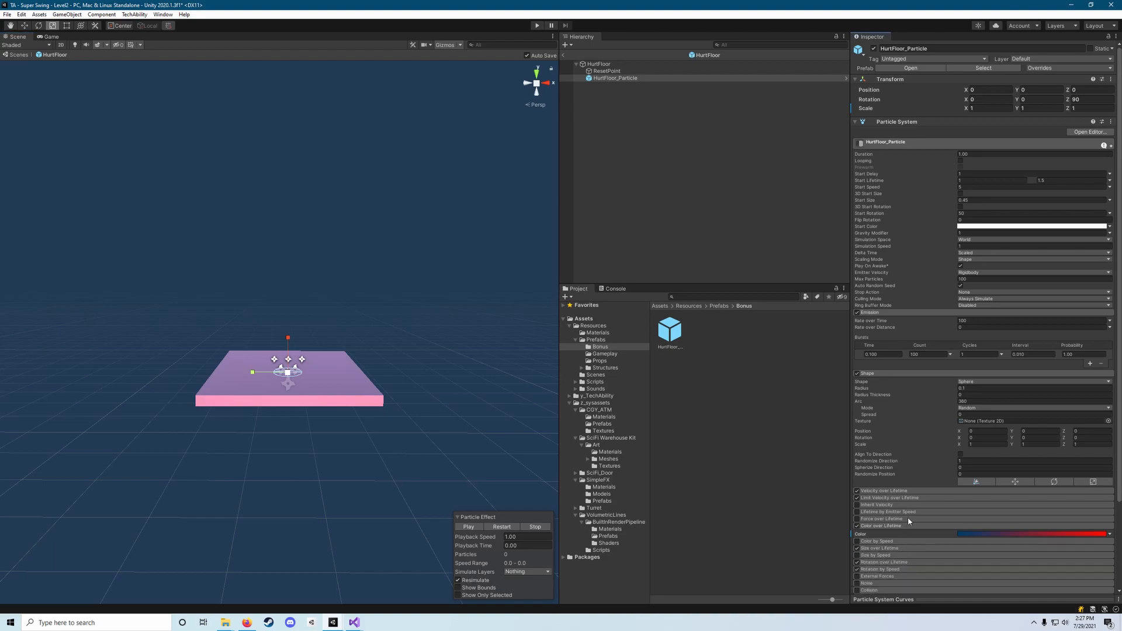
Set Velocity over Lifetime Linear X to 10 and test it with a preview burst
click(883, 490)
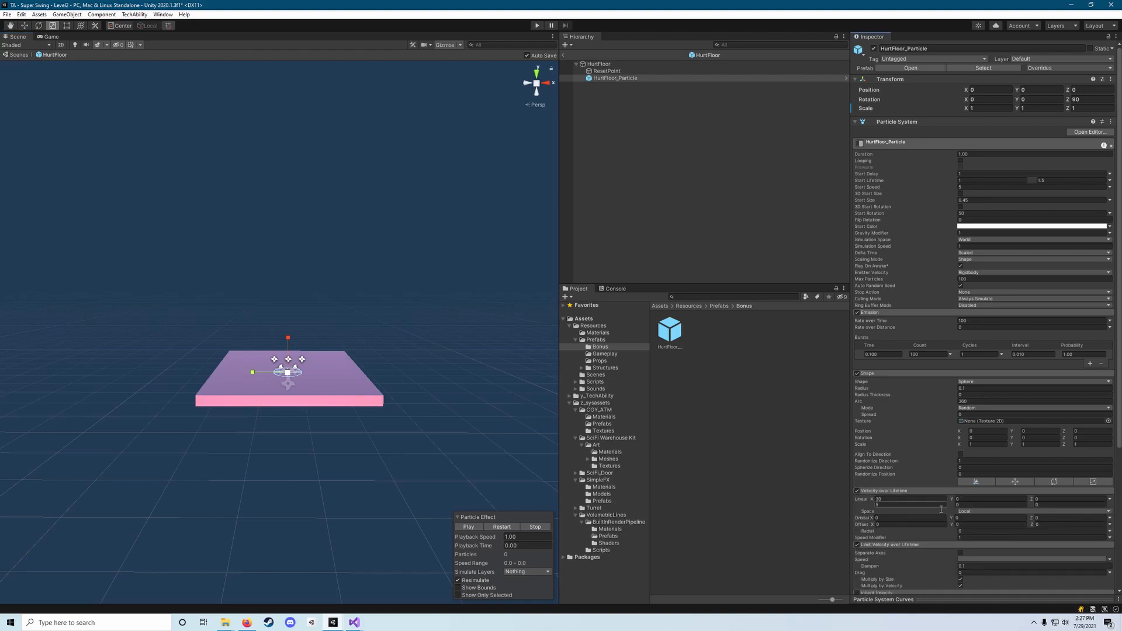
click(916, 498)
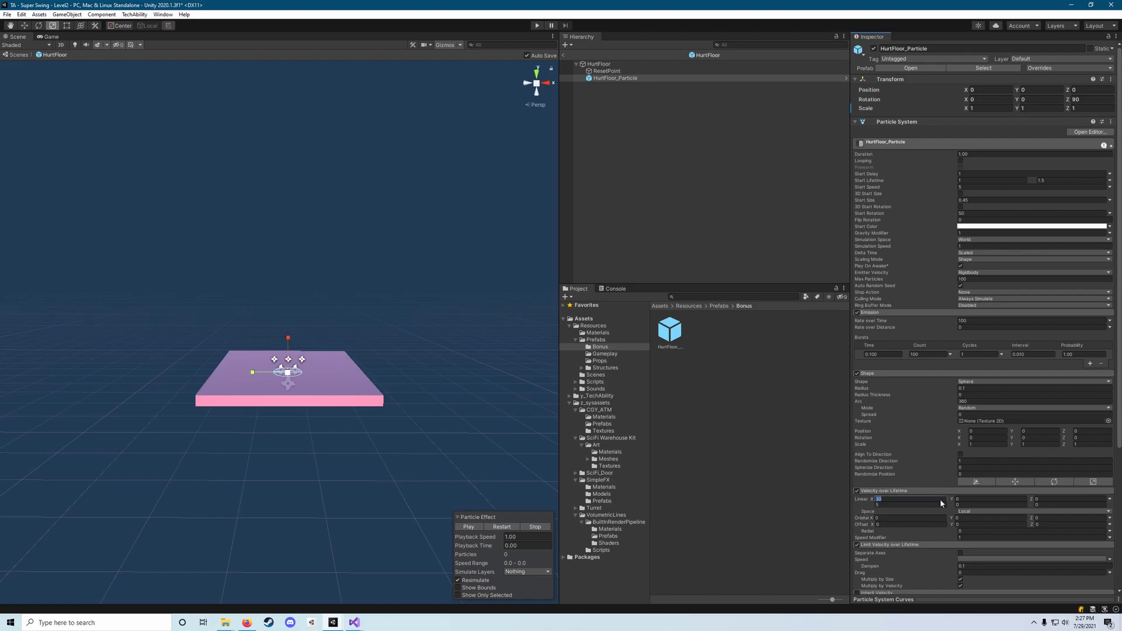
text(10)
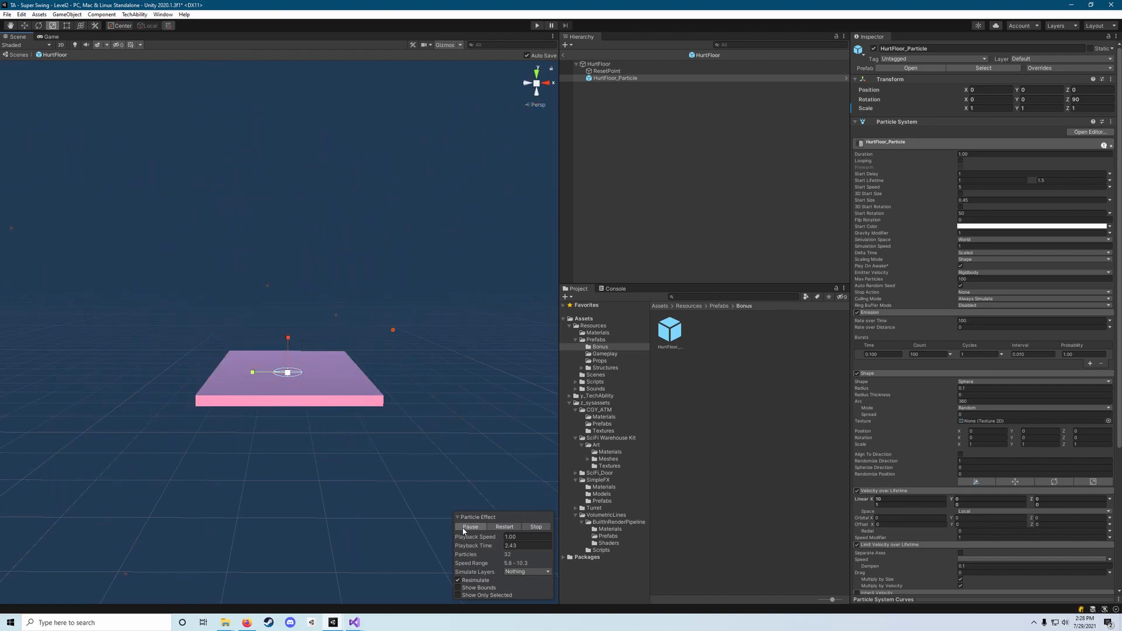
click(470, 527)
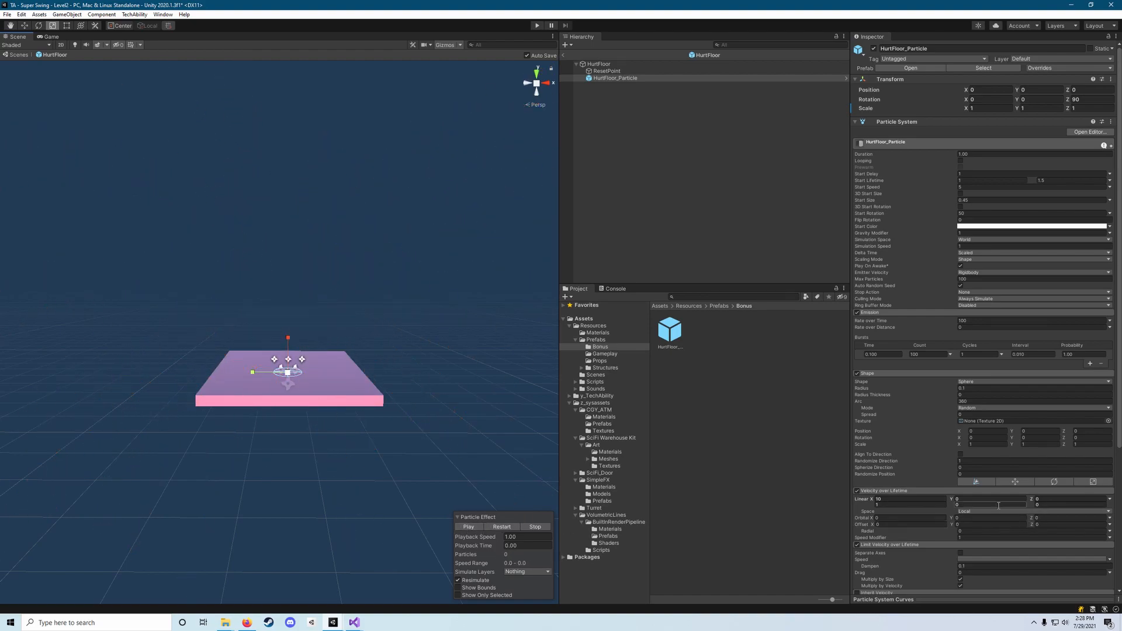
scroll(down, 3)
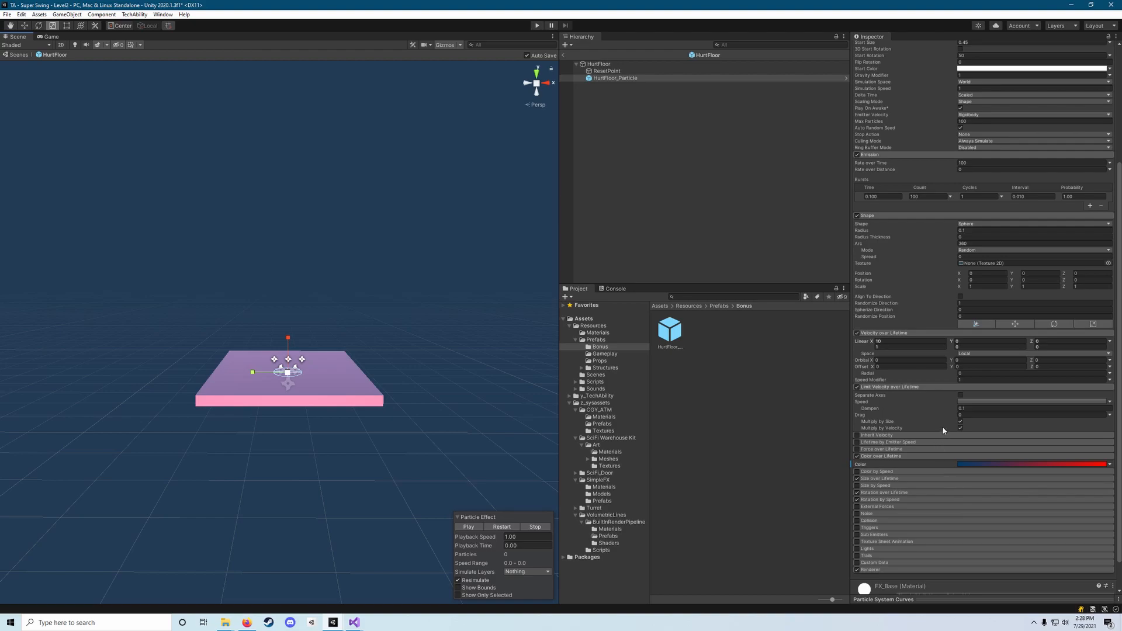
mouse_move(901, 482)
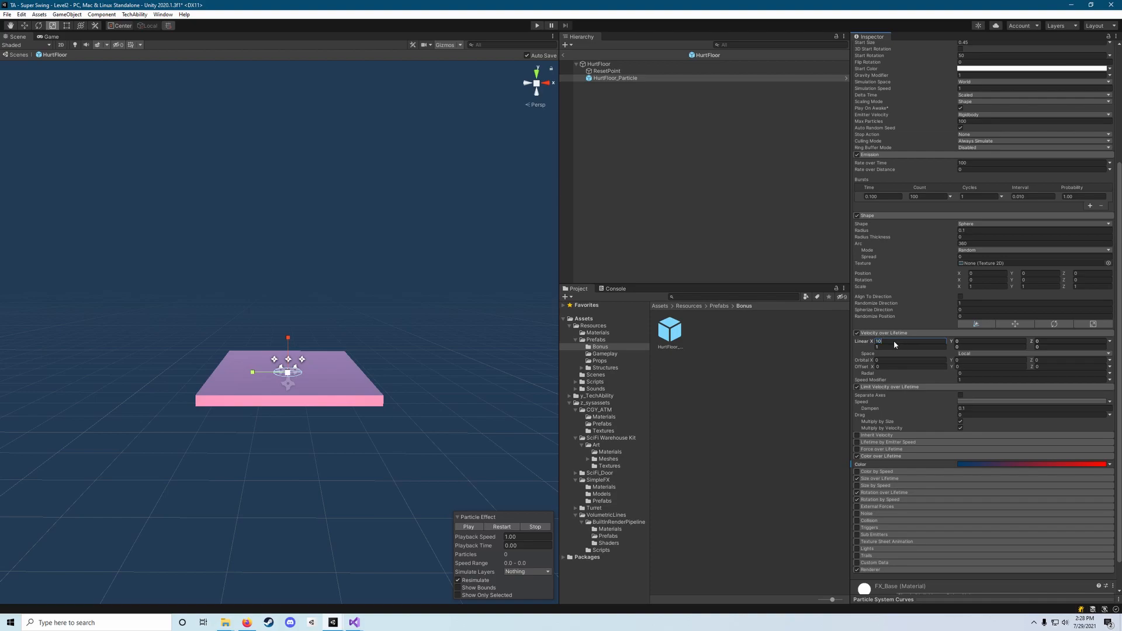
click(909, 341)
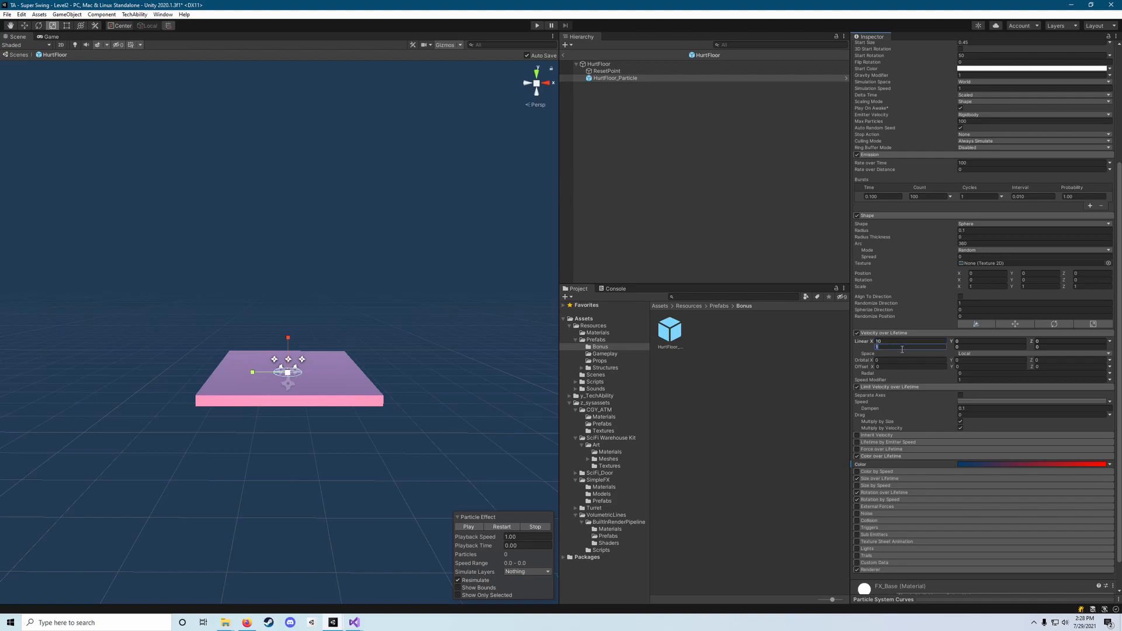
click(468, 526)
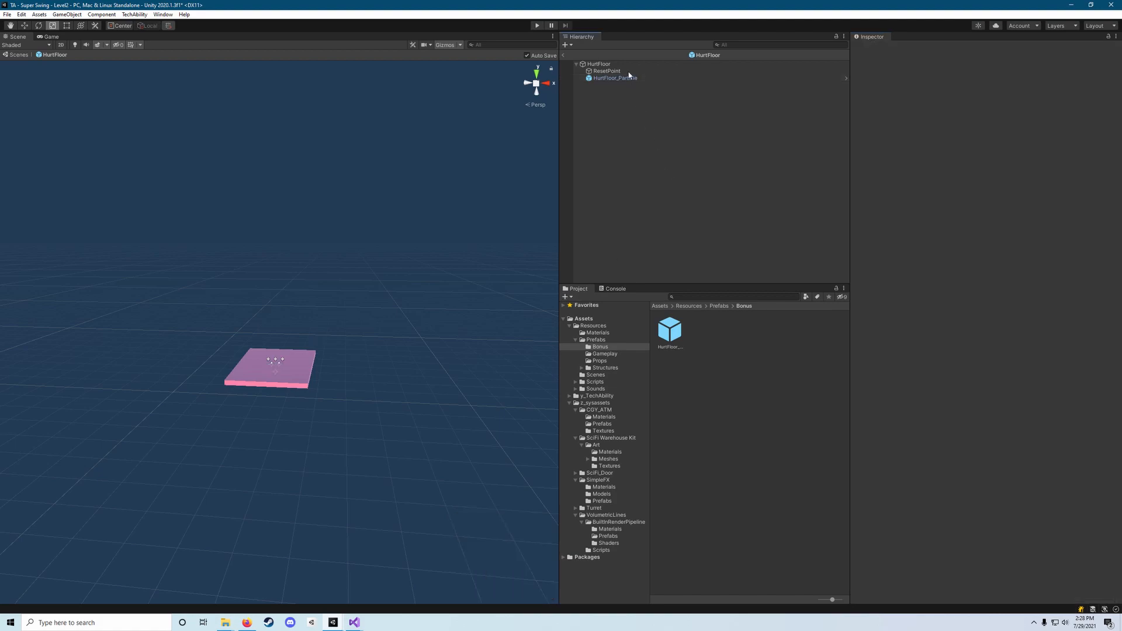
Declare a 'ParticleSystem[] particles' field in HurtFloor.cs
click(599, 64)
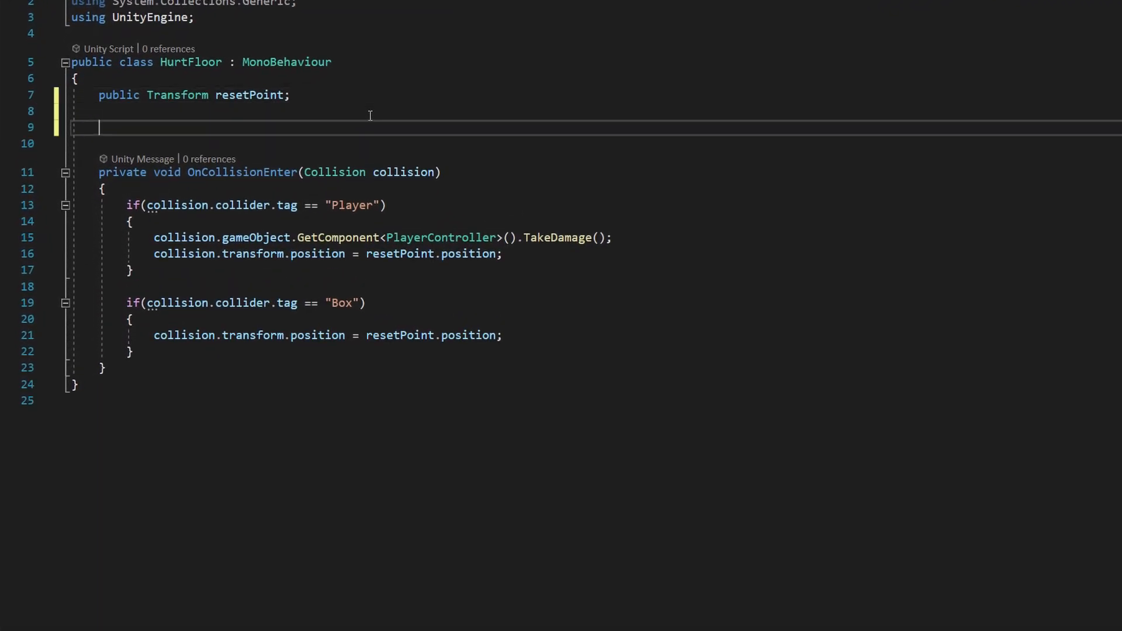
text(ParticleS)
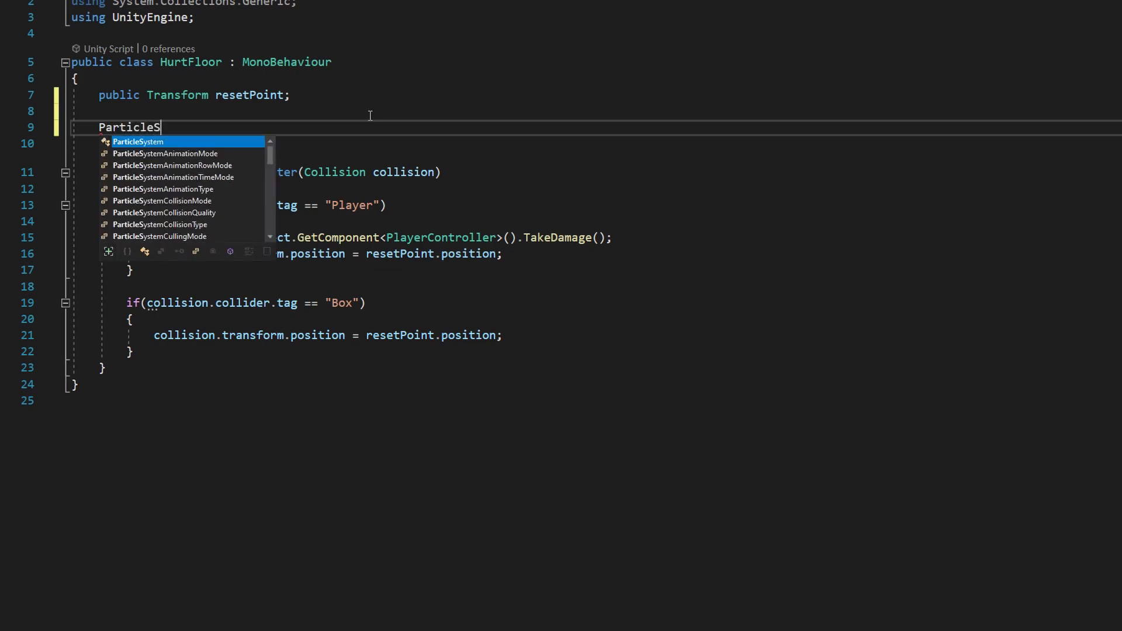
text(ystem[])
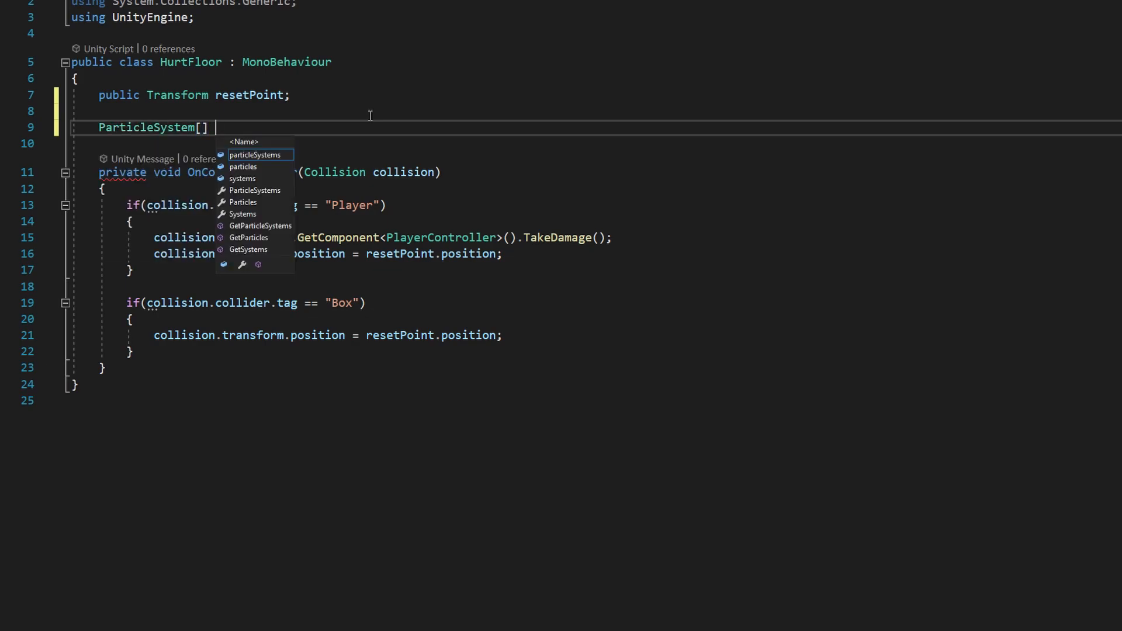
text(particles;)
text(private void Start()
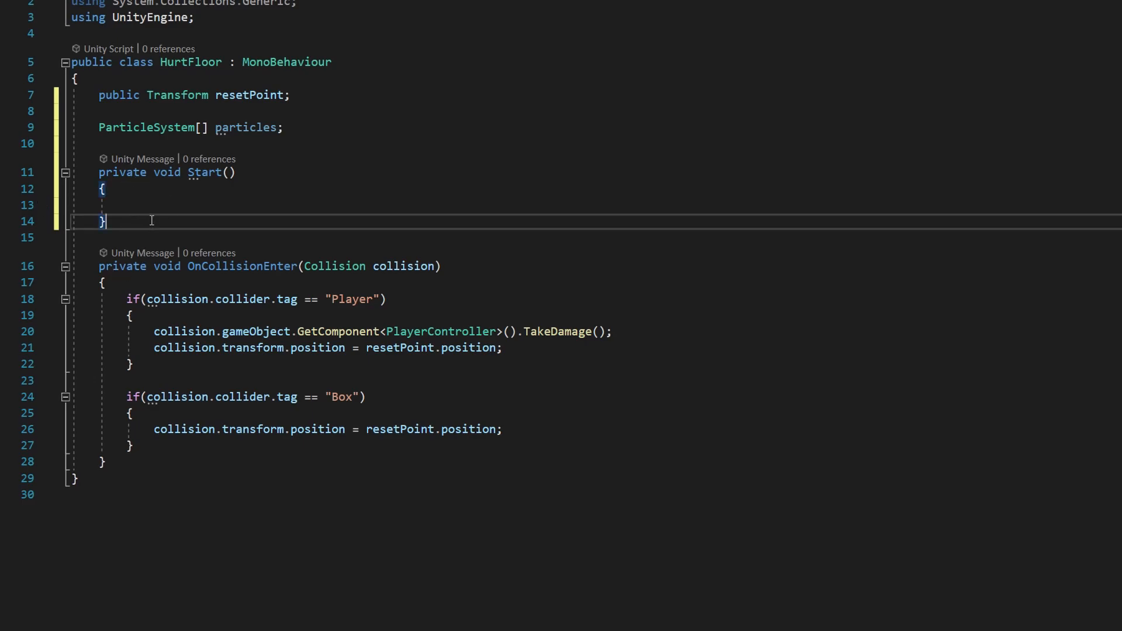
In Start, assign particles = GetComponentsInChildren<ParticleSystem>();
text(particles)
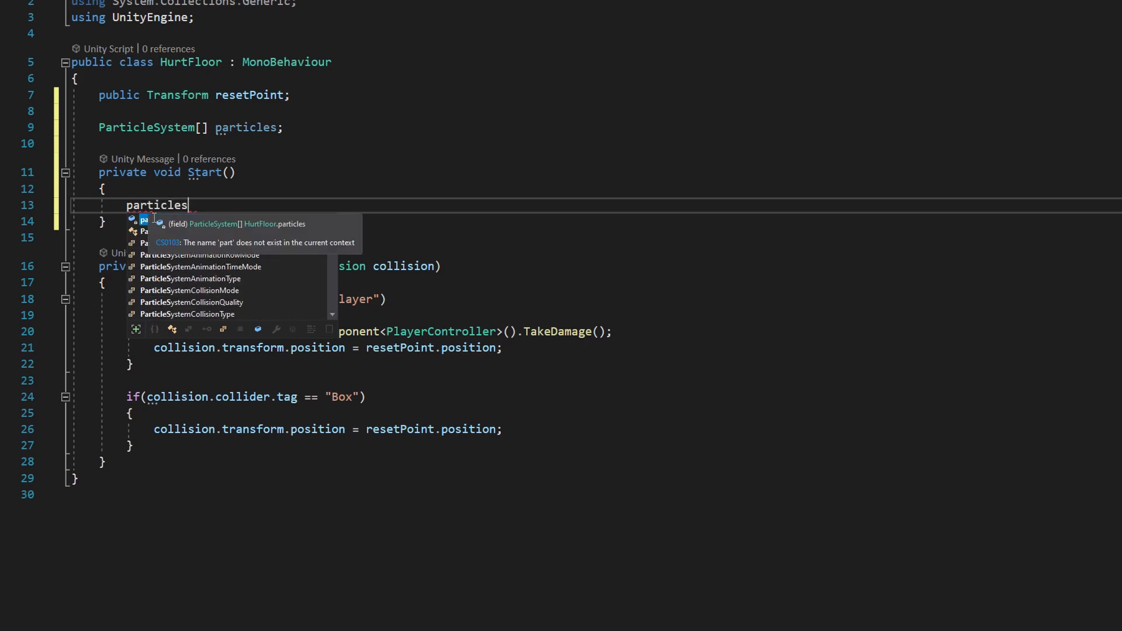
text(= Get)
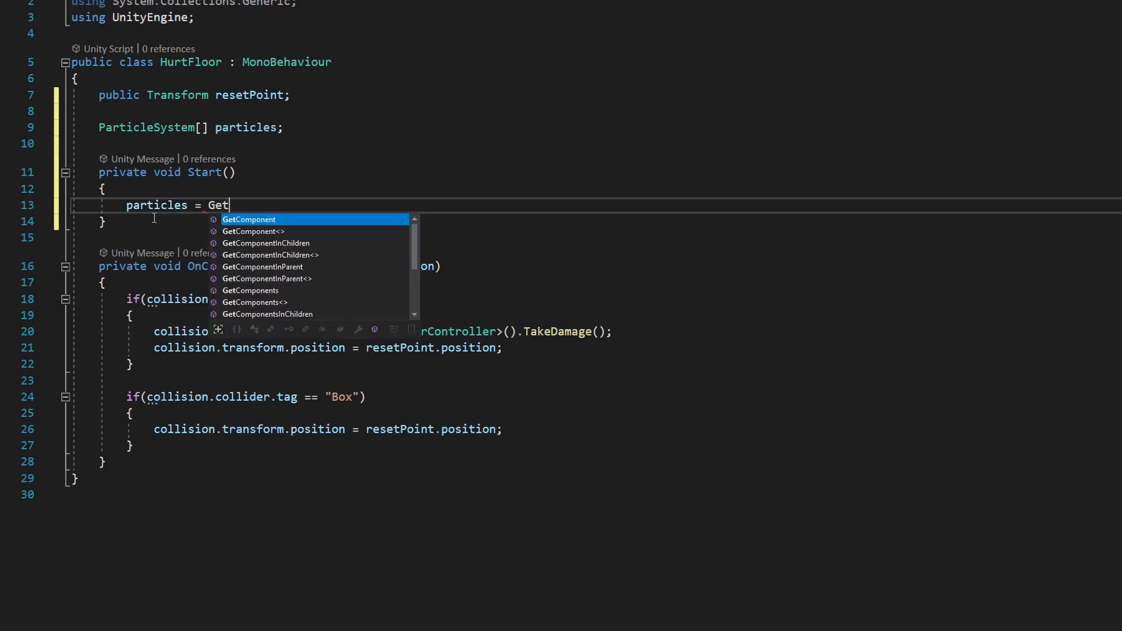
text(Componen)
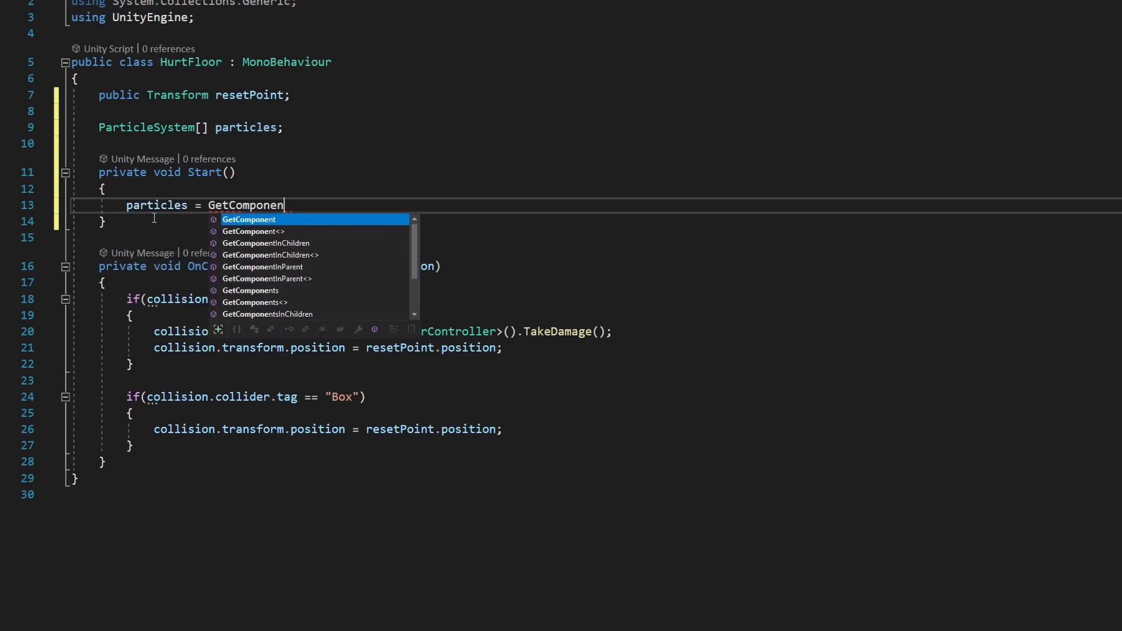
text(tsInChildren<O>)
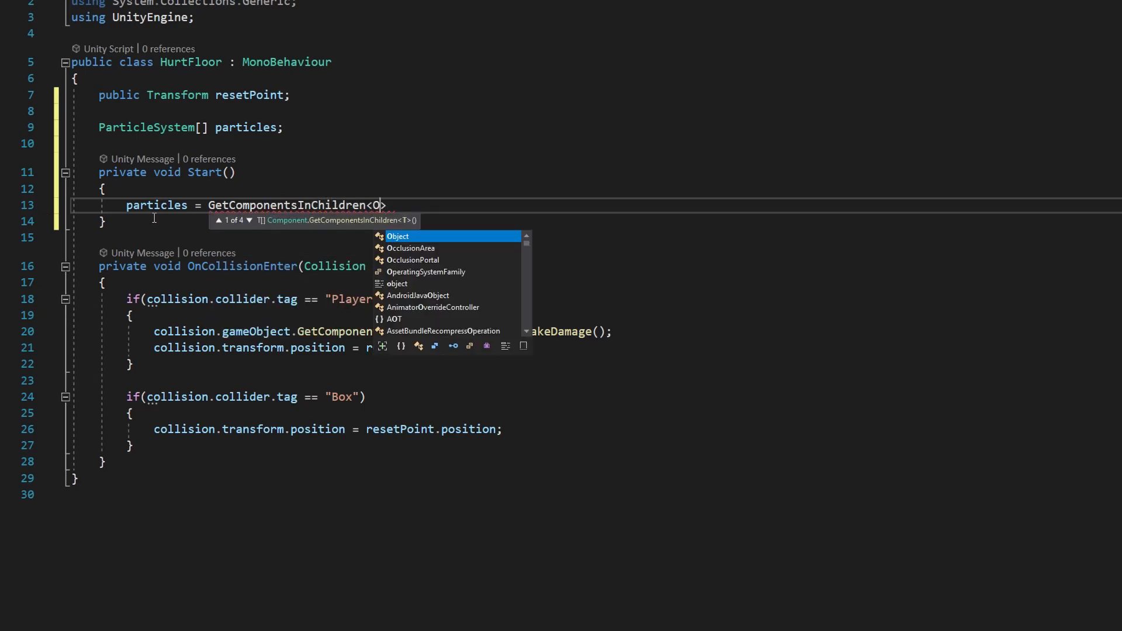
text(ParticleSystem)
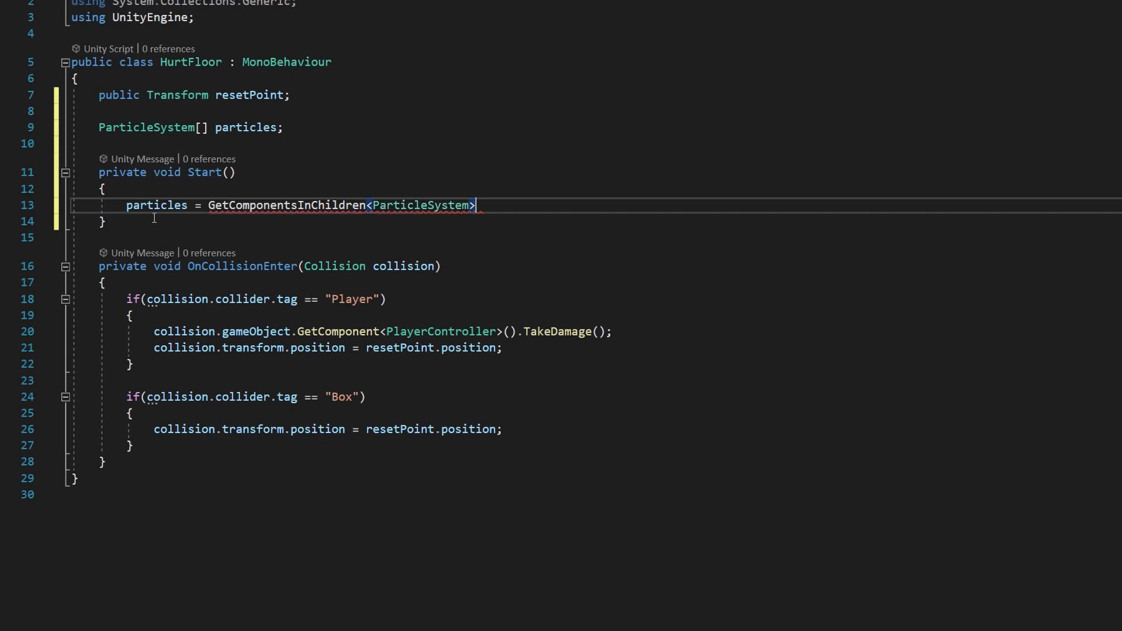
text(();)
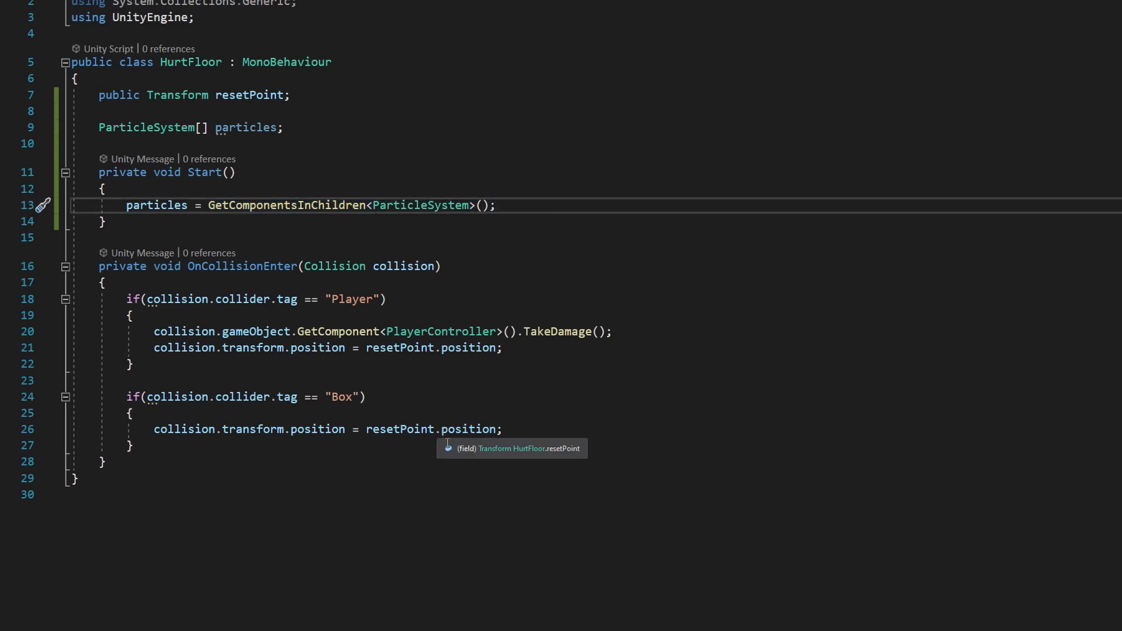
click(497, 206)
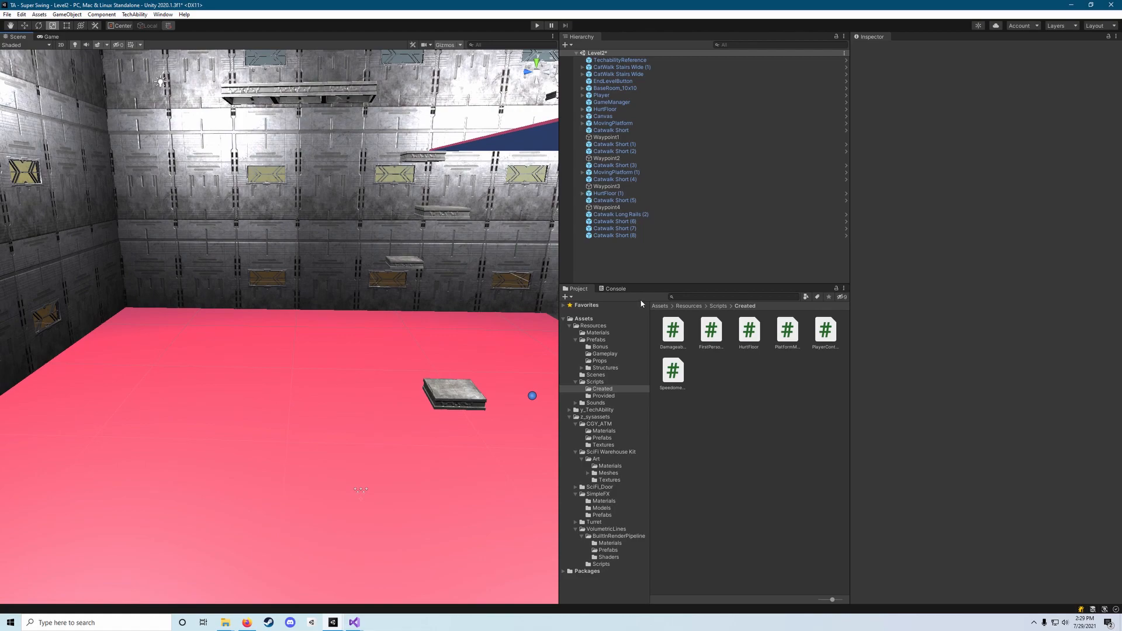
mouse_move(353, 622)
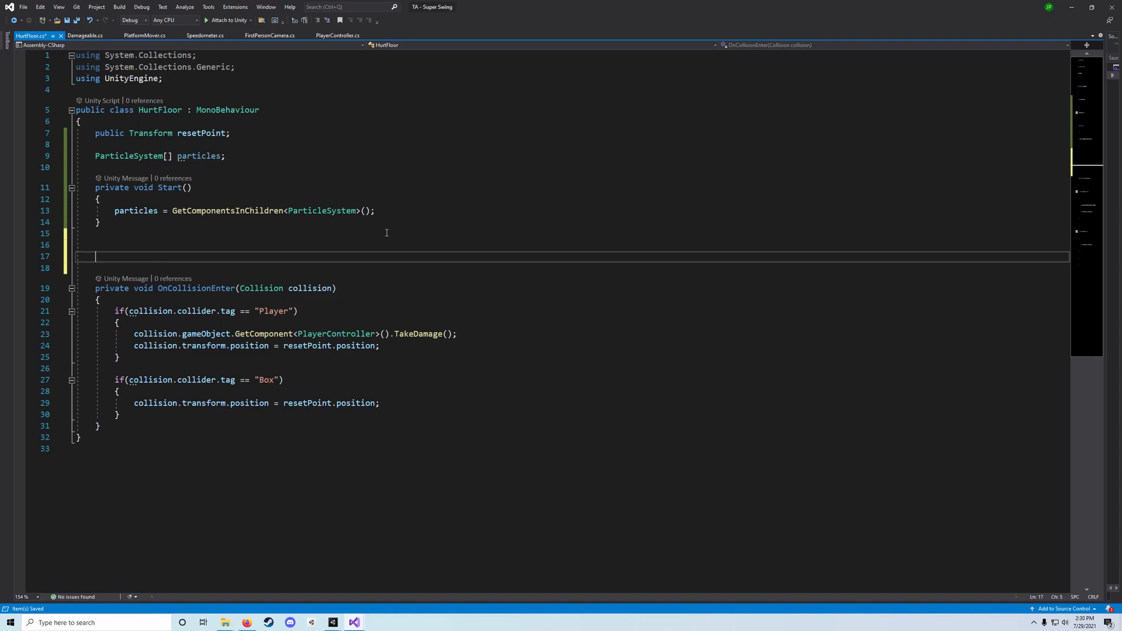
Add an Update method and 'public float particlePlayTime = 5f;'
text(void u)
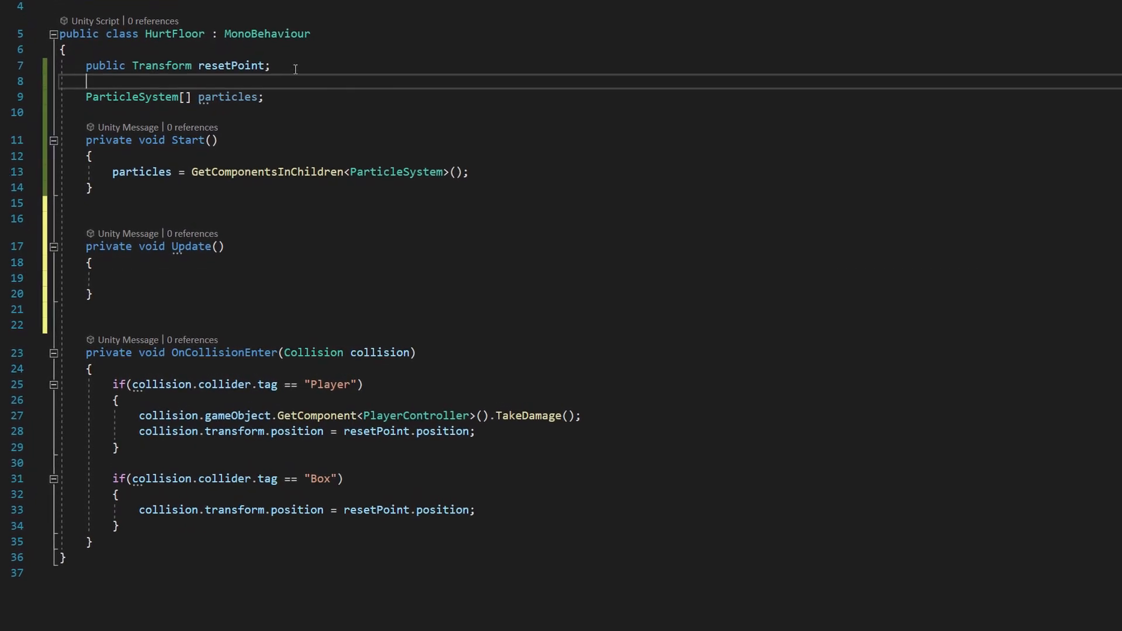
text(public float)
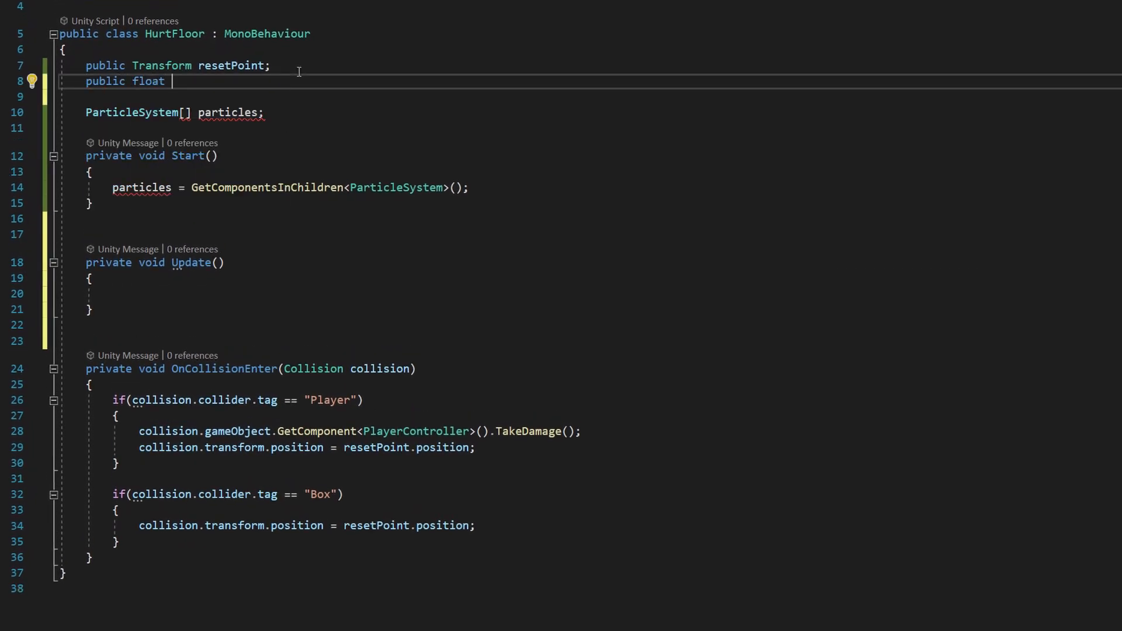
text(particlePlayT)
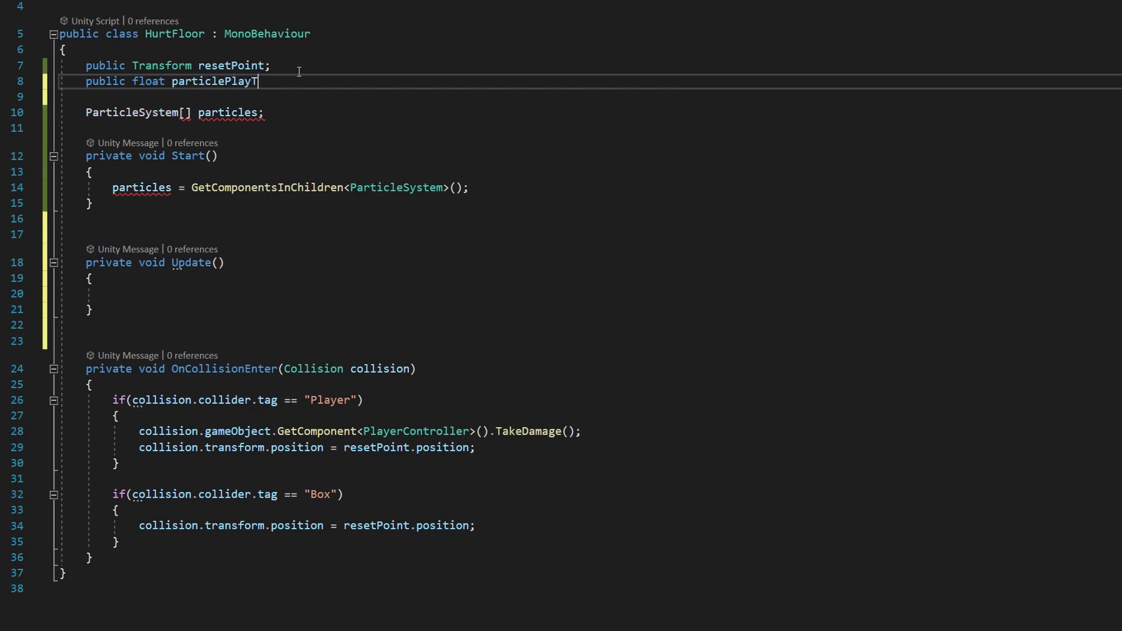
text(ime = 5)
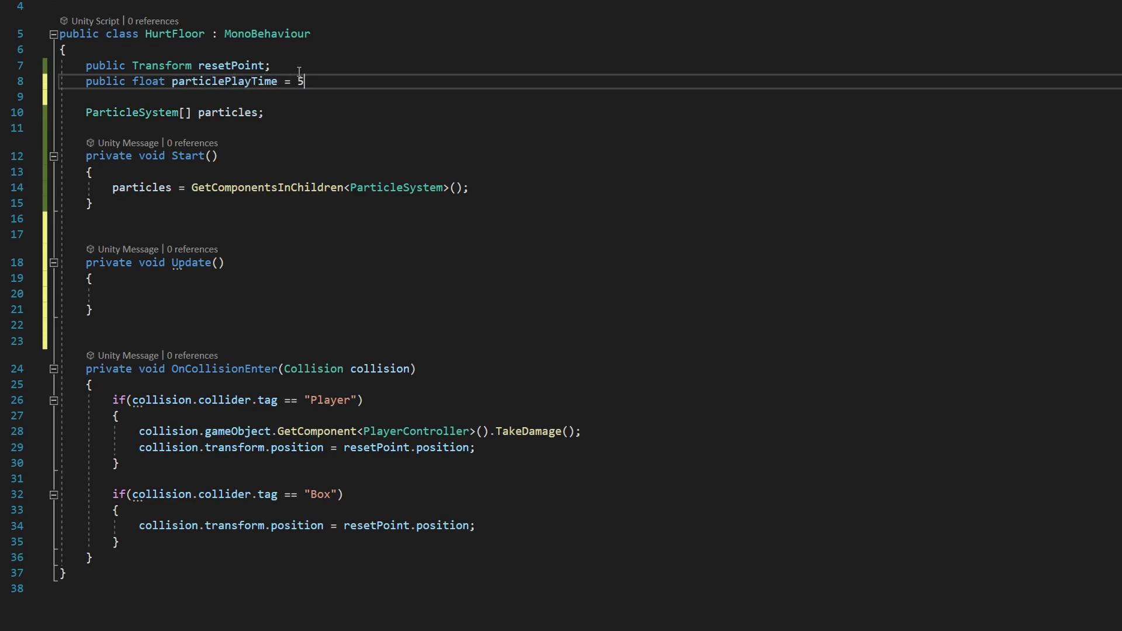
text(;)
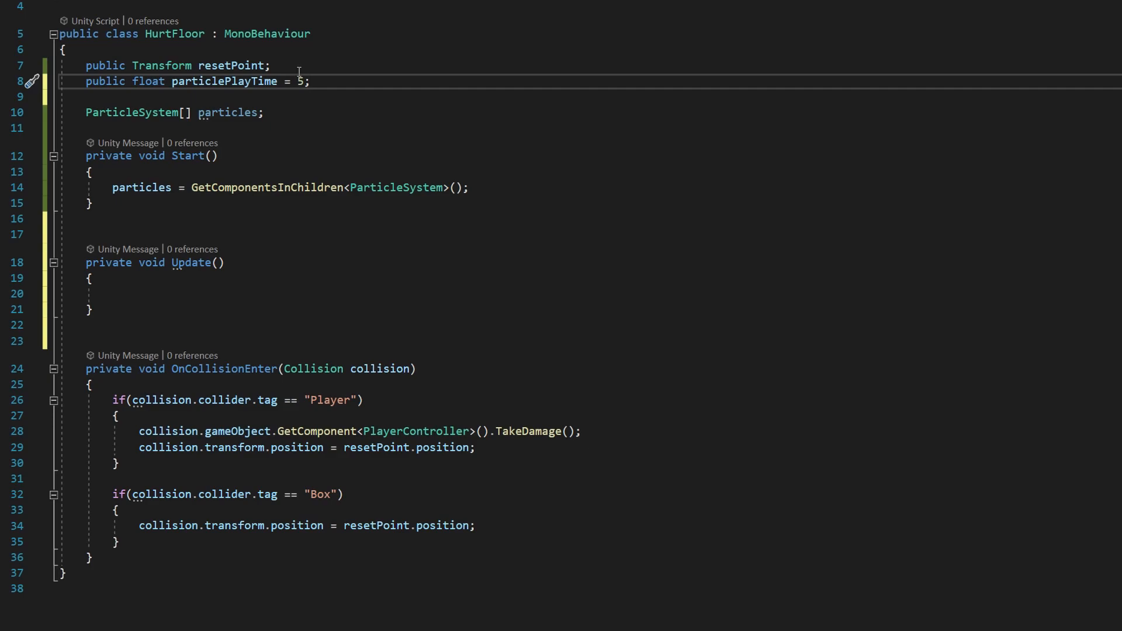
text(f)
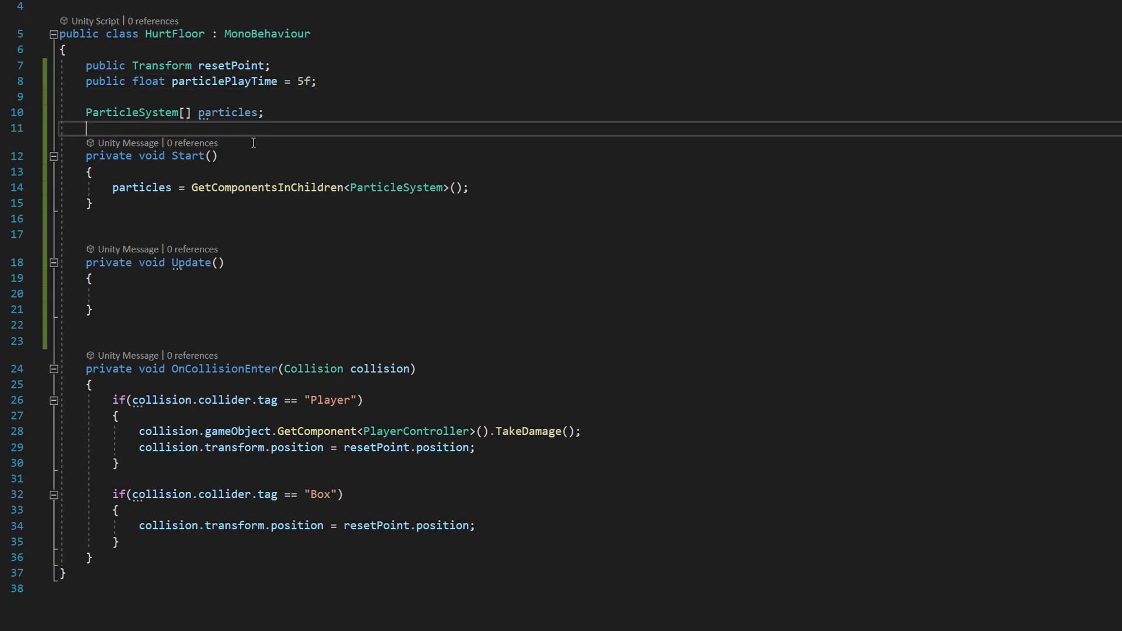
Declare 'float timeToPlay' and set it to Time.time + particlePlayTime in Start
text(float)
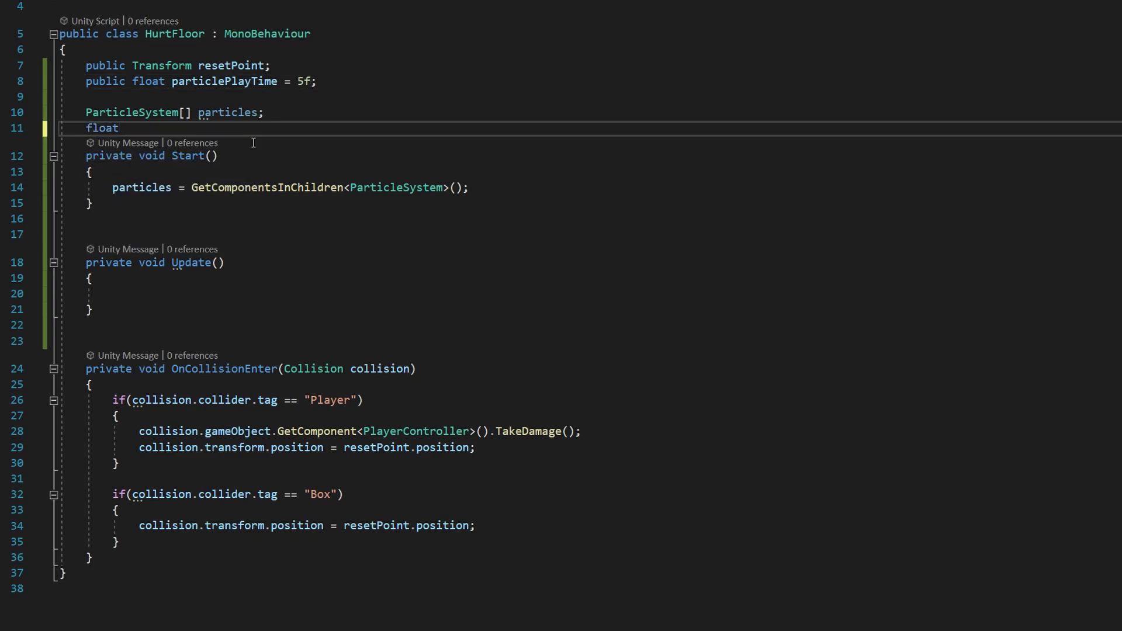
text(timeToPlay;)
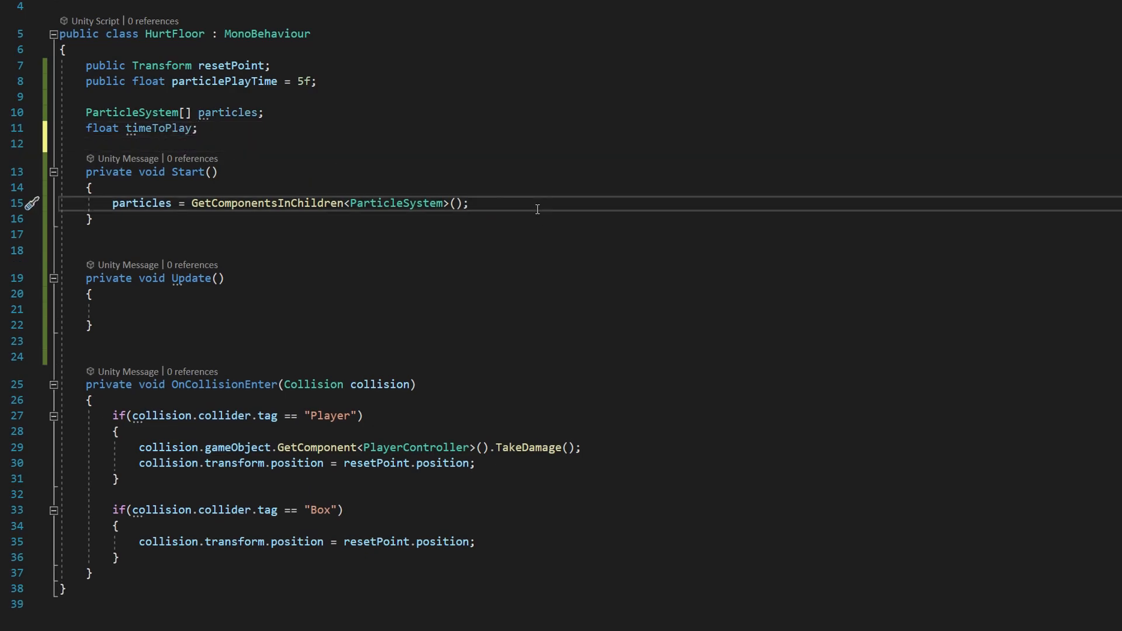
text(fl)
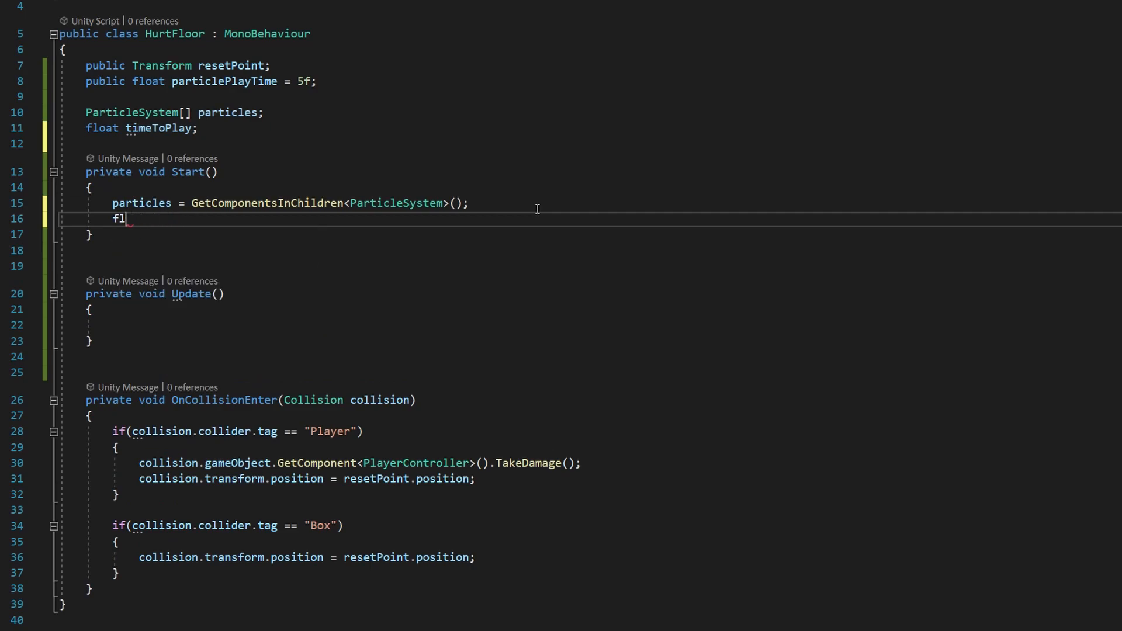
text(imeToPlay =)
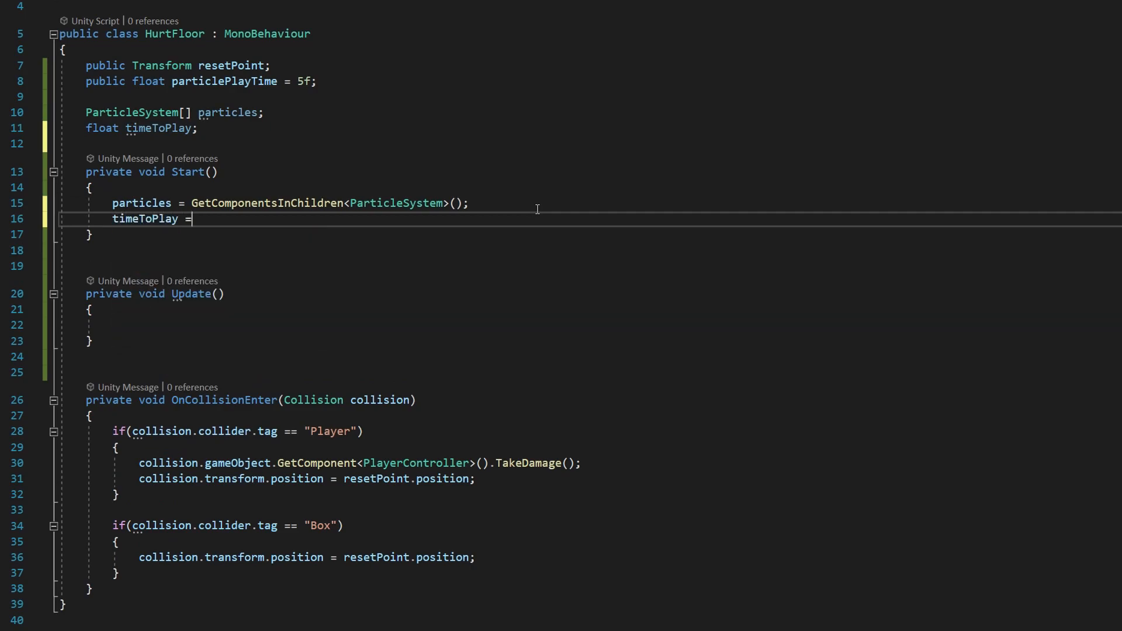
text(Time.)
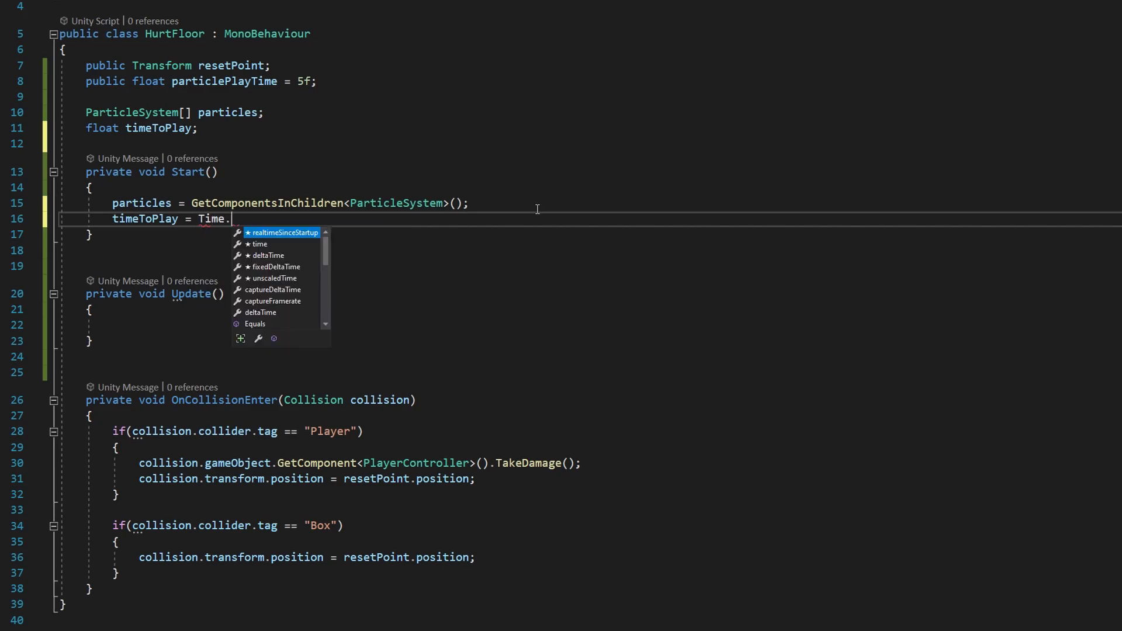
text(time + part)
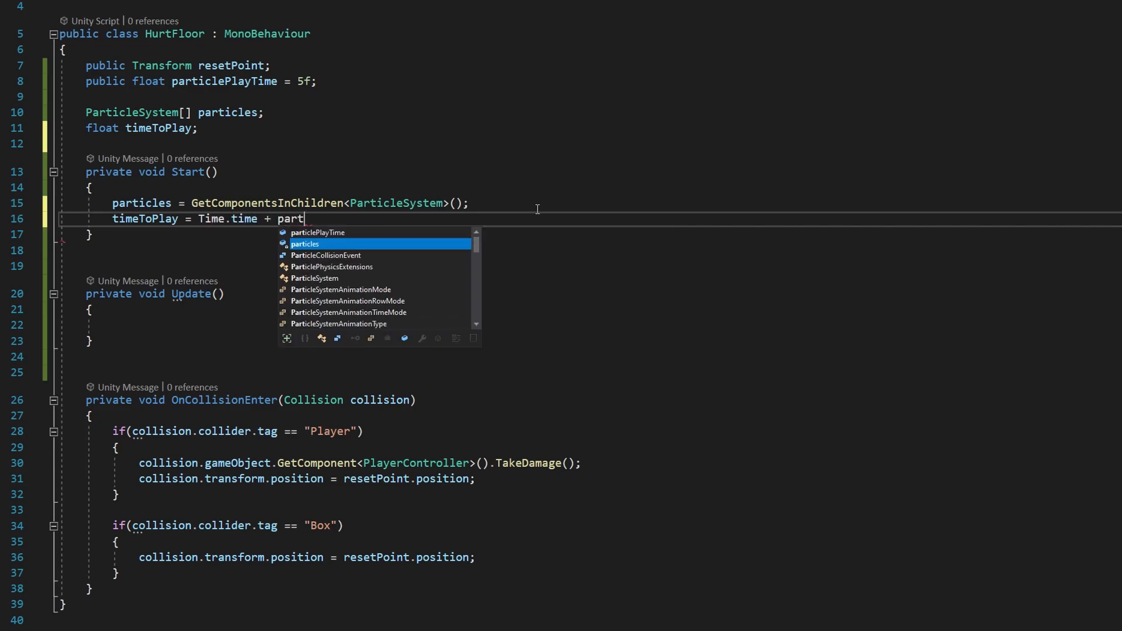
text(particlePlayTime;)
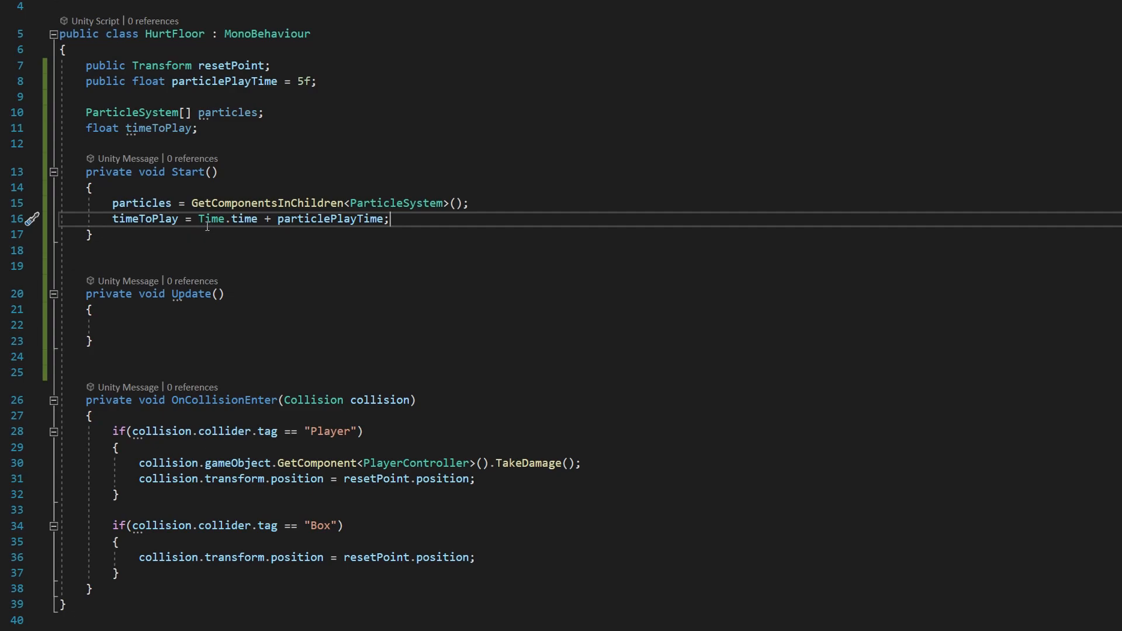
double_click(228, 219)
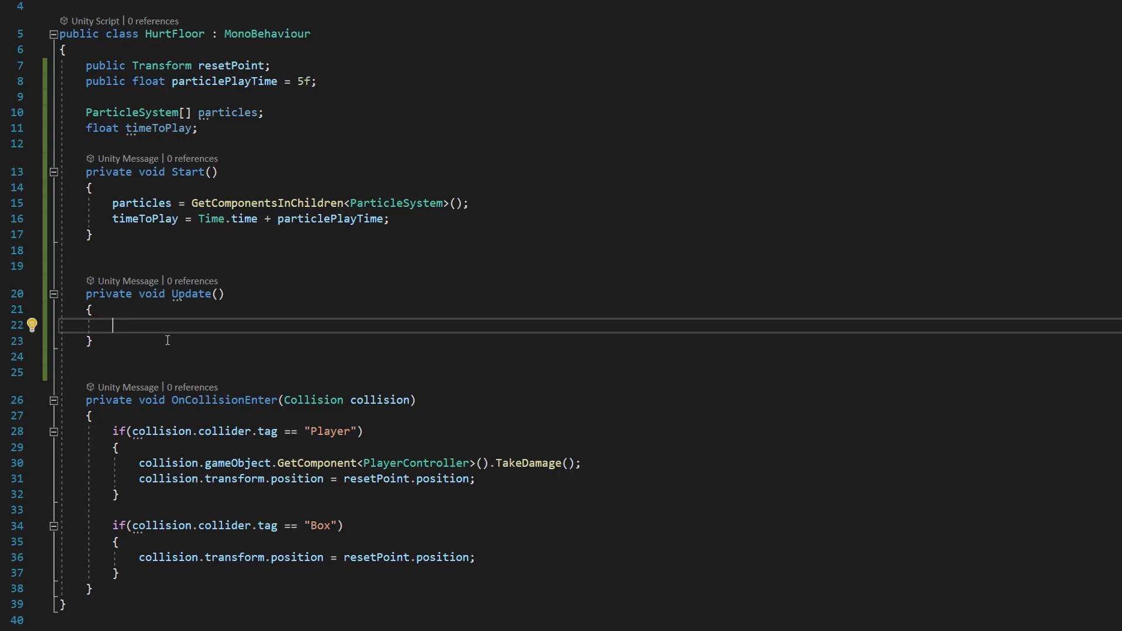
Add an if check on timeToPlay that resets it to Time.time + particlePlayTime
text(if(t)
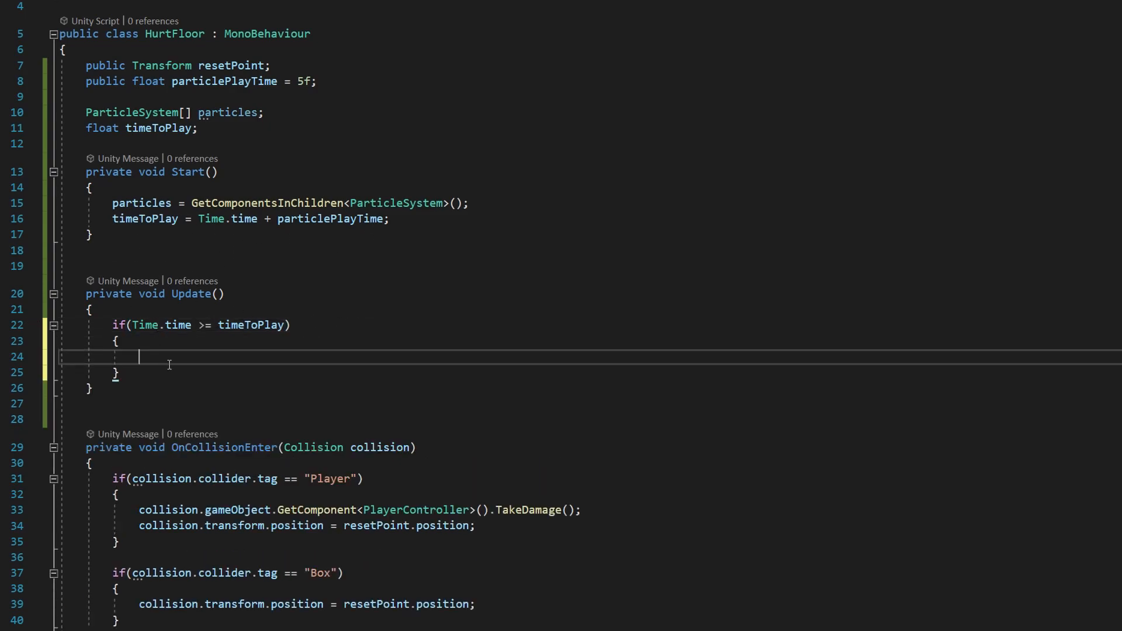
text(timeToPlay = Ti)
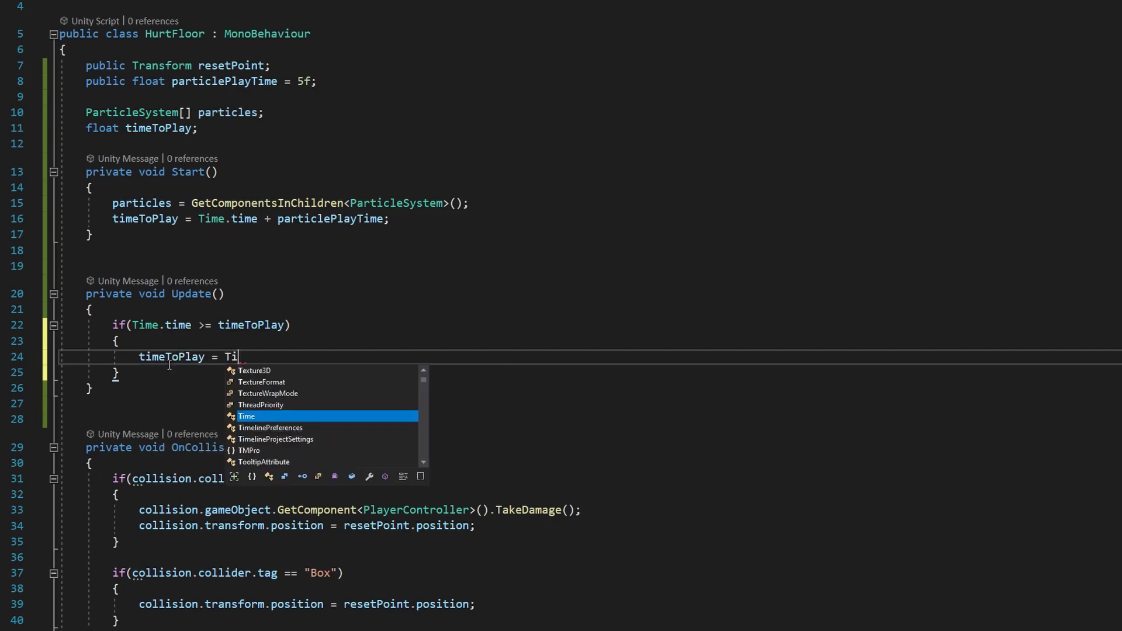
text(me.time + particle)
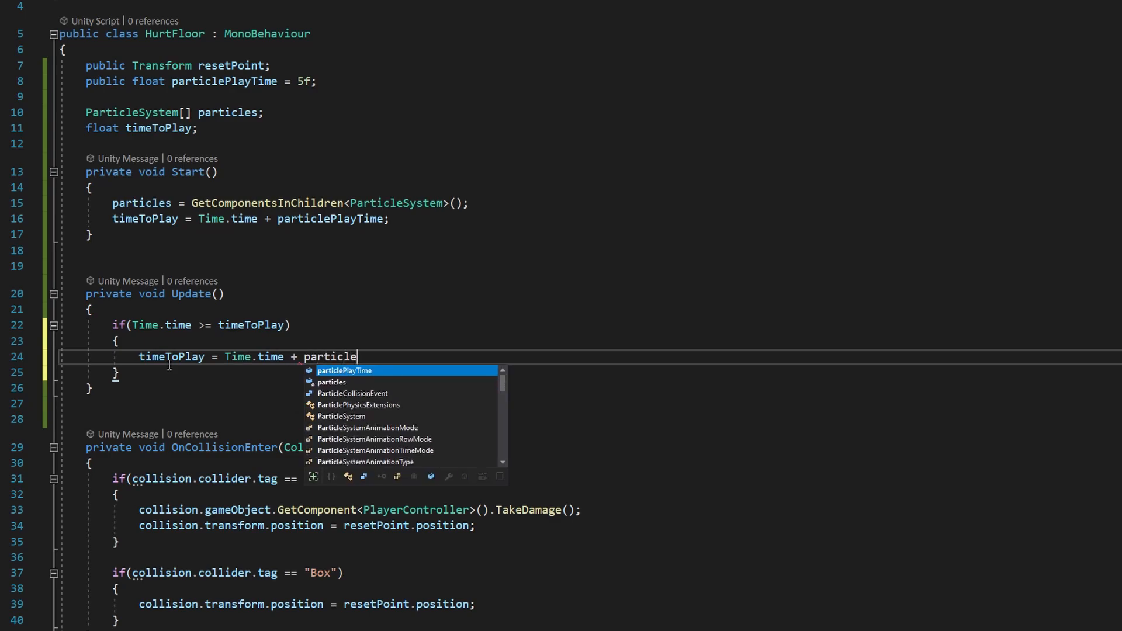
key(Tab)
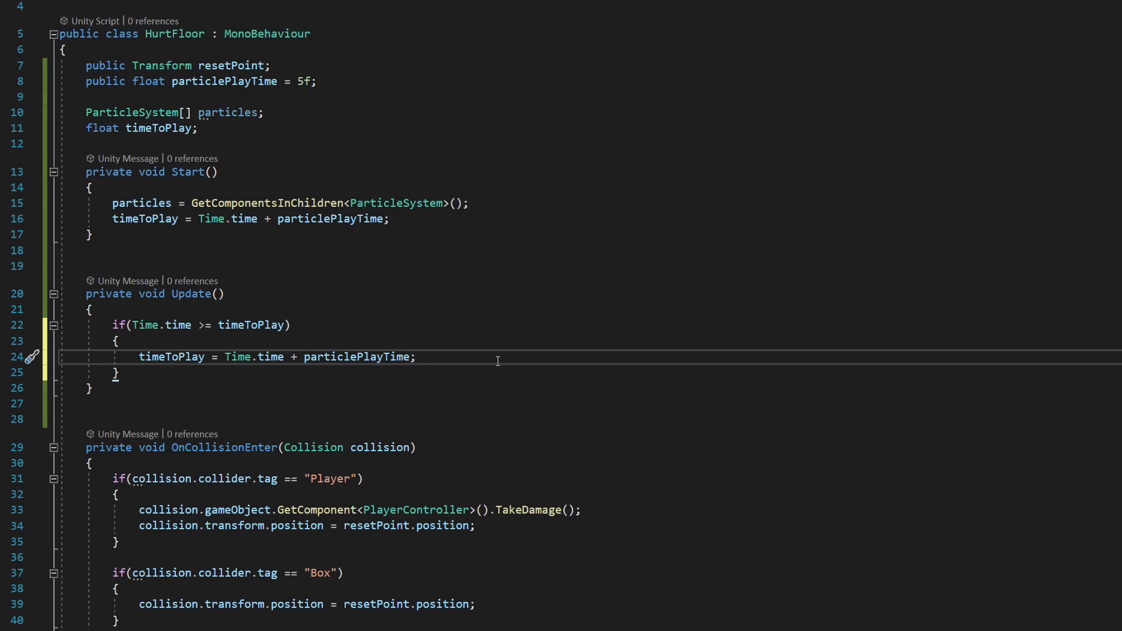
Call particles[Random.Range(0, particles.Length)].Play() inside the if block
text(part)
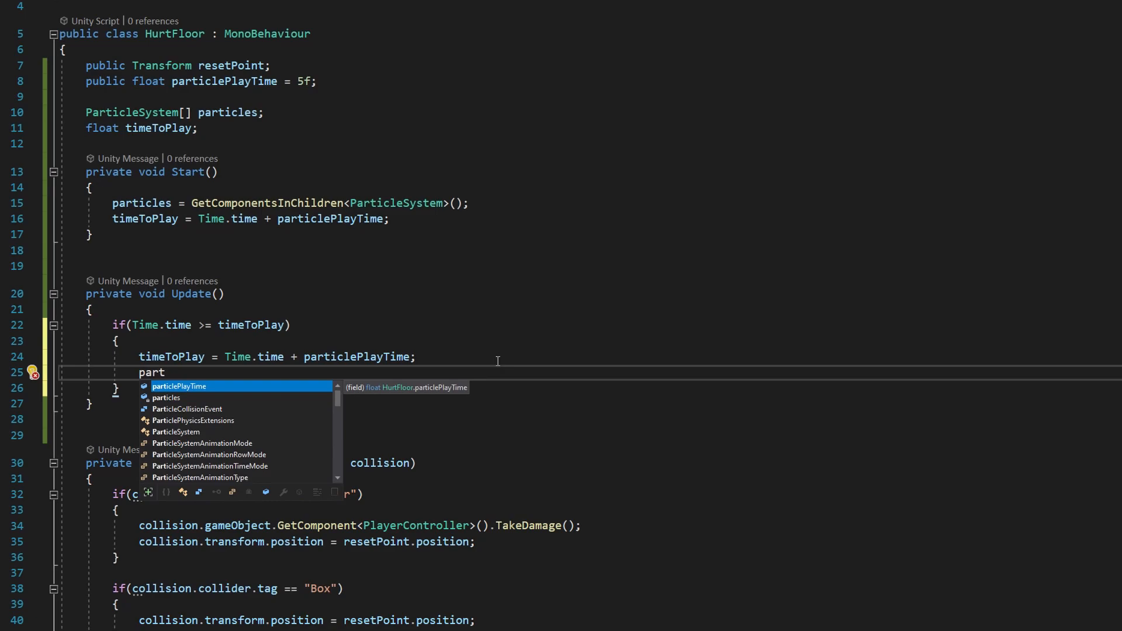
text(icles[])
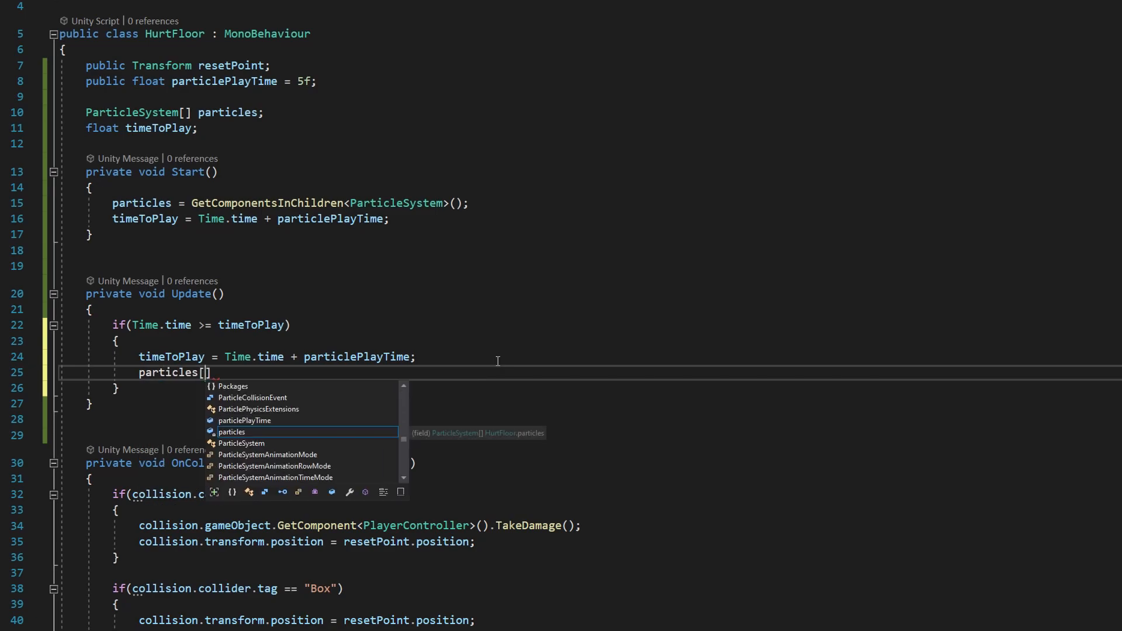
text(Random)
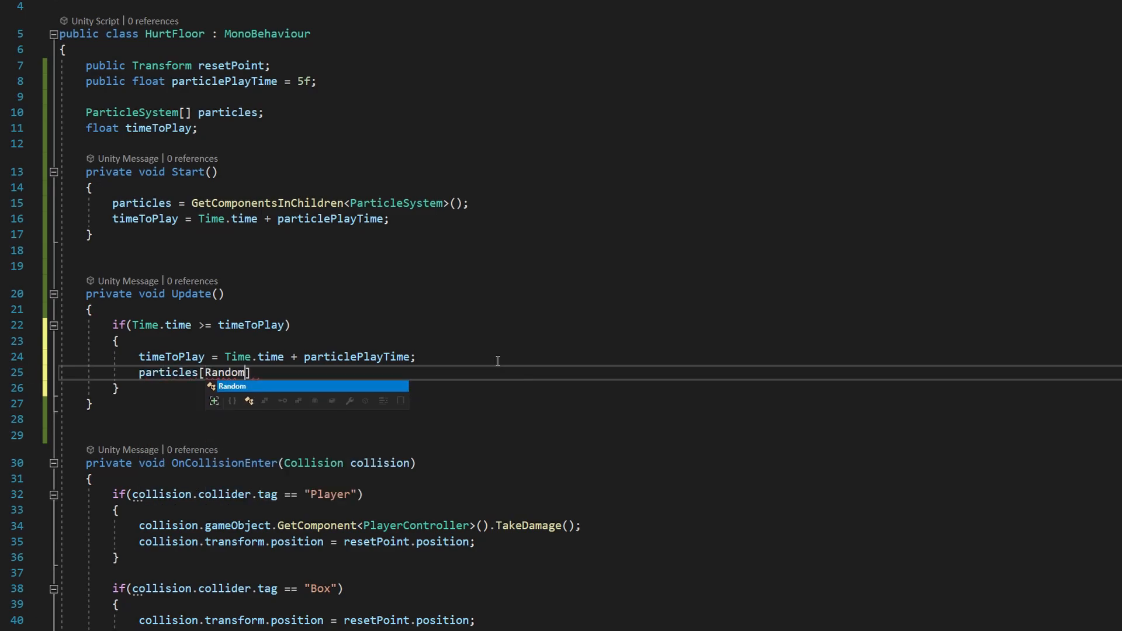
text(.Range())
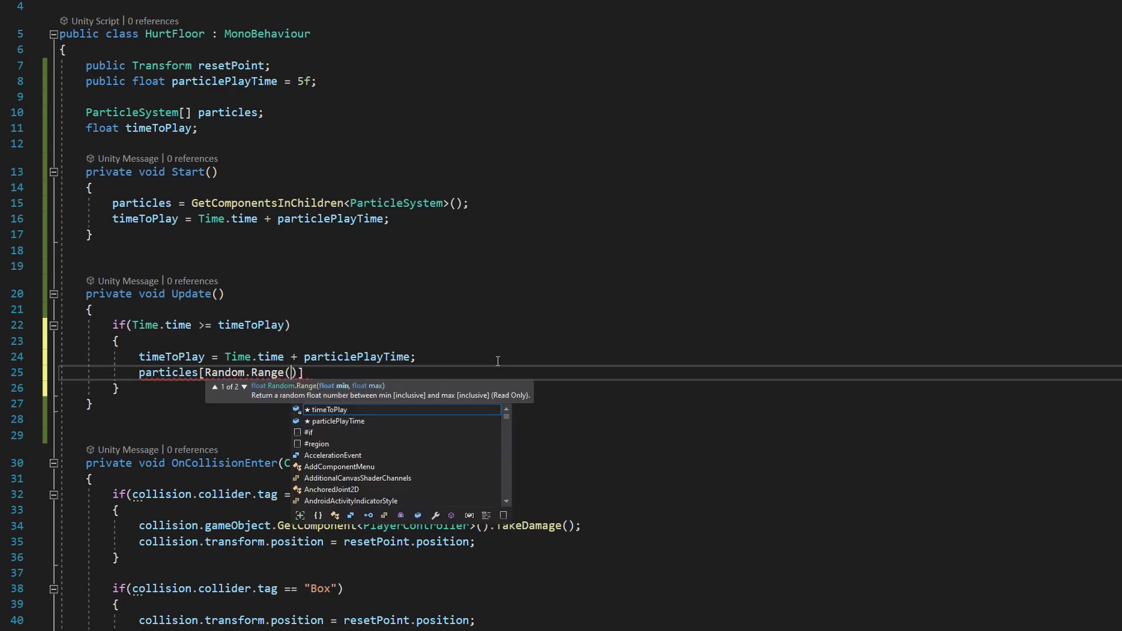
text(0,)
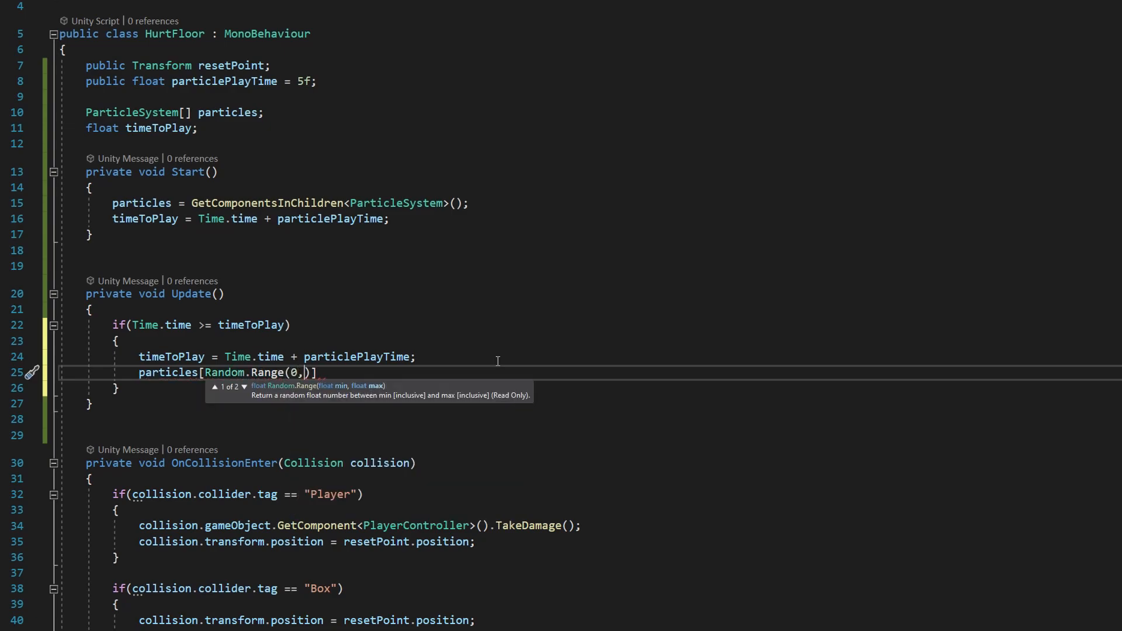
text(particles.l)
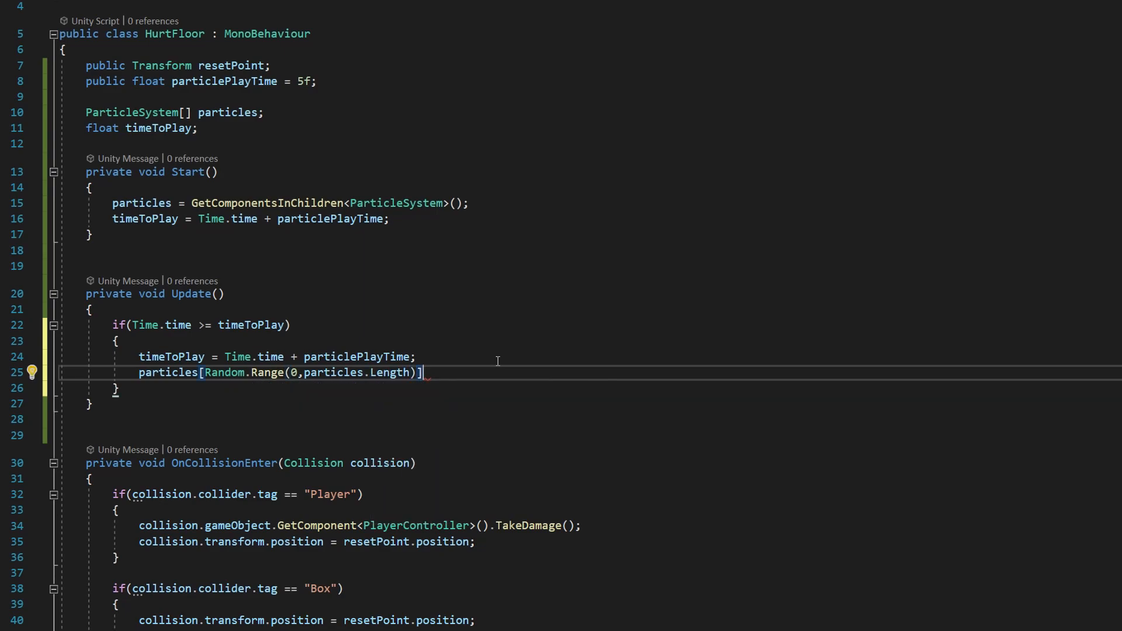
text(.Play();)
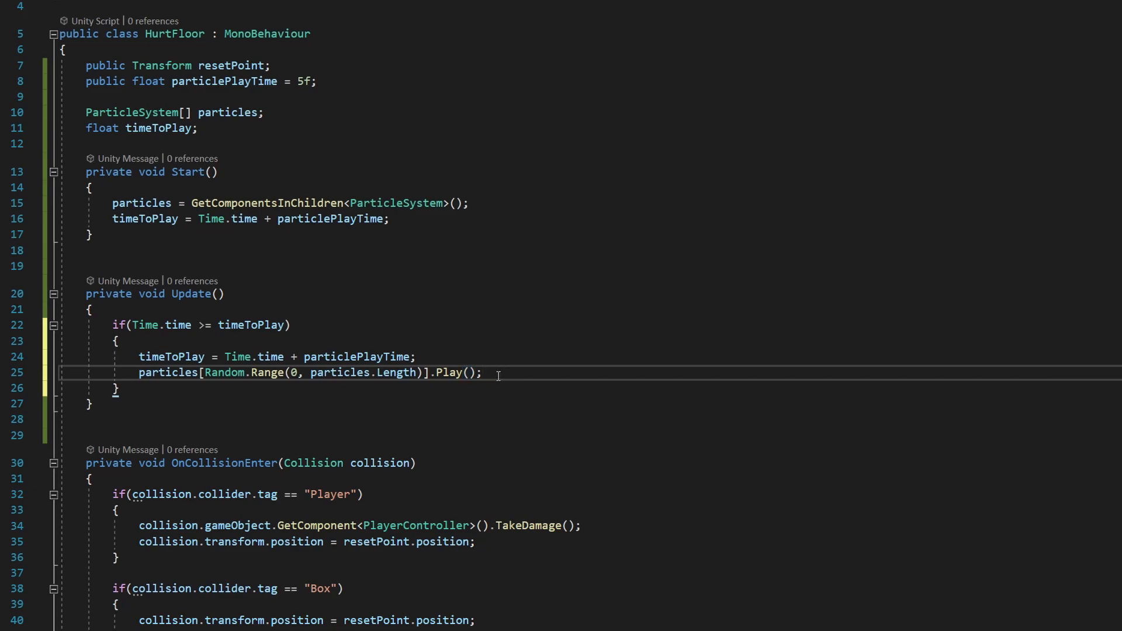
mouse_move(212, 337)
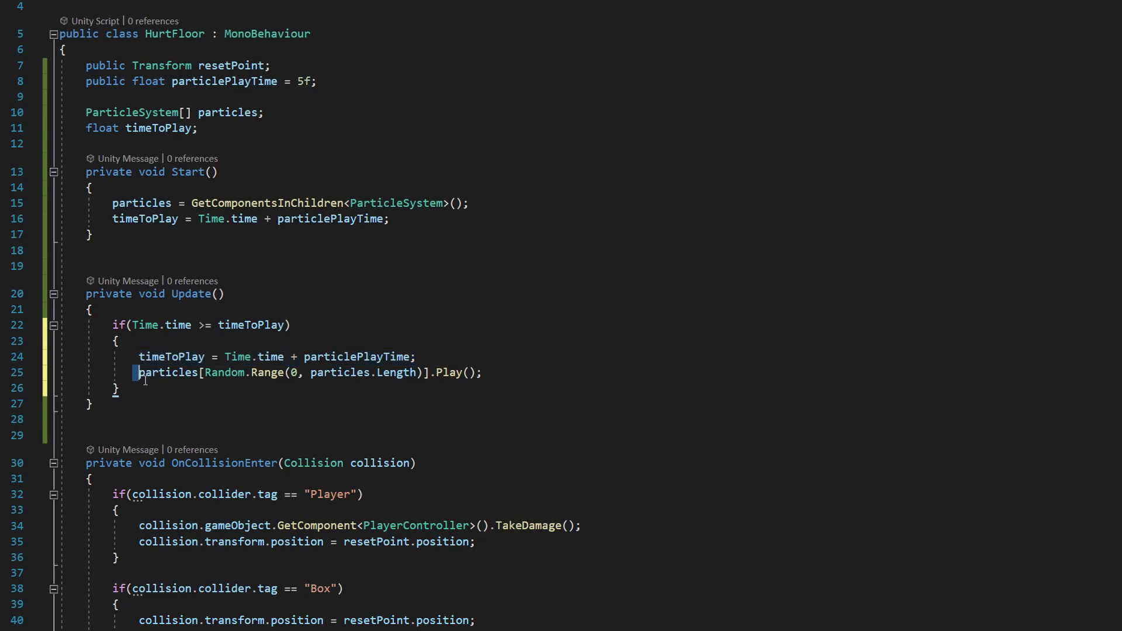
click(417, 356)
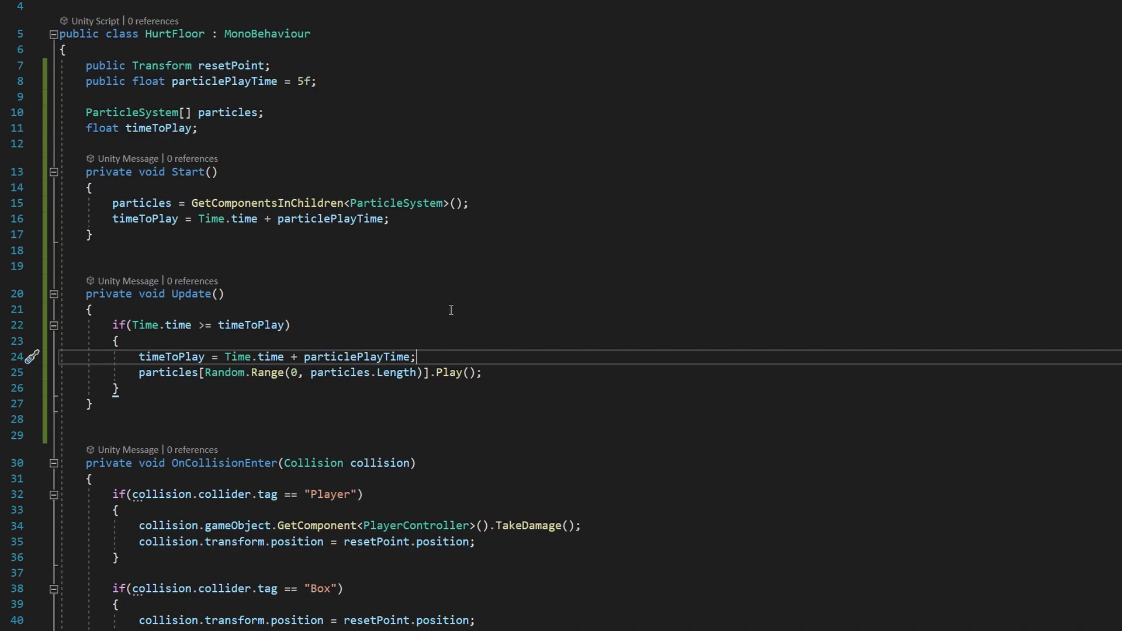
mouse_move(214, 127)
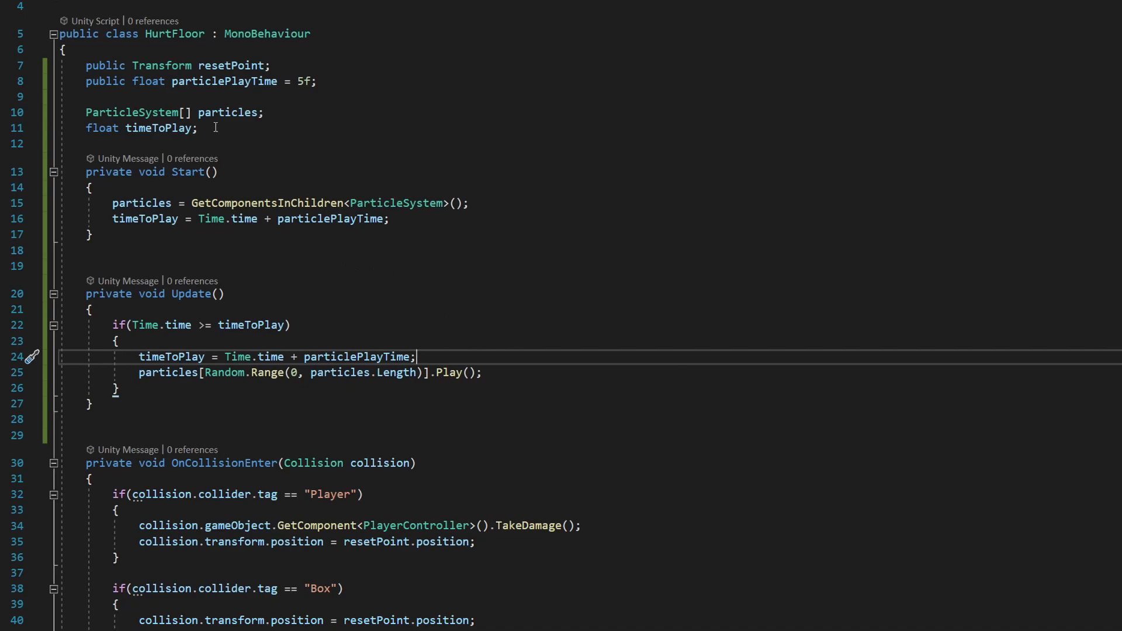
mouse_move(381, 431)
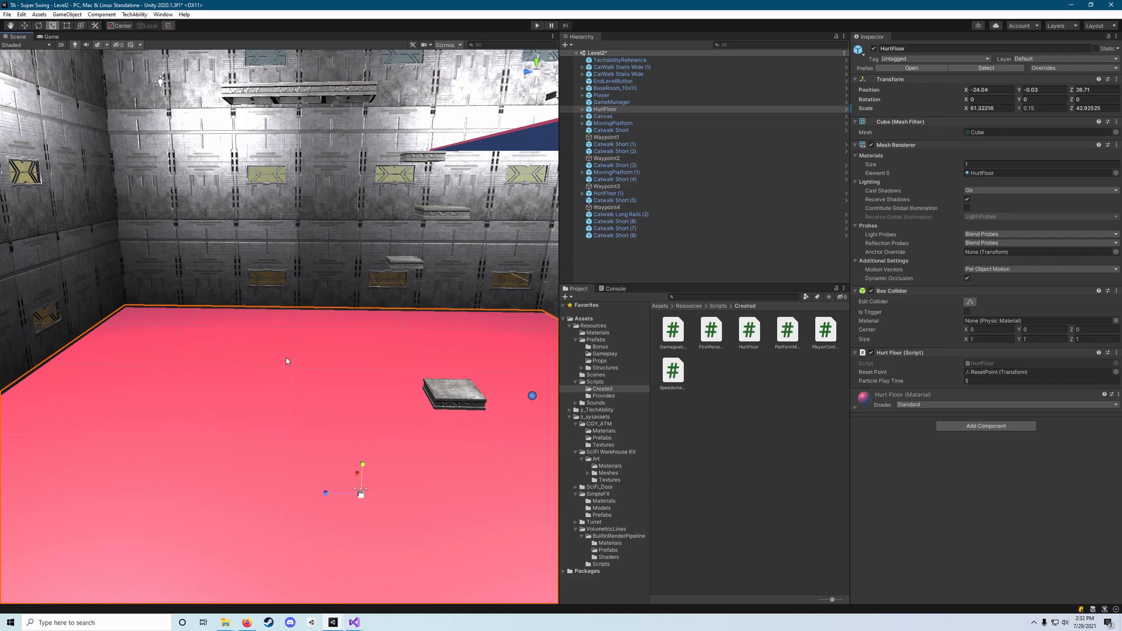
Place duplicated HurtFloor_Particle copies across the first floor, then select particles on HurtFloor (1)
click(621, 122)
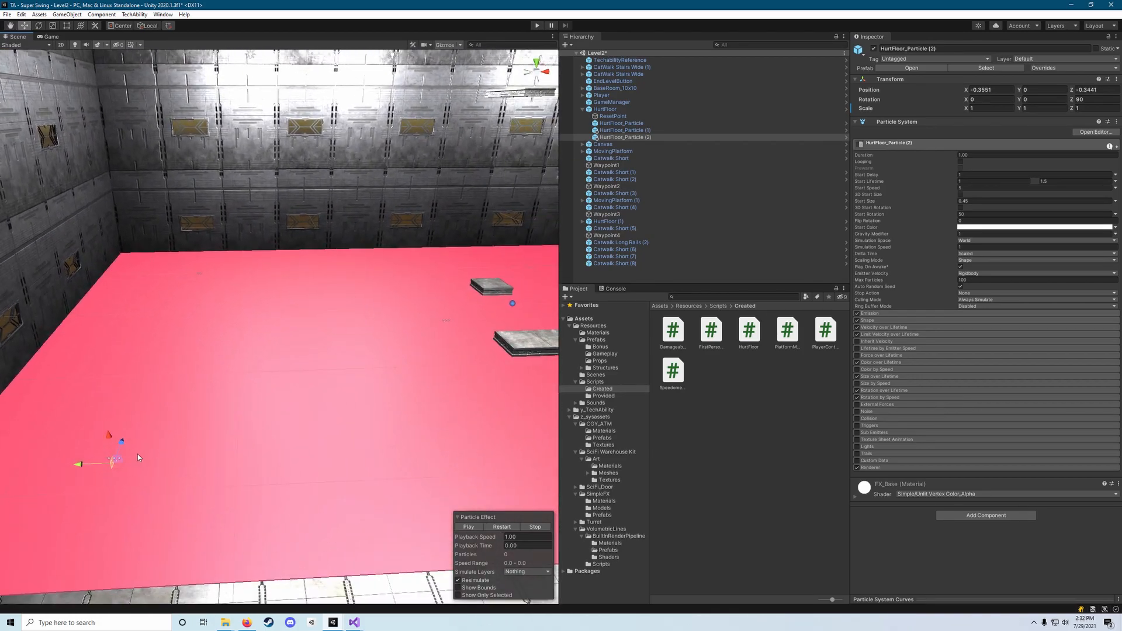
click(468, 526)
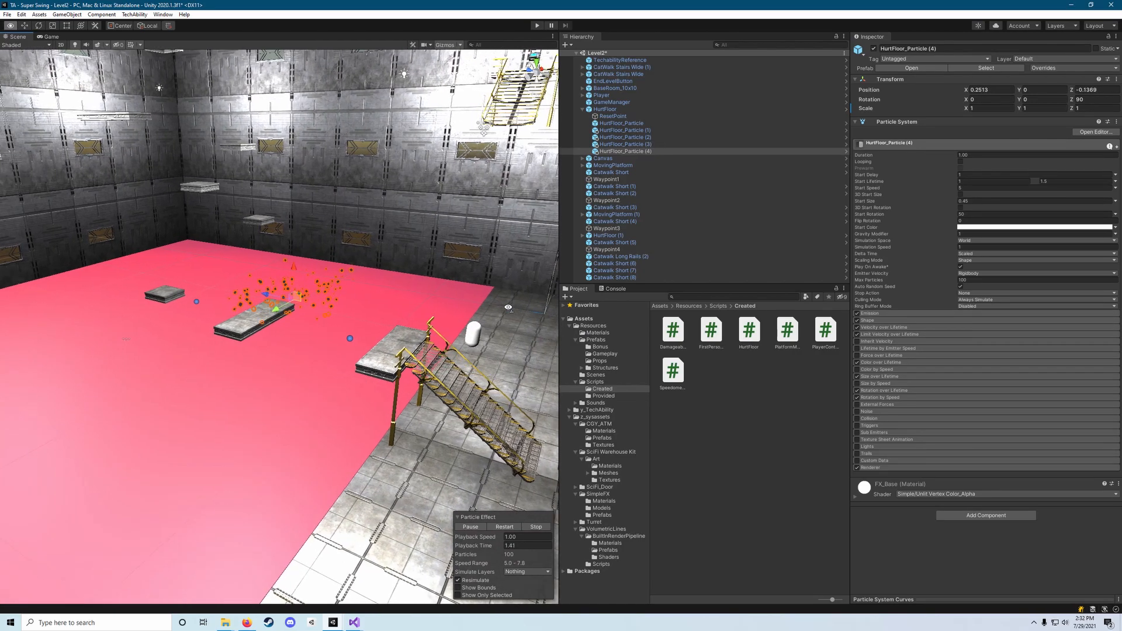
click(536, 526)
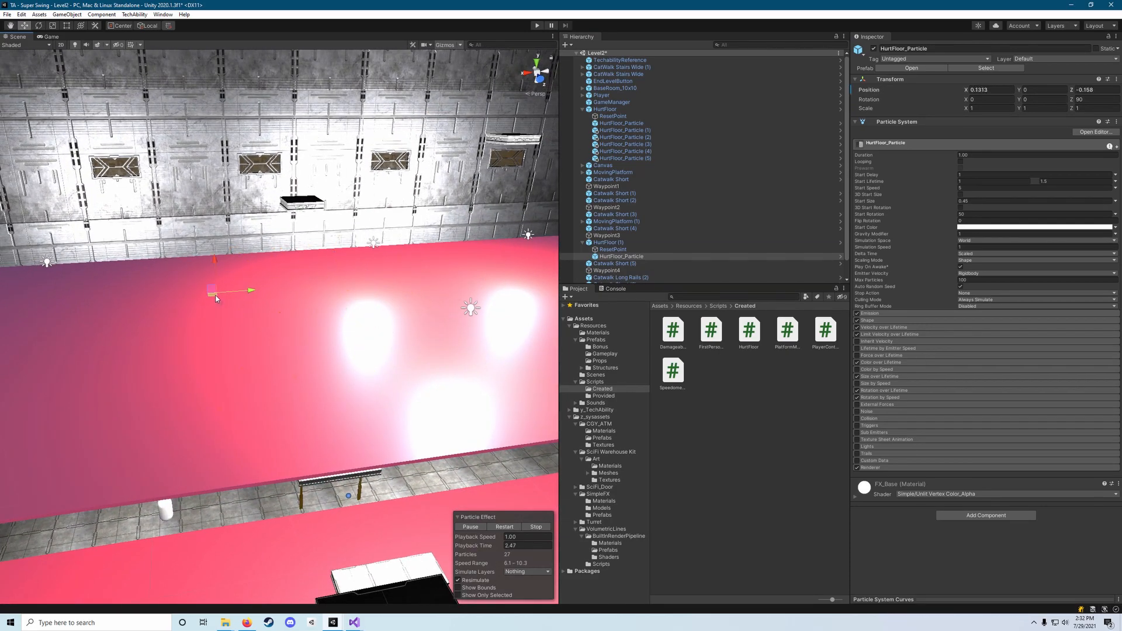
click(622, 270)
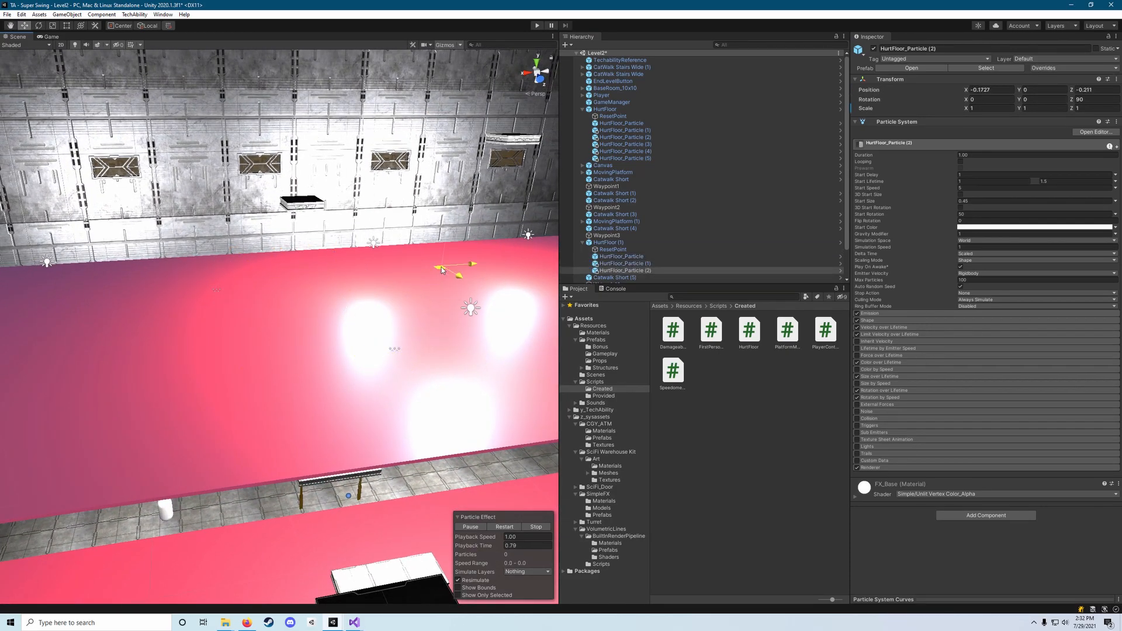
click(623, 277)
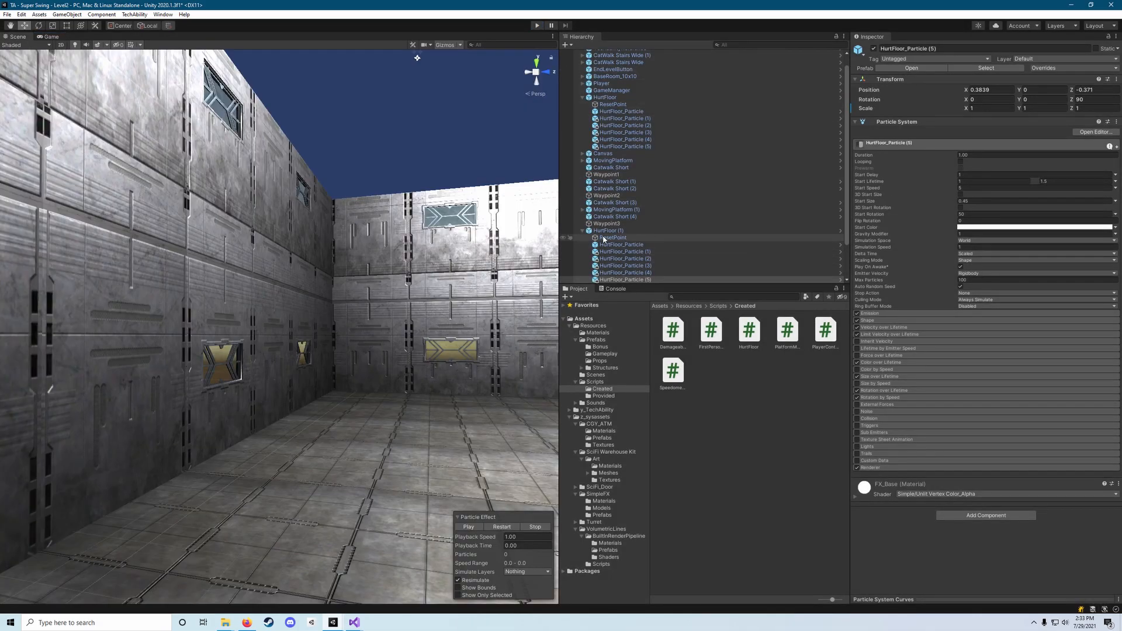
Select the second and first hurt floors to check their placed particle children
click(607, 242)
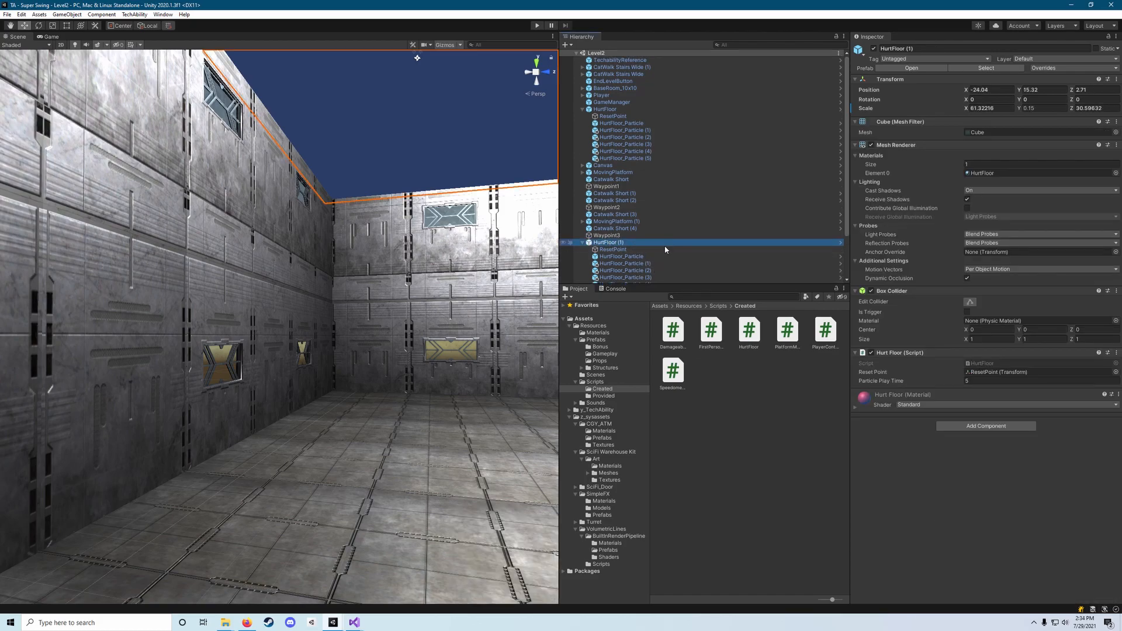
click(605, 109)
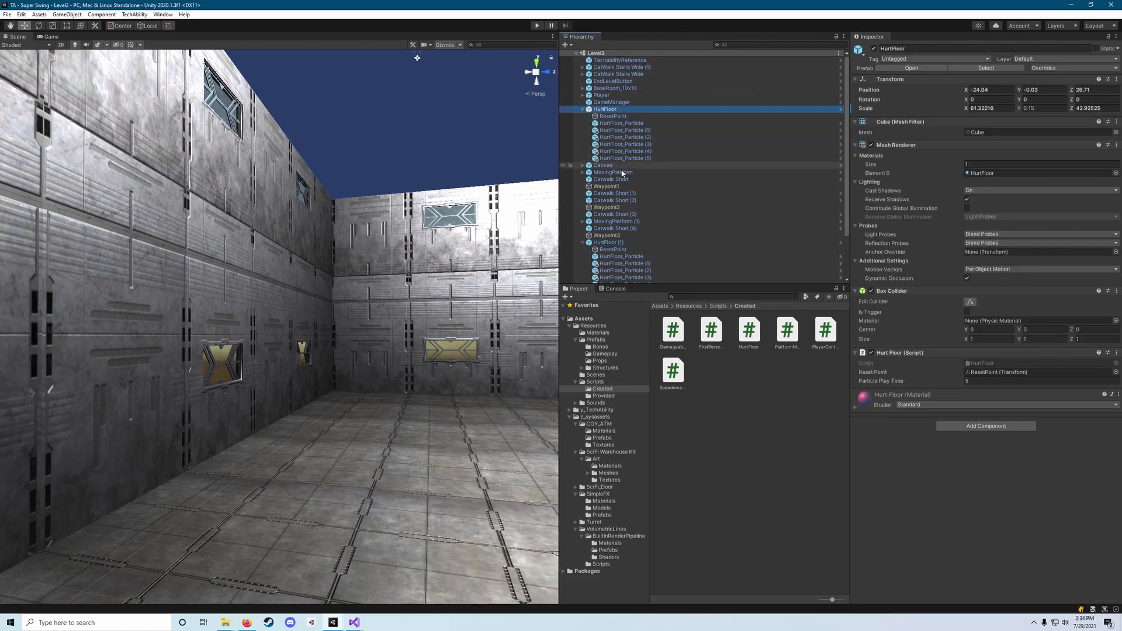
click(625, 137)
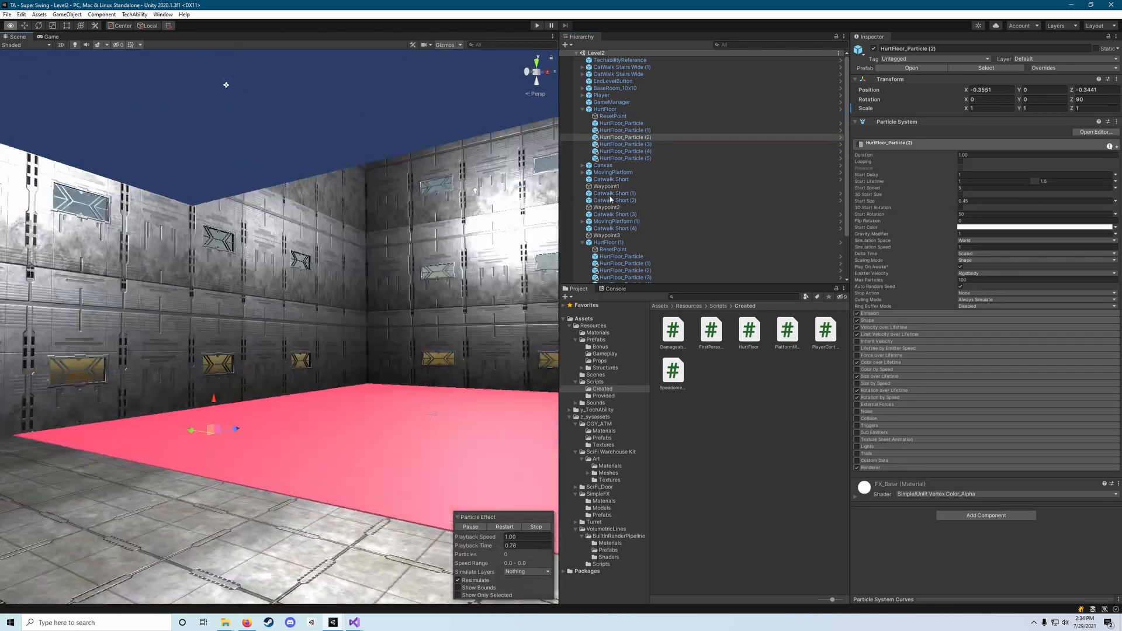